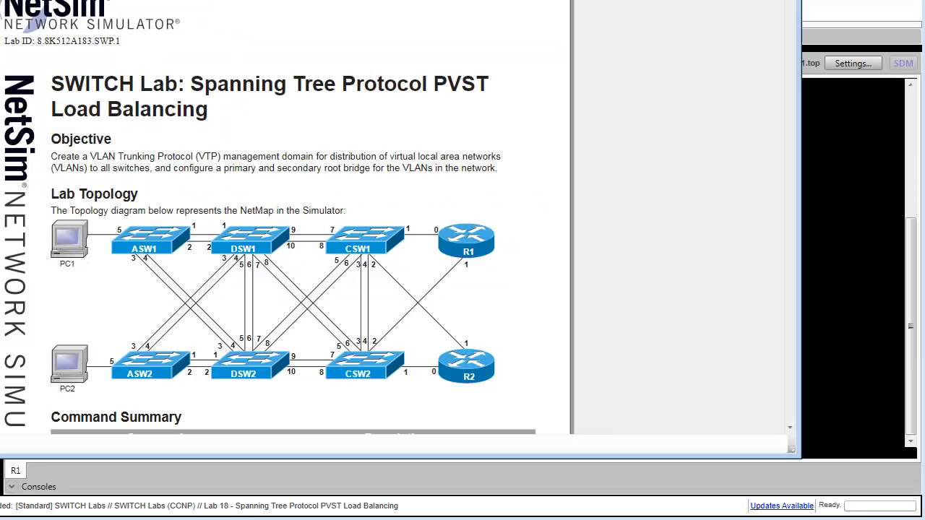
# Step: Hide the lab instructions and show the lab's network map above the R1 console
pyautogui.click(15, 471)
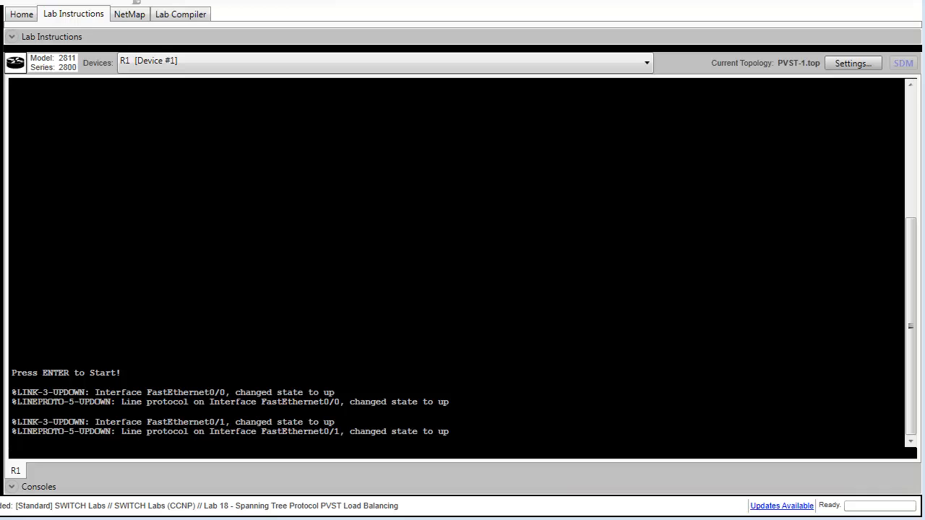
pyautogui.click(130, 14)
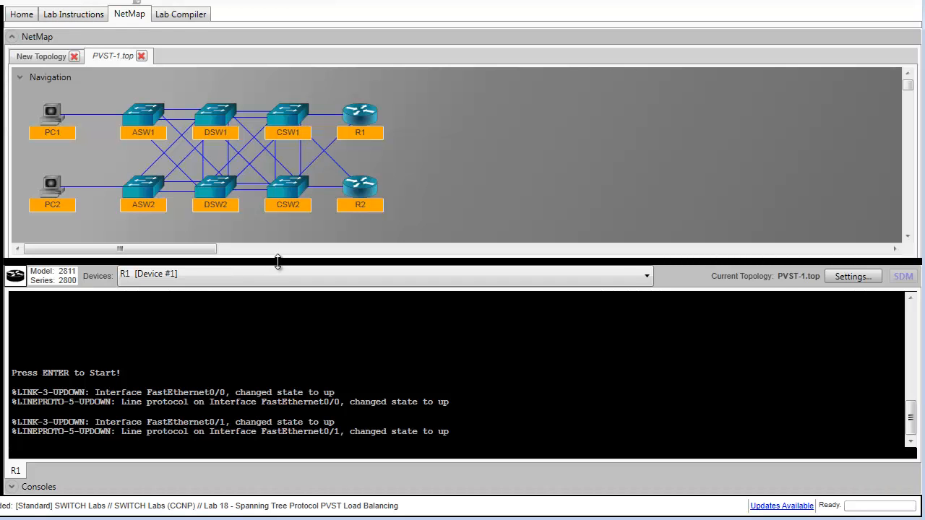
pyautogui.moveTo(81, 176)
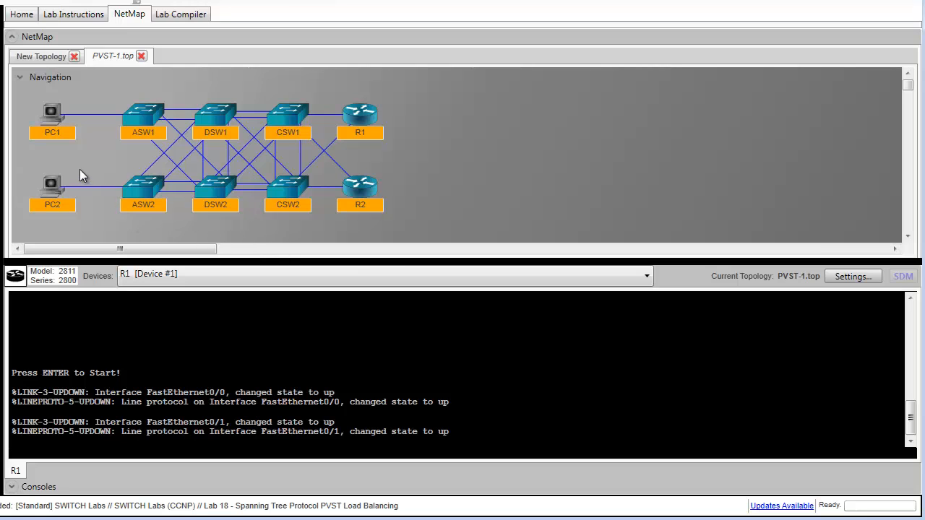
pyautogui.moveTo(52, 130)
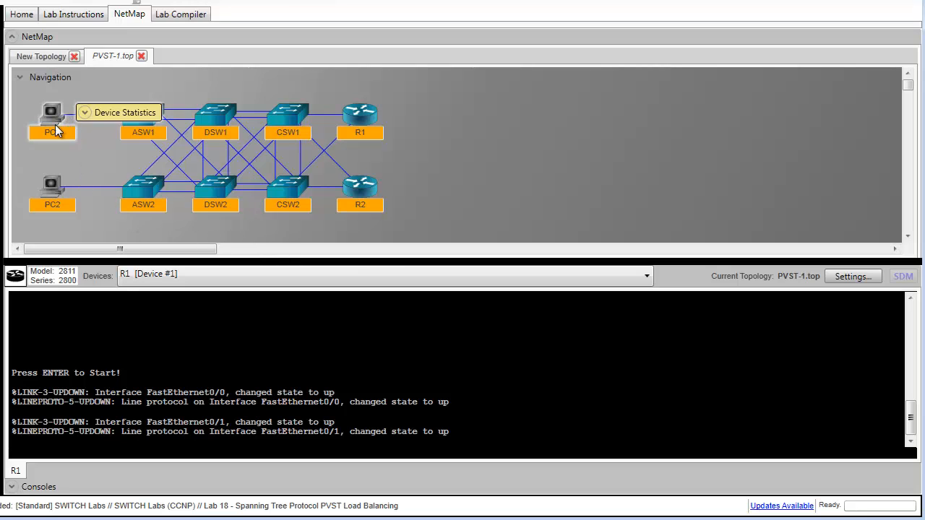
pyautogui.moveTo(143, 120)
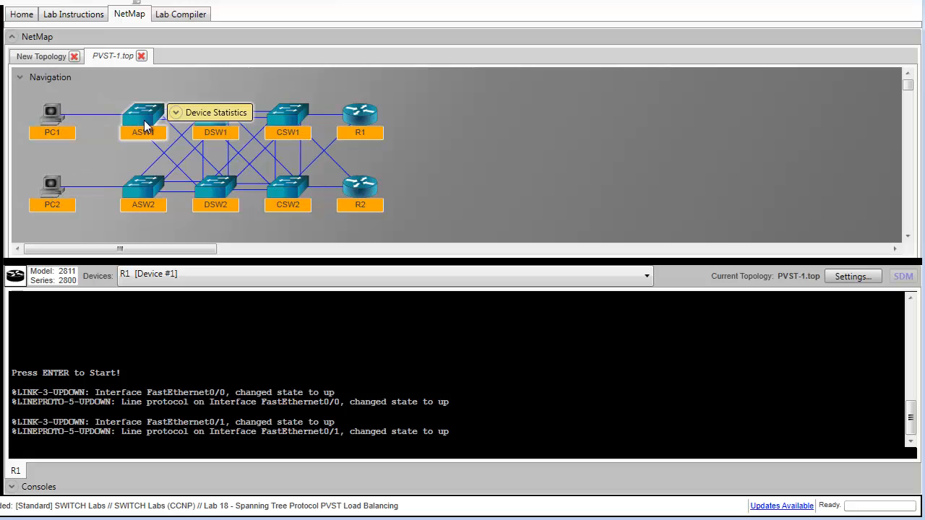
pyautogui.moveTo(215, 119)
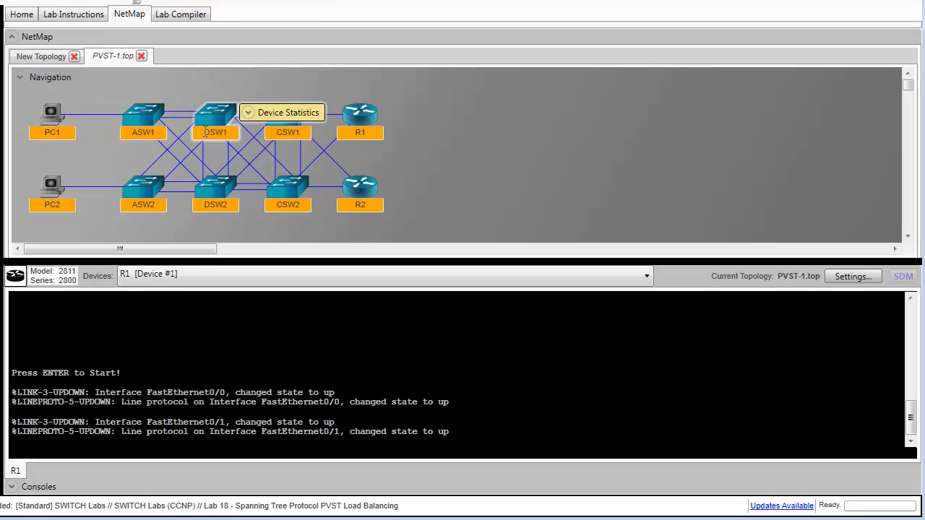
pyautogui.moveTo(221, 121)
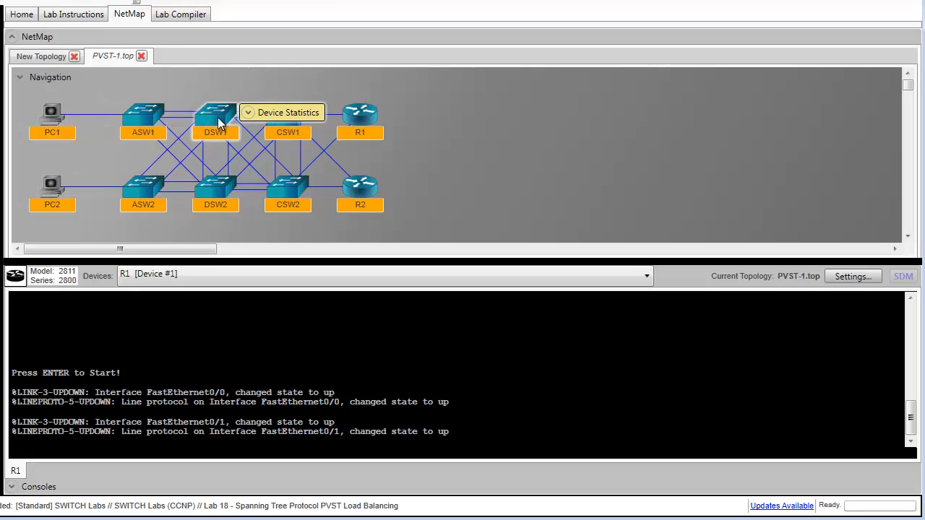
pyautogui.moveTo(288, 121)
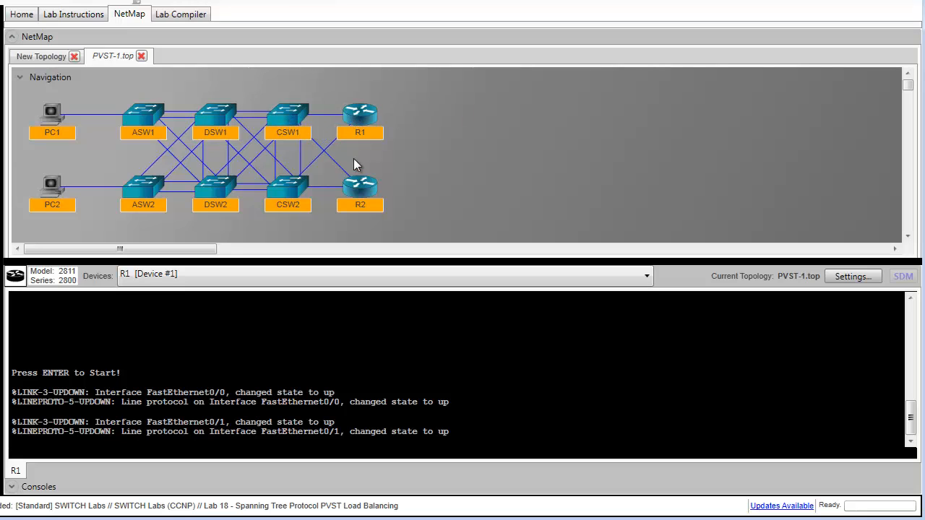
pyautogui.moveTo(185, 148)
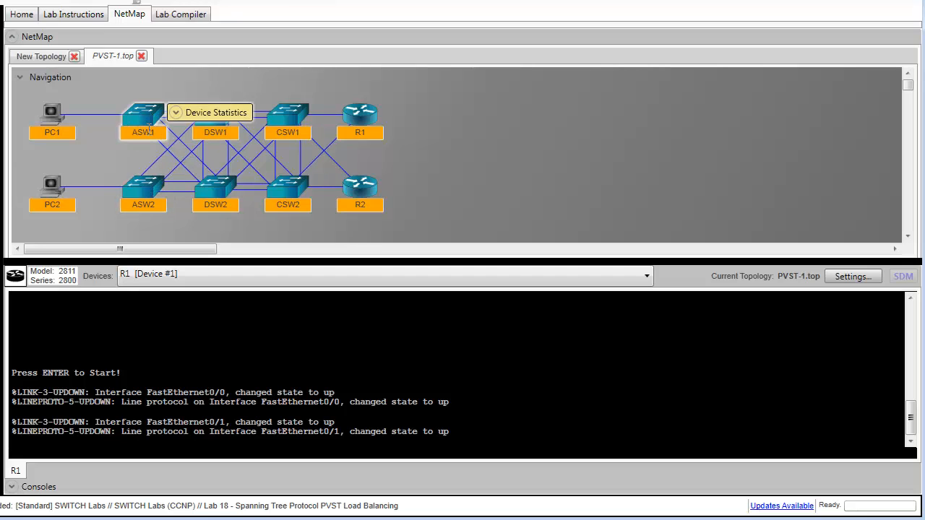
pyautogui.moveTo(321, 130)
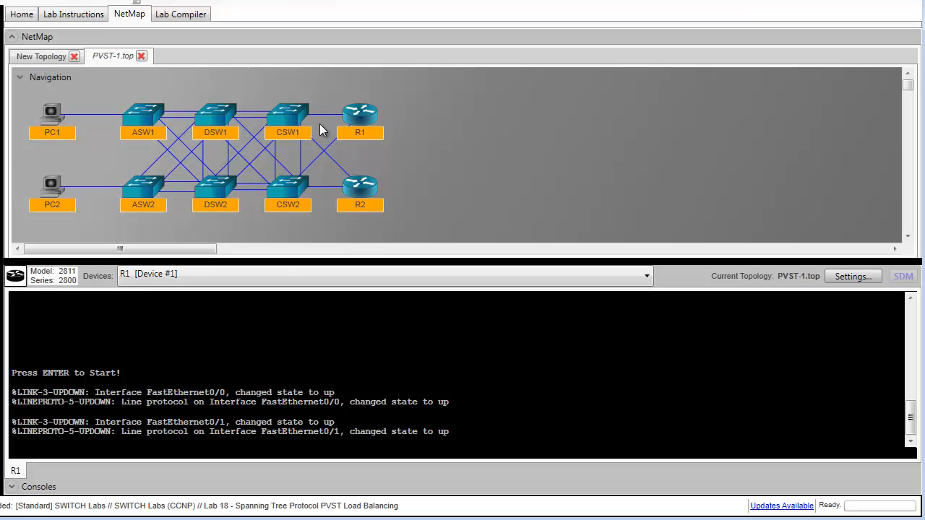
pyautogui.moveTo(288, 120)
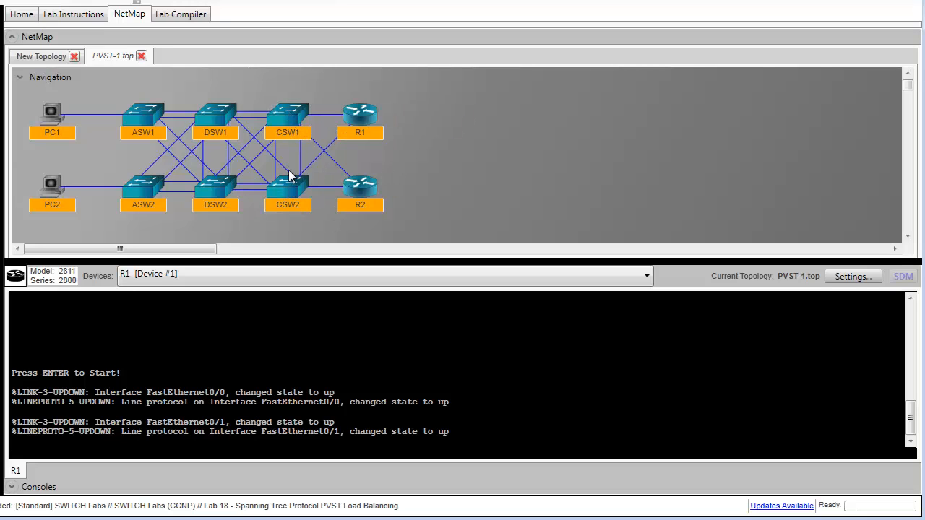
pyautogui.moveTo(288, 188)
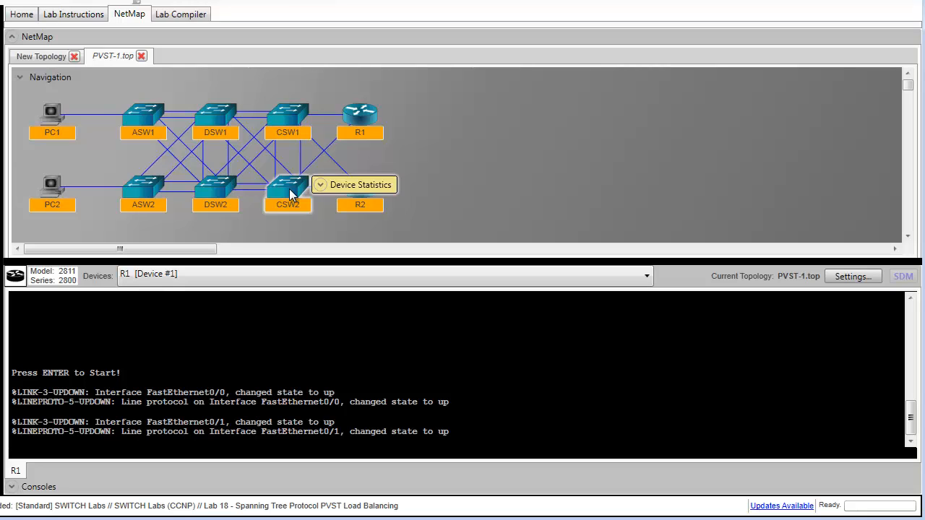
pyautogui.moveTo(233, 232)
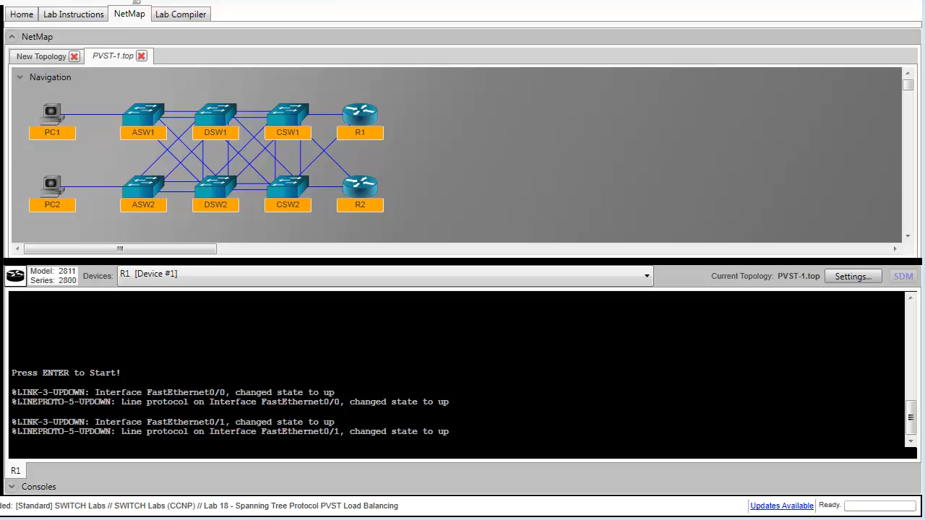
pyautogui.moveTo(118, 162)
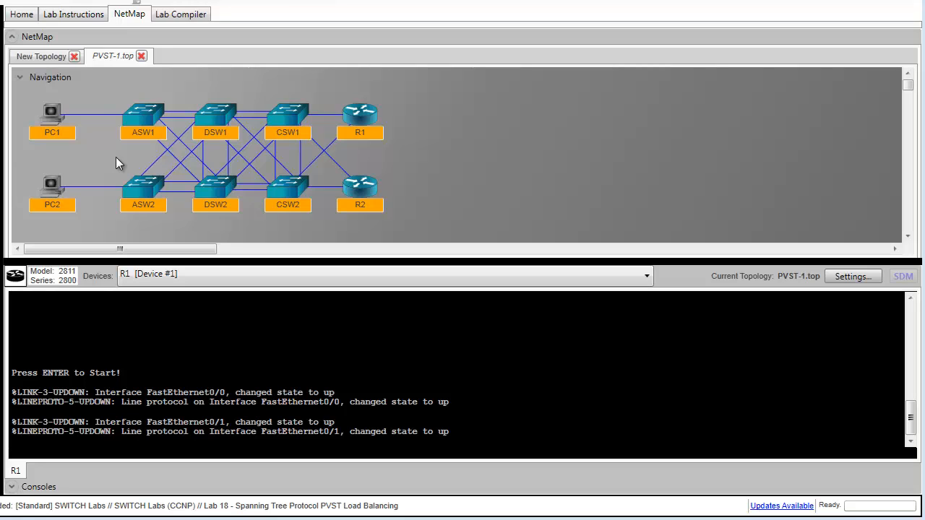
pyautogui.moveTo(82, 248)
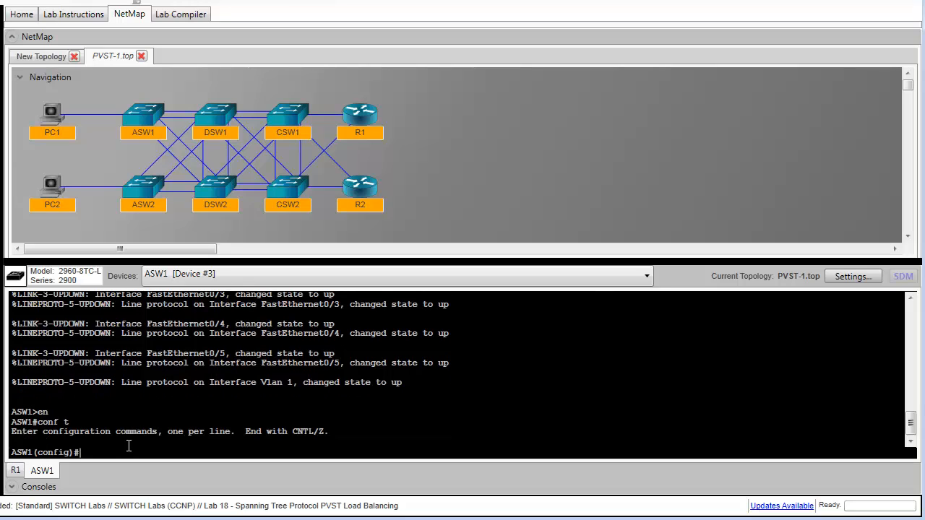
pyautogui.moveTo(179, 181)
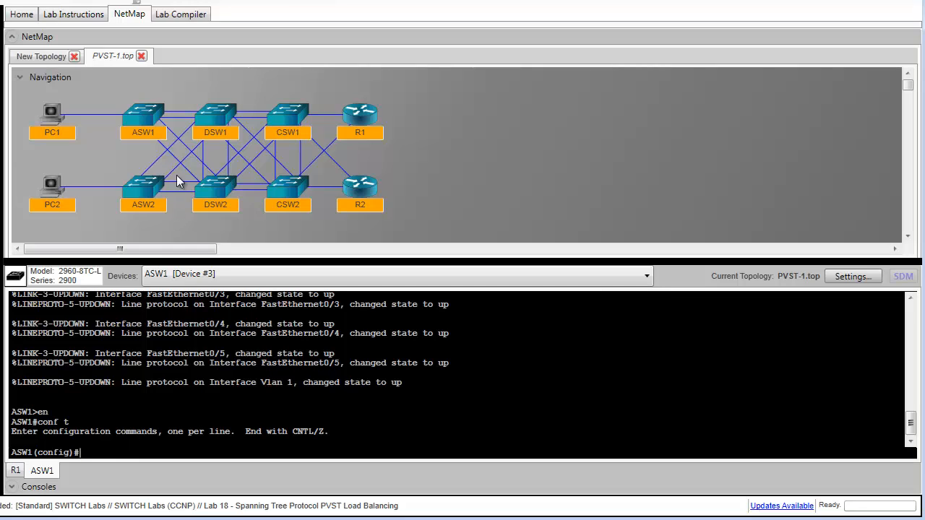
pyautogui.moveTo(167, 126)
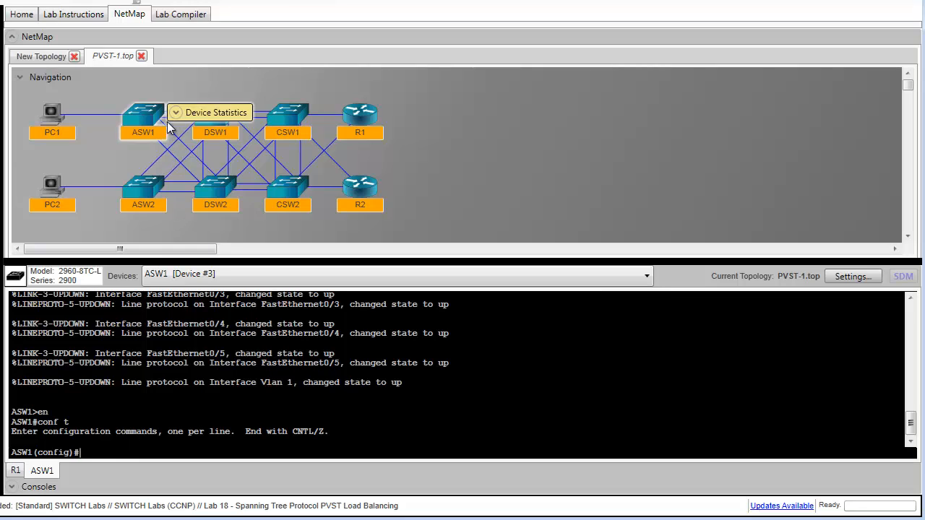
pyautogui.moveTo(177, 122)
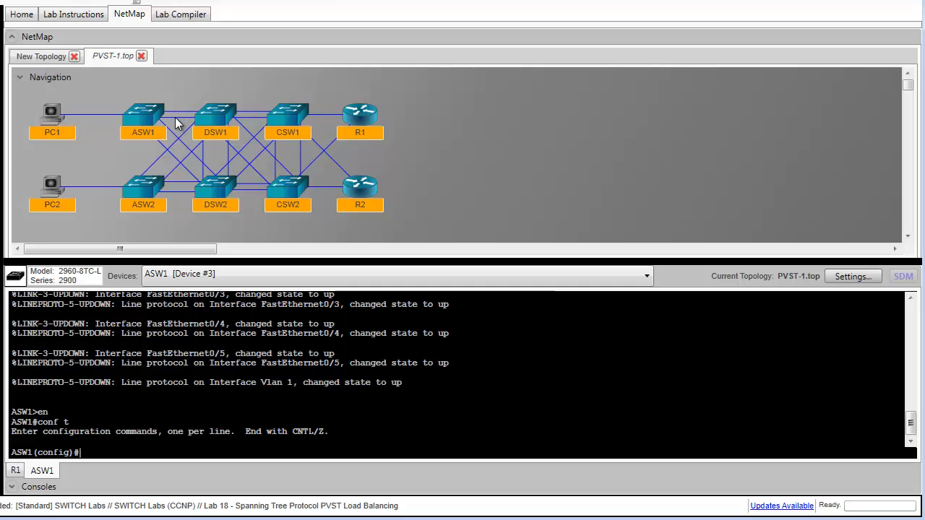
# Step: Select ASW1's FastEthernet 0/1-4 range and begin the switchport mode command
pyautogui.write('int range fast 0/1-4')
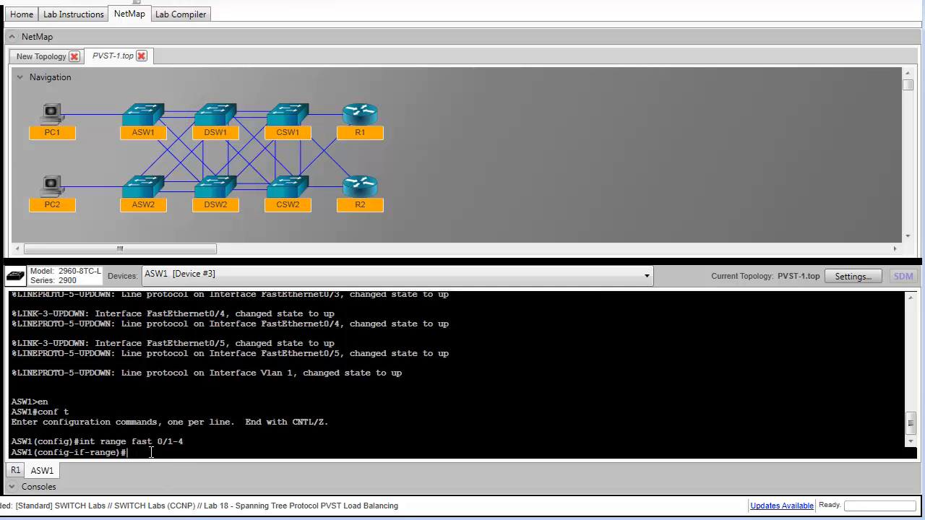
pyautogui.write('switch mod')
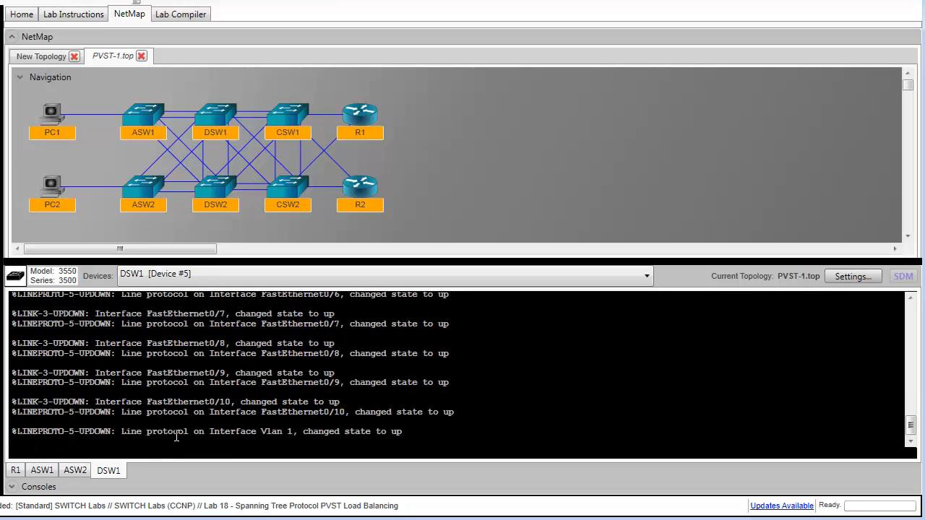
# Step: Enable DSW1 and make FastEthernet 0/1-10 dot1q trunk ports
pyautogui.write('en')
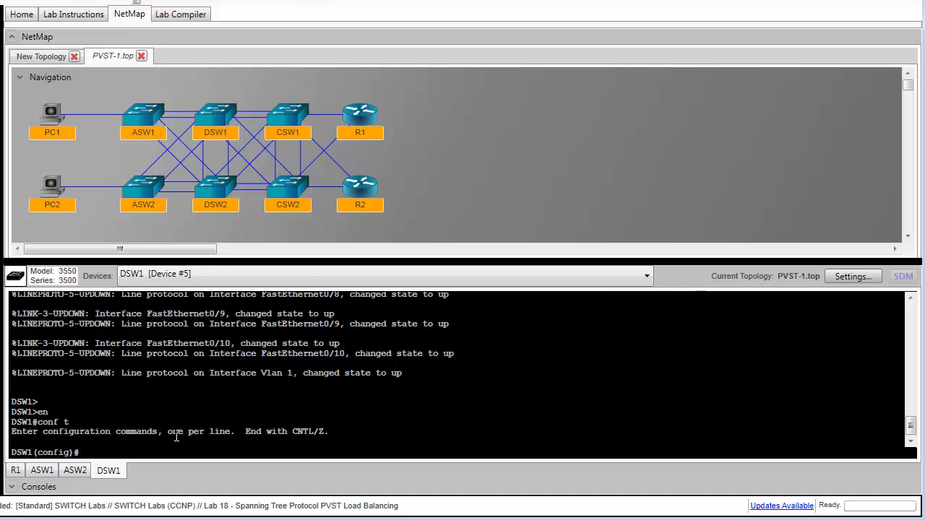
pyautogui.moveTo(215, 119)
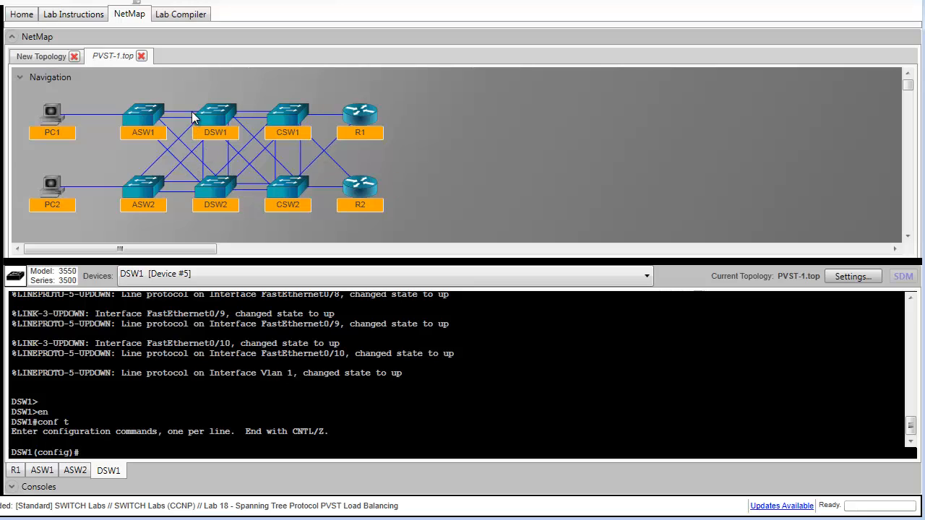
pyautogui.moveTo(202, 152)
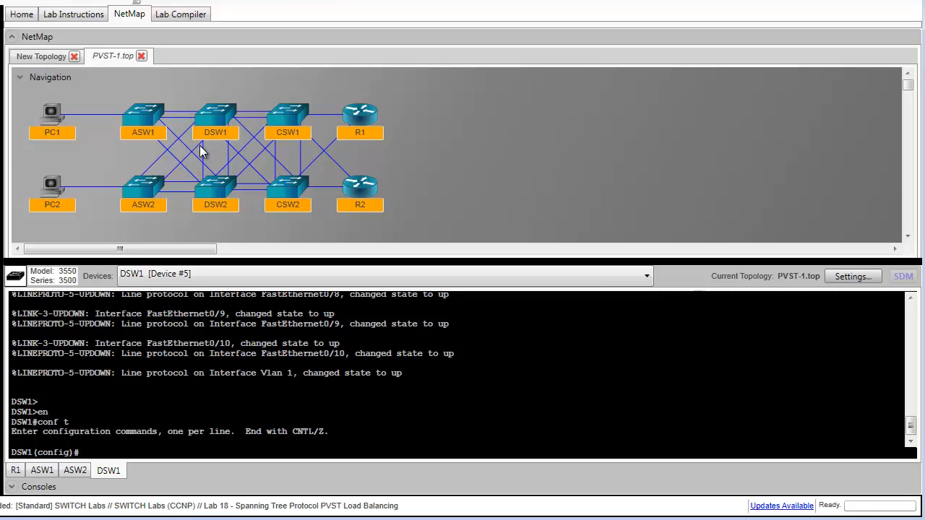
pyautogui.moveTo(248, 113)
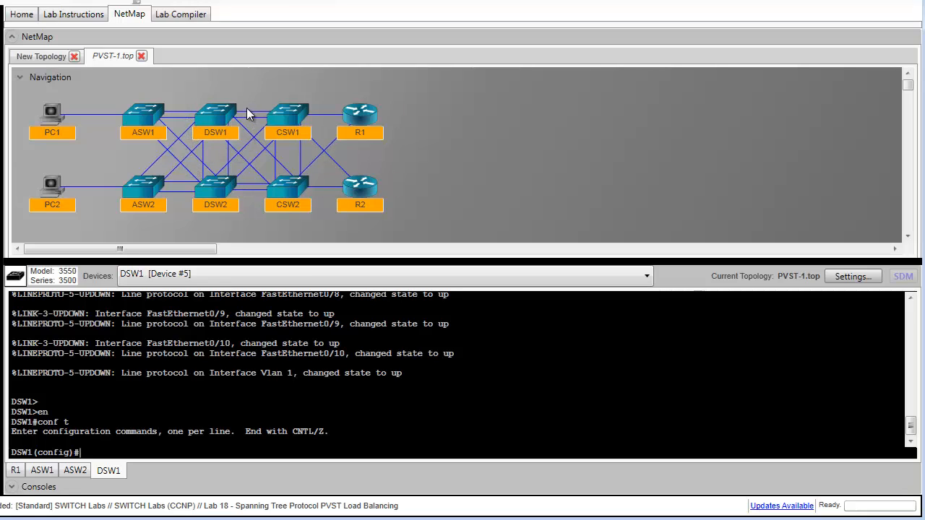
pyautogui.moveTo(282, 451)
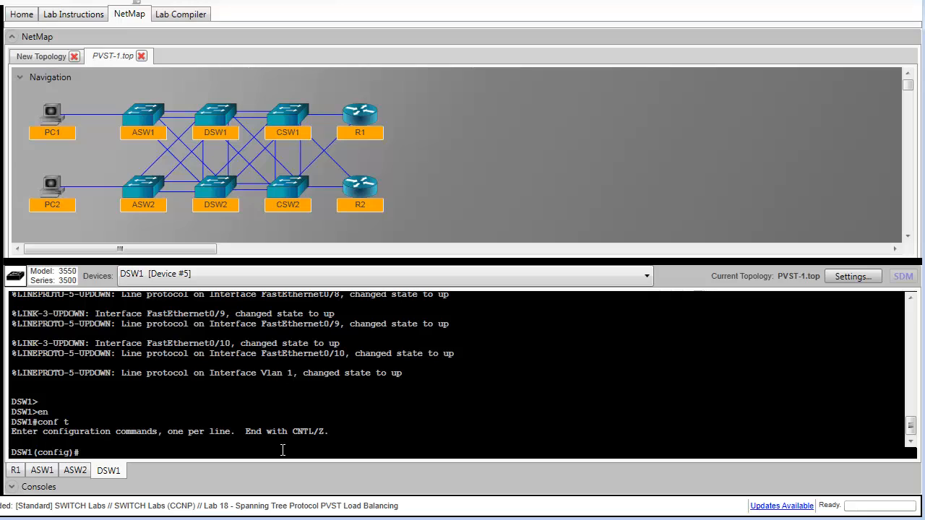
pyautogui.write('int range fast 0/1-10')
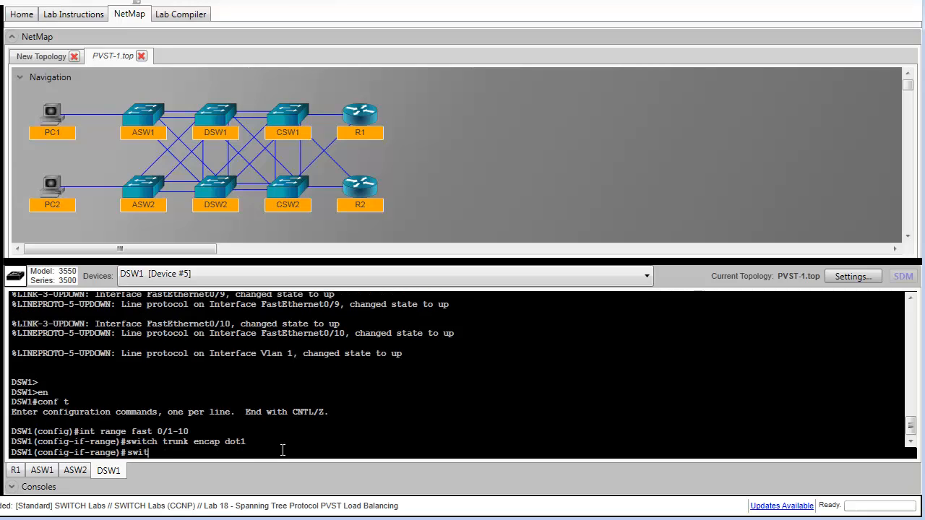
pyautogui.press('Return')
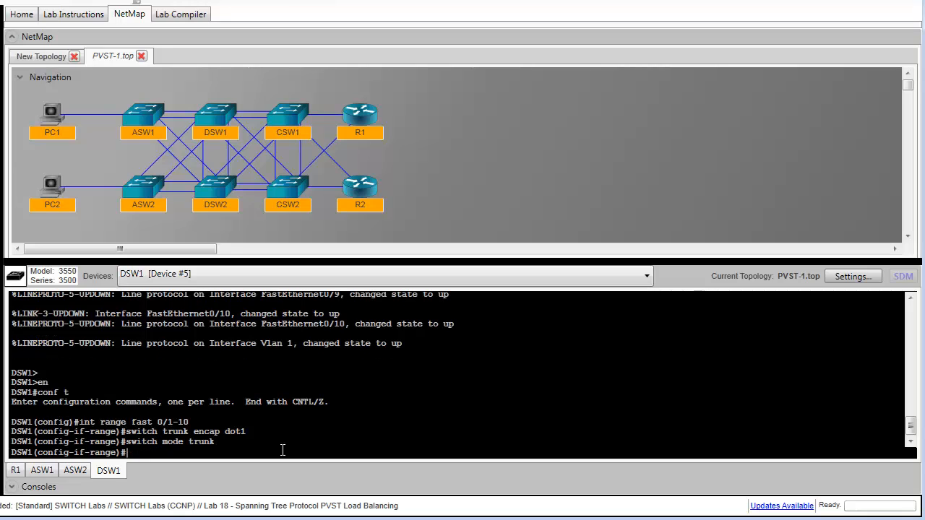
pyautogui.moveTo(215, 195)
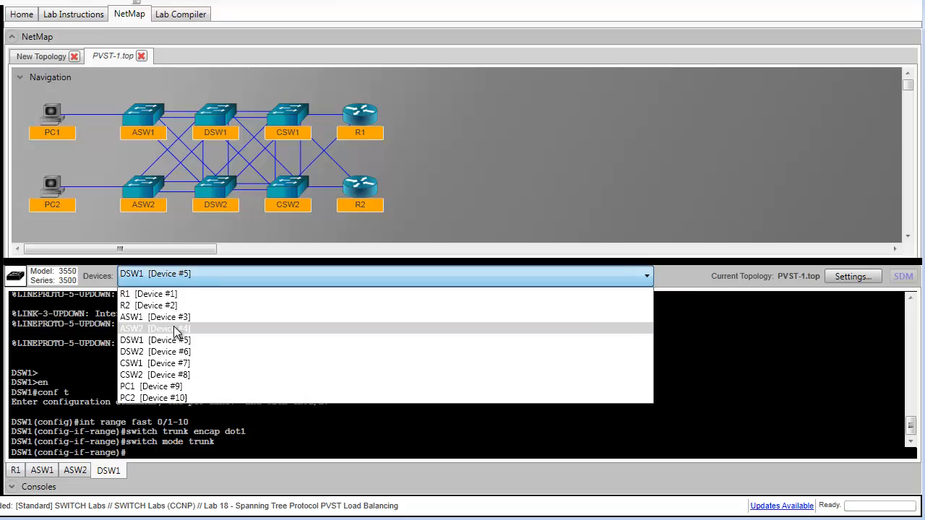
pyautogui.click(155, 351)
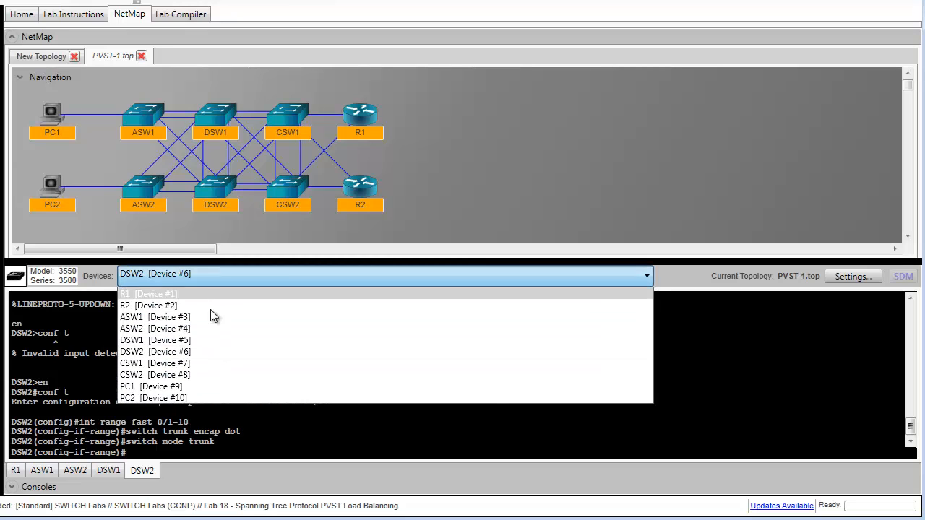
# Step: Move the console to CSW1 and enter the FastEthernet 0/3-8 interface range
pyautogui.click(155, 364)
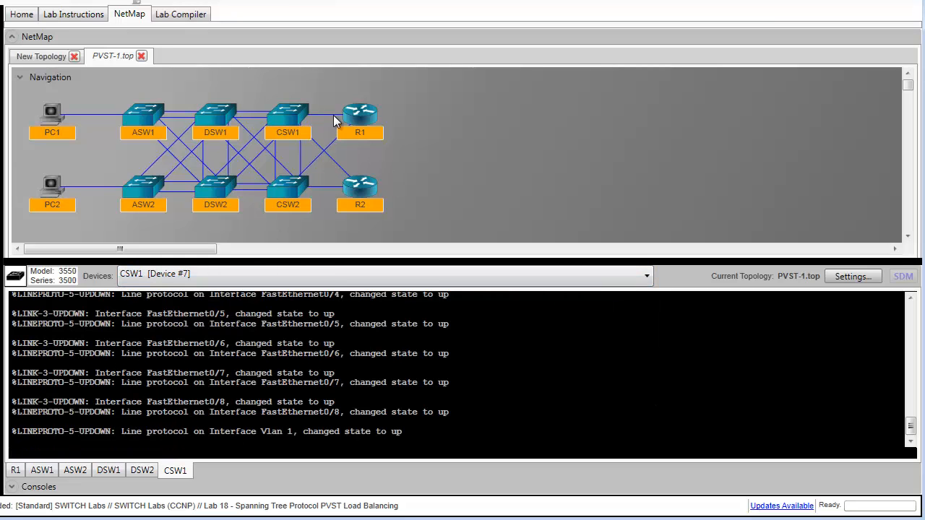
pyautogui.moveTo(327, 117)
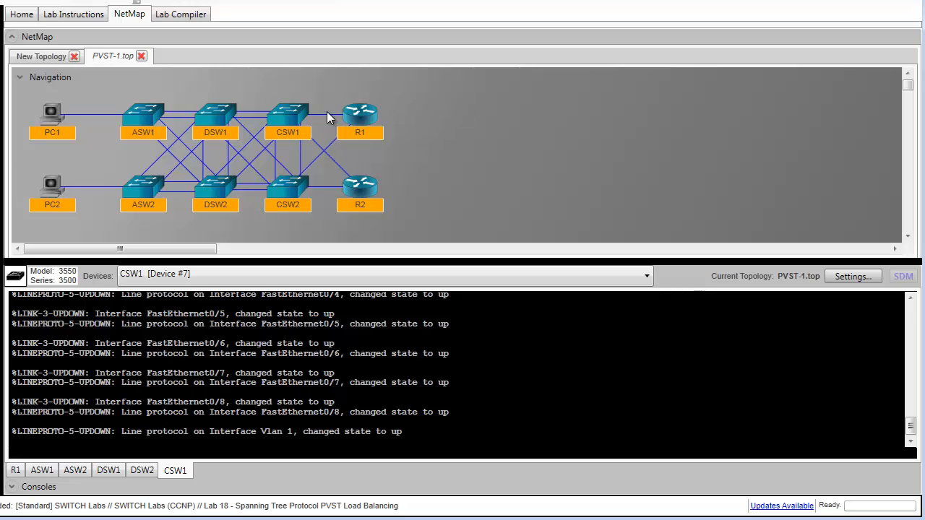
pyautogui.moveTo(321, 149)
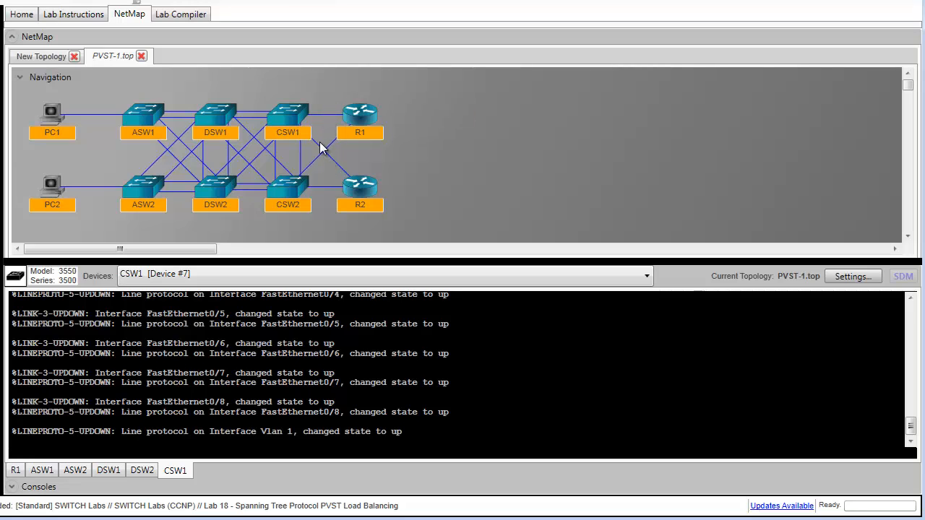
pyautogui.moveTo(214, 116)
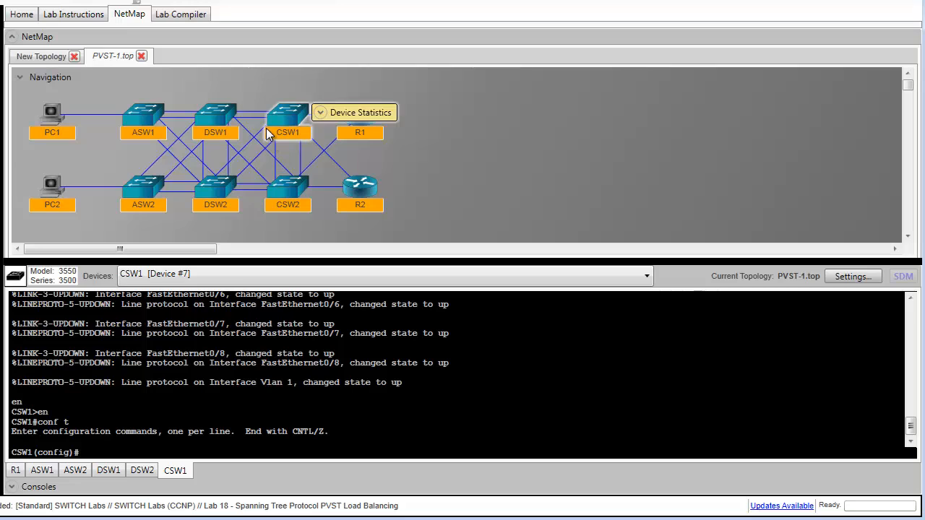
pyautogui.moveTo(212, 173)
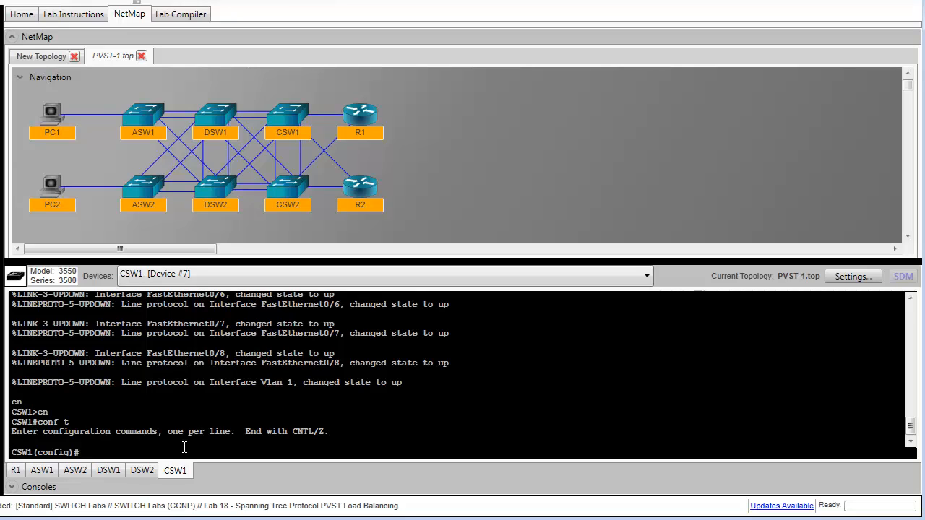
pyautogui.write('int range fast 0/3-8')
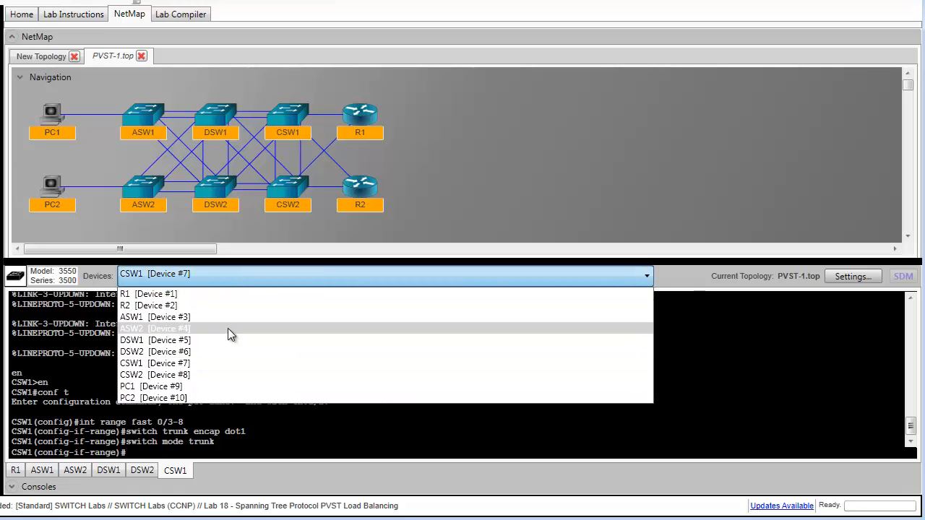
# Step: On CSW2, enter the FastEthernet 0/3-8 range and start the switchport trunk command
pyautogui.click(153, 374)
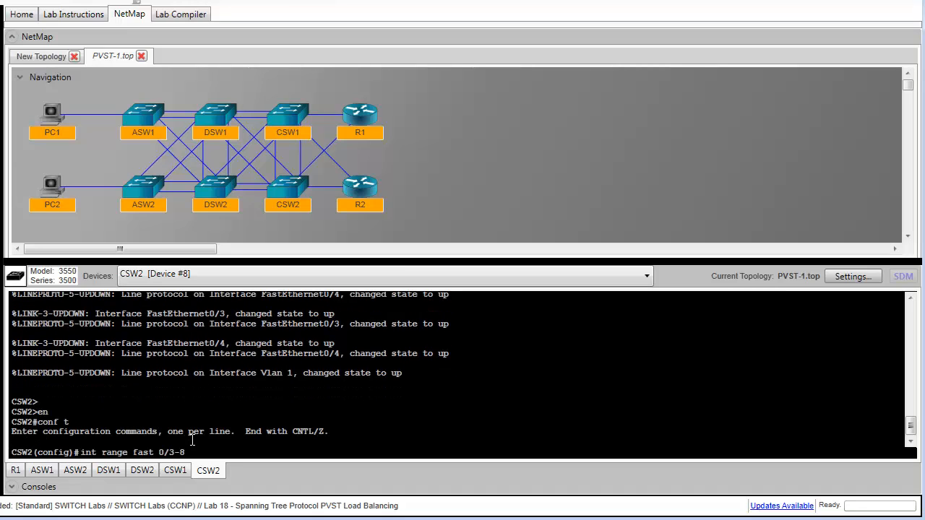
pyautogui.press('Return')
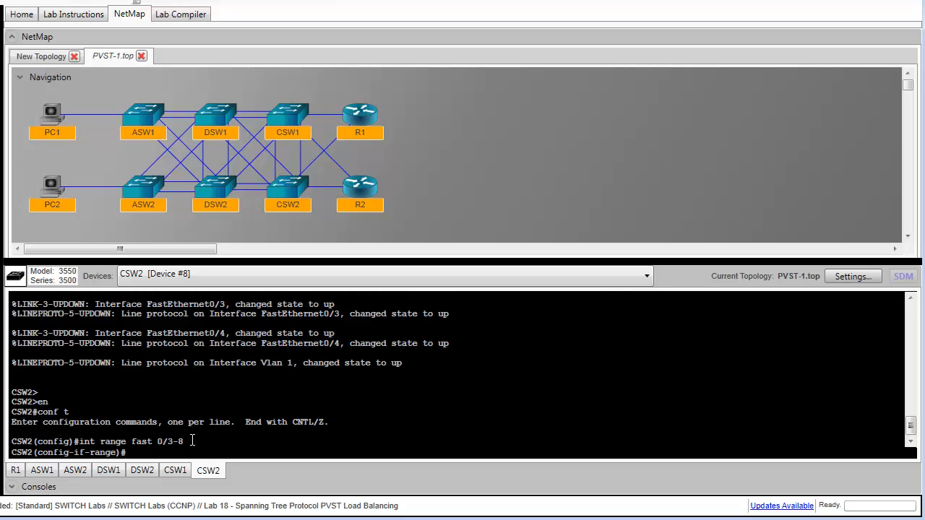
pyautogui.write('switch trun')
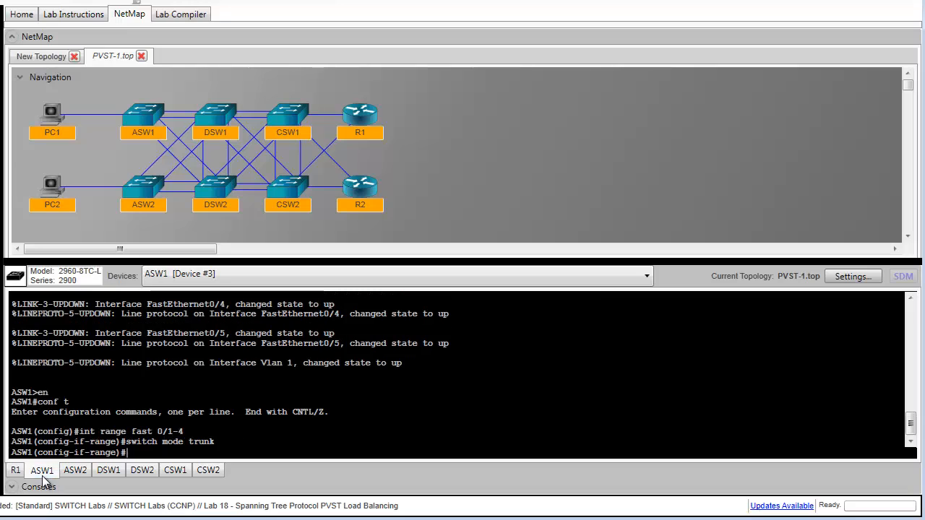
# Step: Set ASW1 to VTP client mode and begin its VTP domain settings
pyautogui.write('vtp mode client')
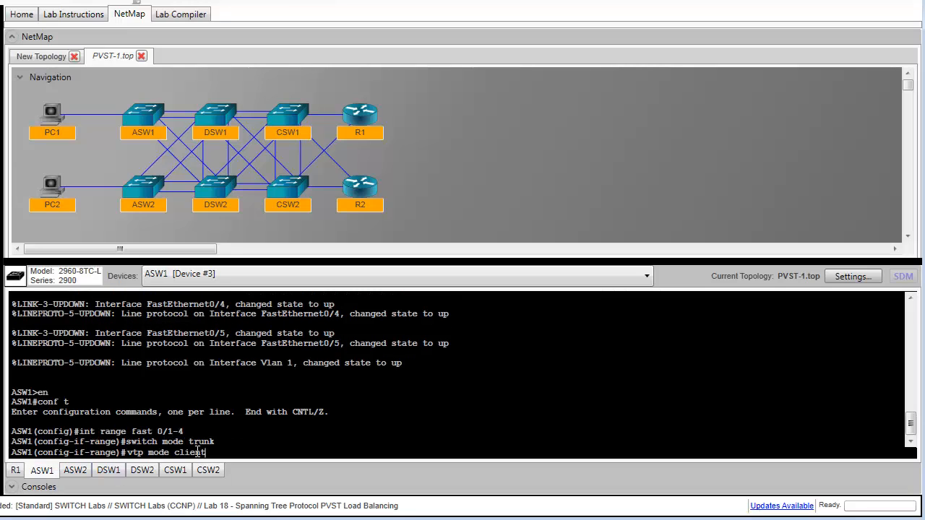
pyautogui.press('Return')
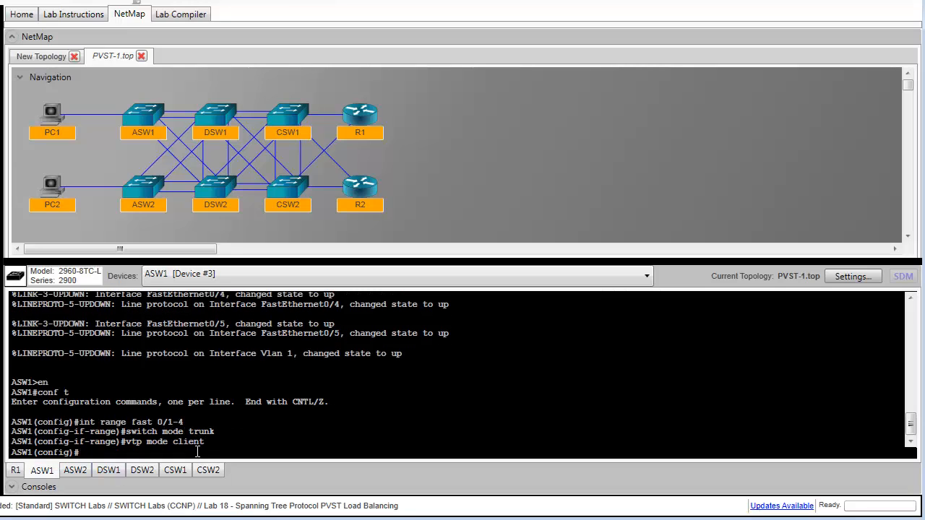
pyautogui.write('vtp domain boson')
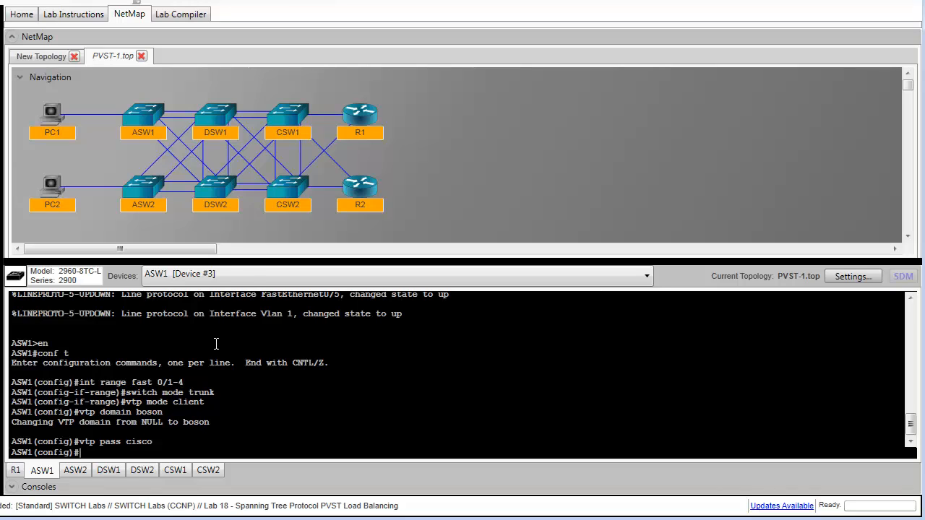
pyautogui.moveTo(288, 120)
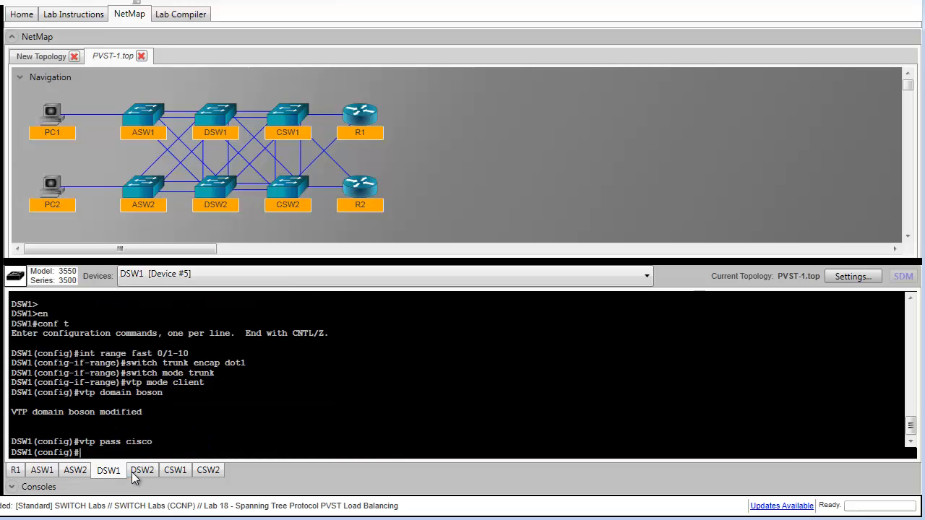
# Step: On CSW1, set VTP mode server and enter domain boson
pyautogui.click(141, 470)
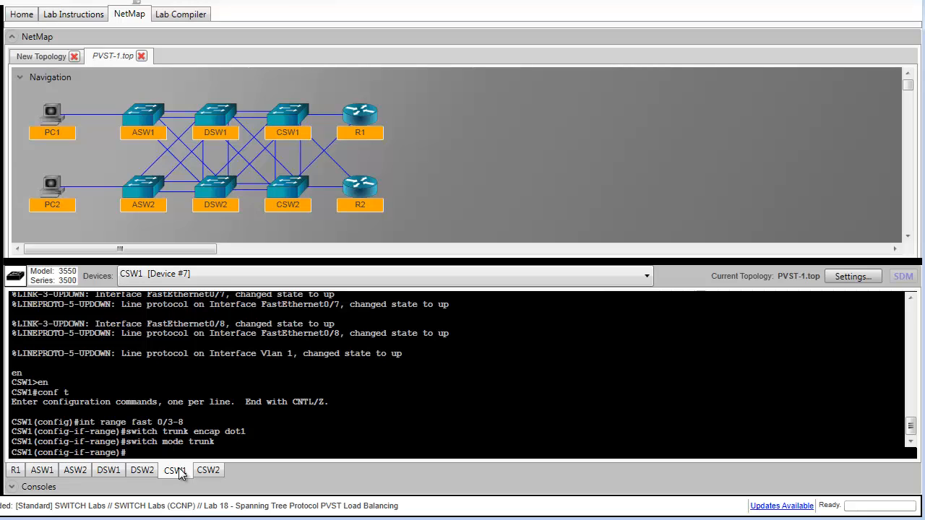
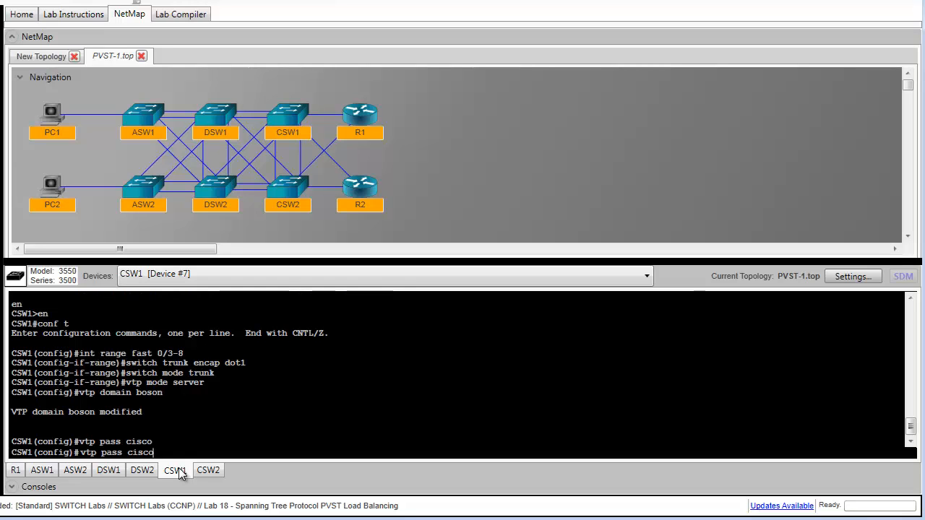
pyautogui.click(208, 471)
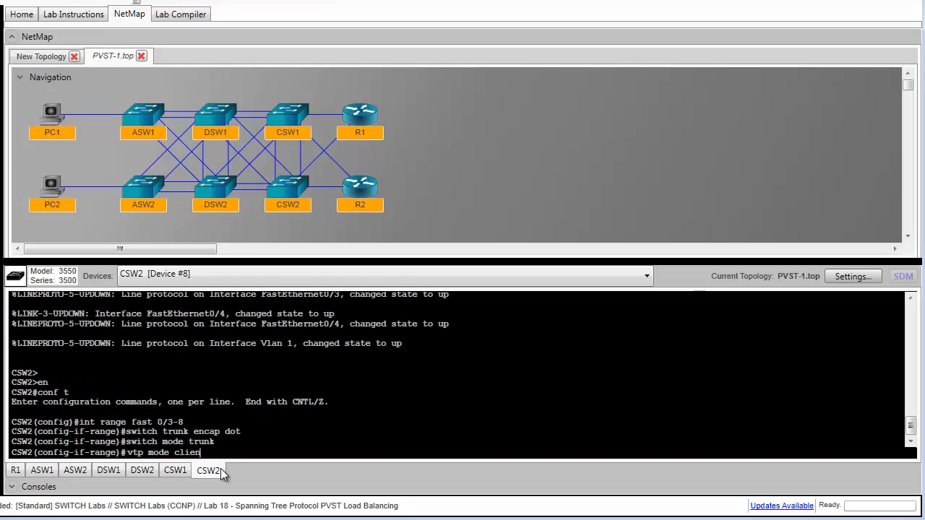
pyautogui.write('vtp domain boson')
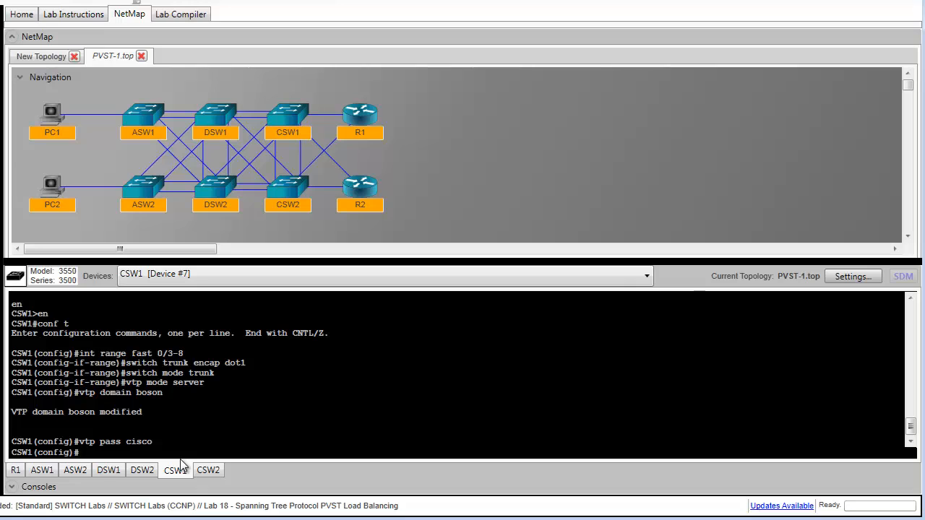
pyautogui.write('vlan 2')
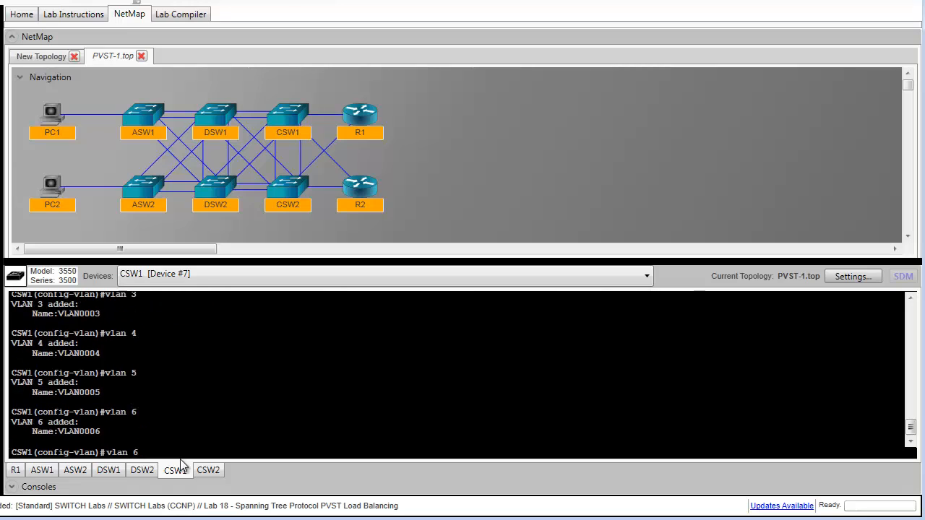
# Step: Run show vlan on ASW1 to check VLANs 2 through 6 learned via VTP
pyautogui.press('Return')
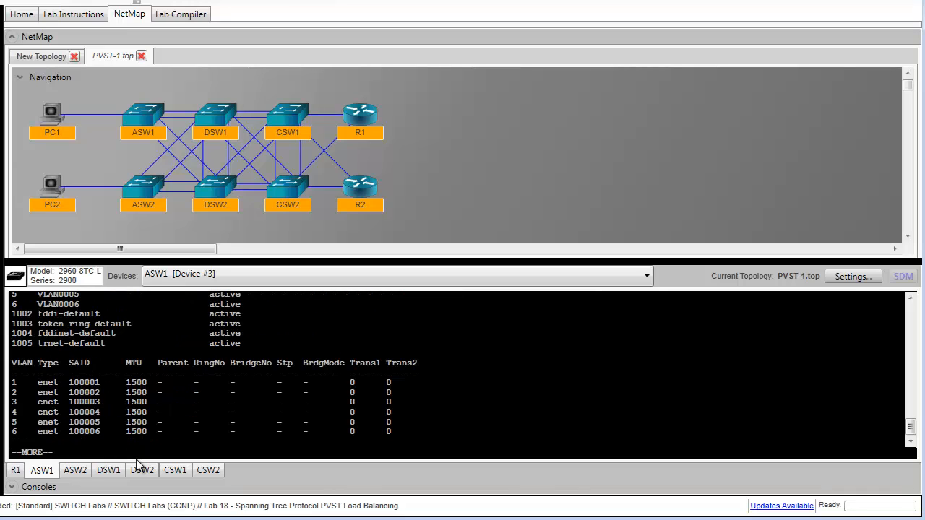
pyautogui.moveTo(210, 444)
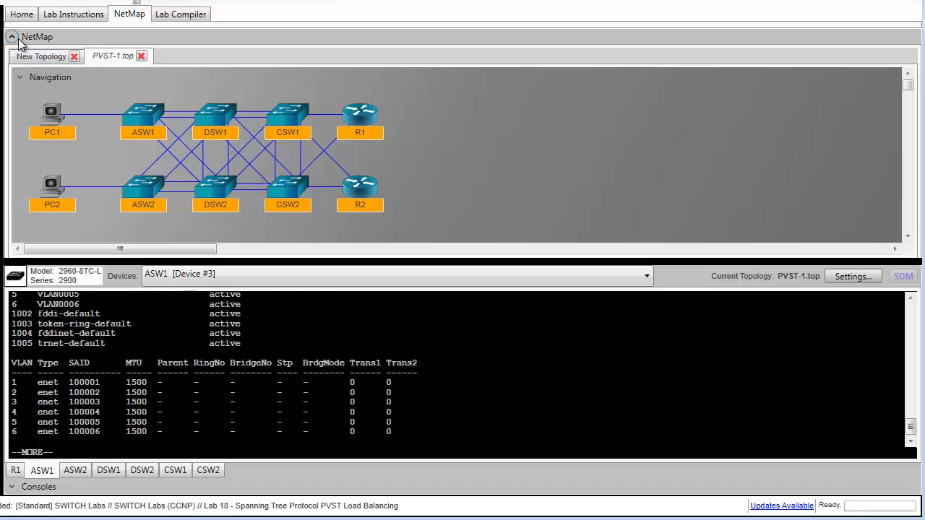
pyautogui.click(12, 36)
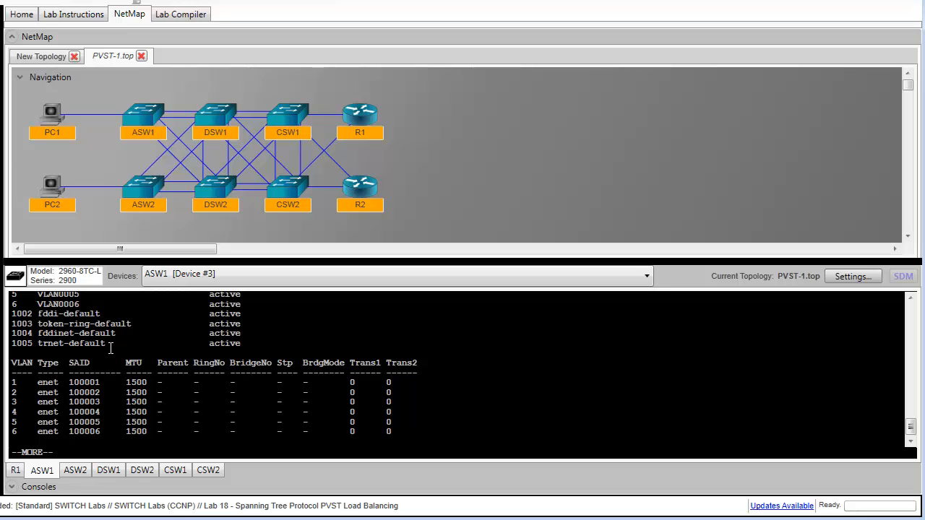
pyautogui.moveTo(287, 119)
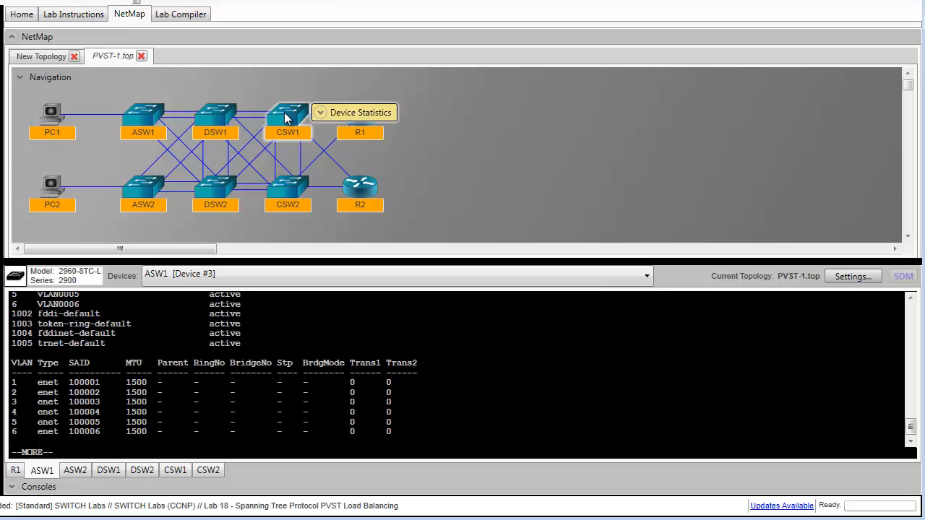
pyautogui.moveTo(287, 120)
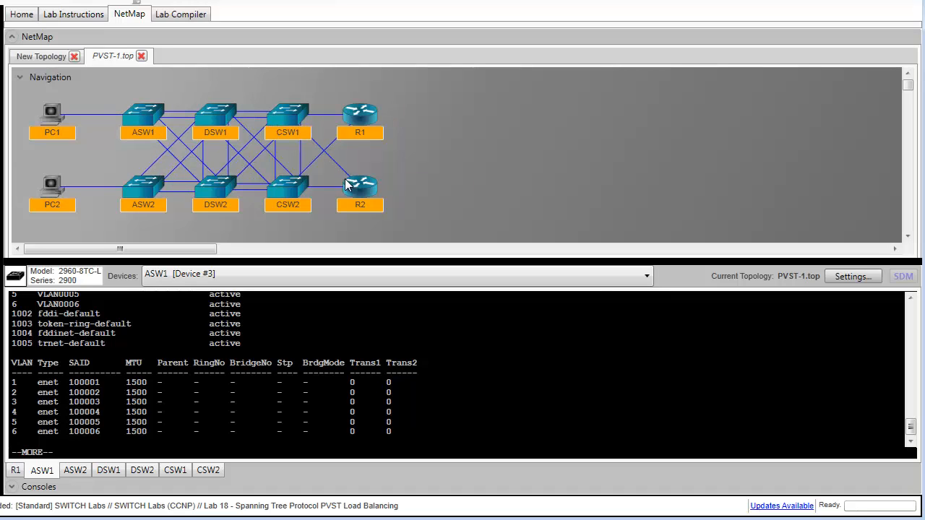
pyautogui.moveTo(123, 159)
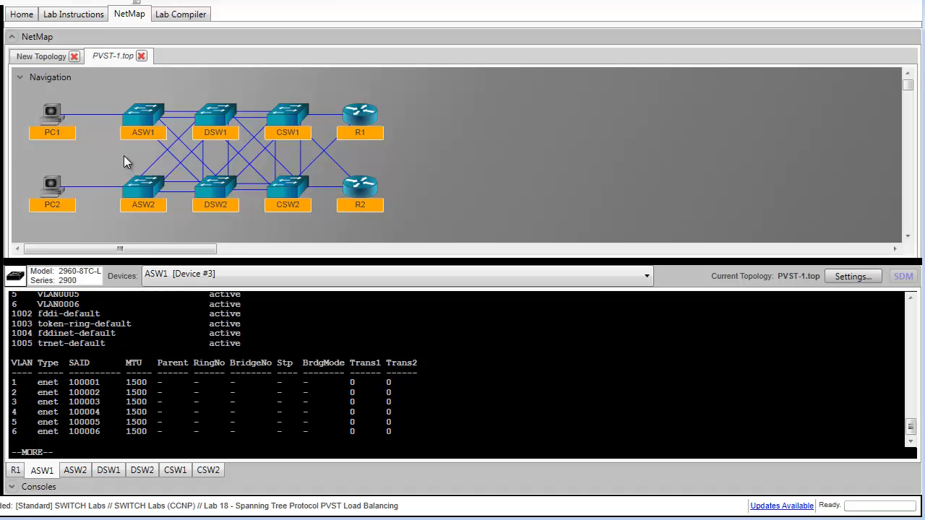
# Step: Page through the rest of ASW1's show vlan output until the prompt returns
pyautogui.click(11, 36)
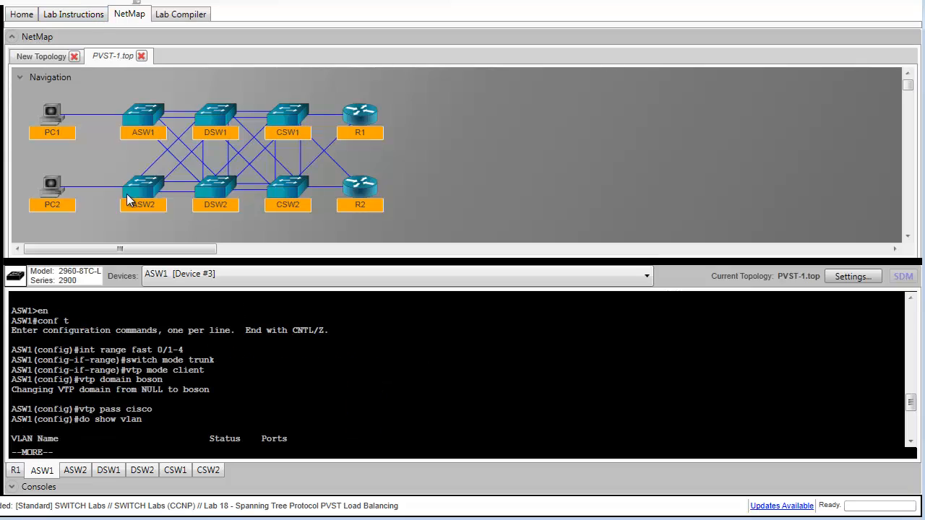
pyautogui.moveTo(51, 119)
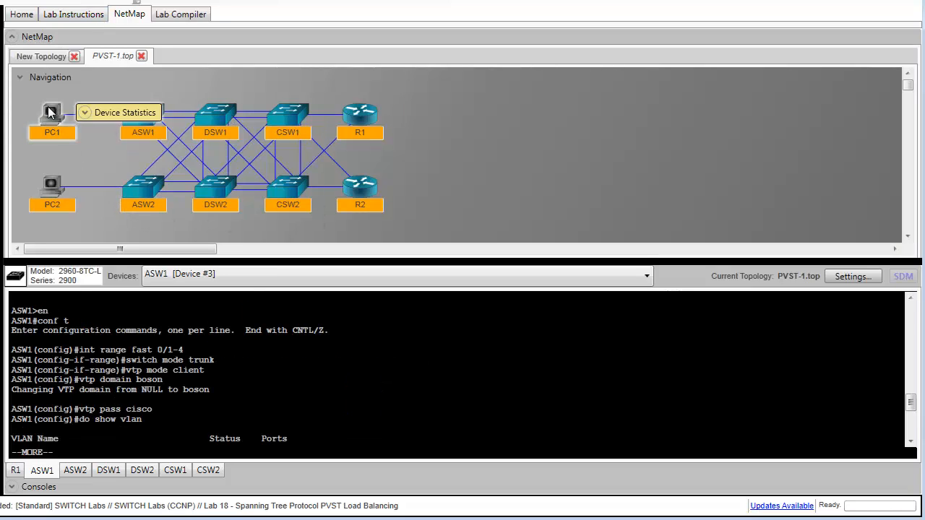
pyautogui.moveTo(52, 199)
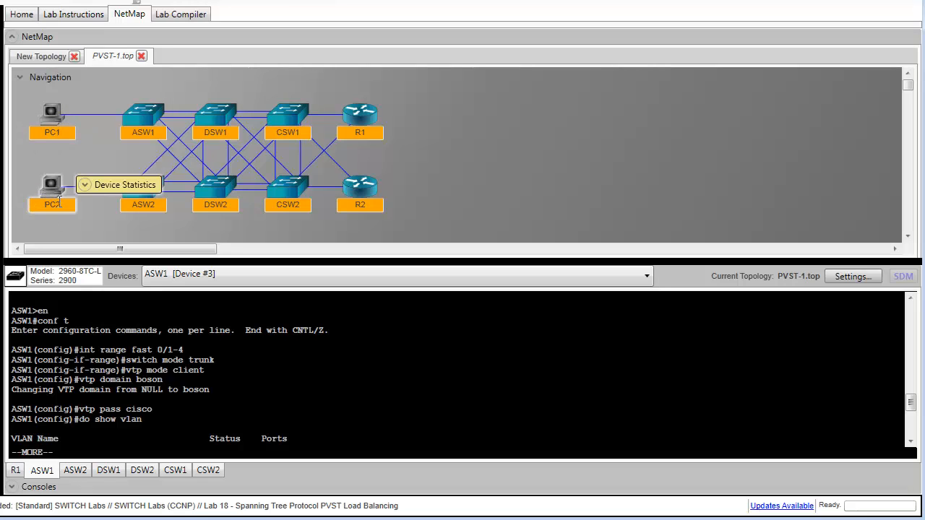
pyautogui.moveTo(62, 186)
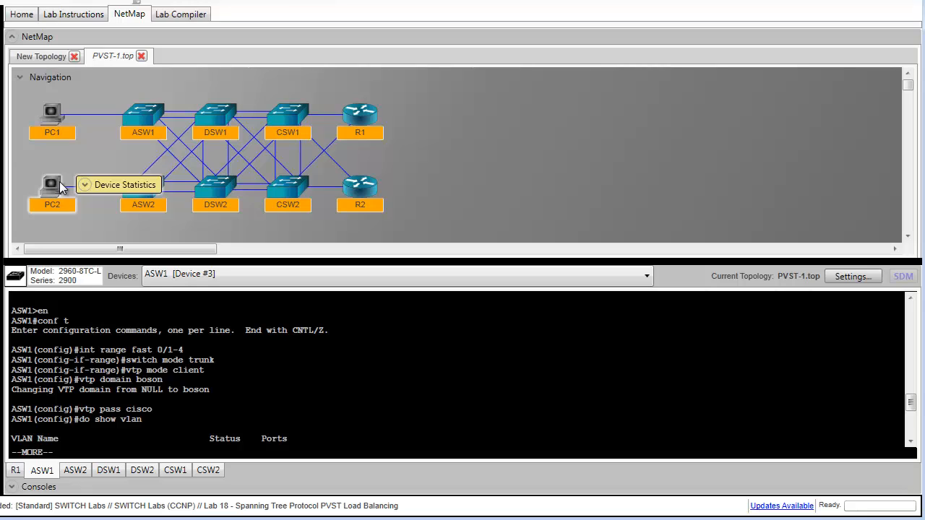
pyautogui.moveTo(52, 116)
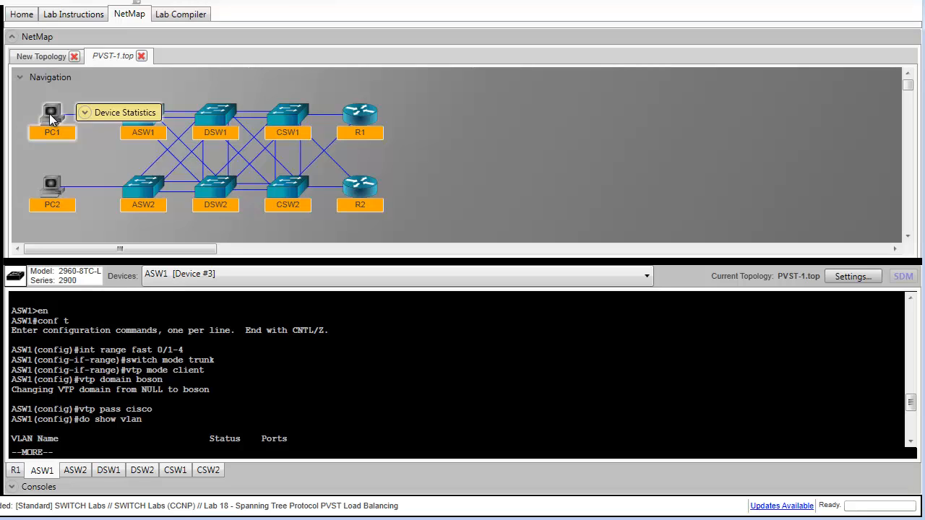
pyautogui.moveTo(164, 124)
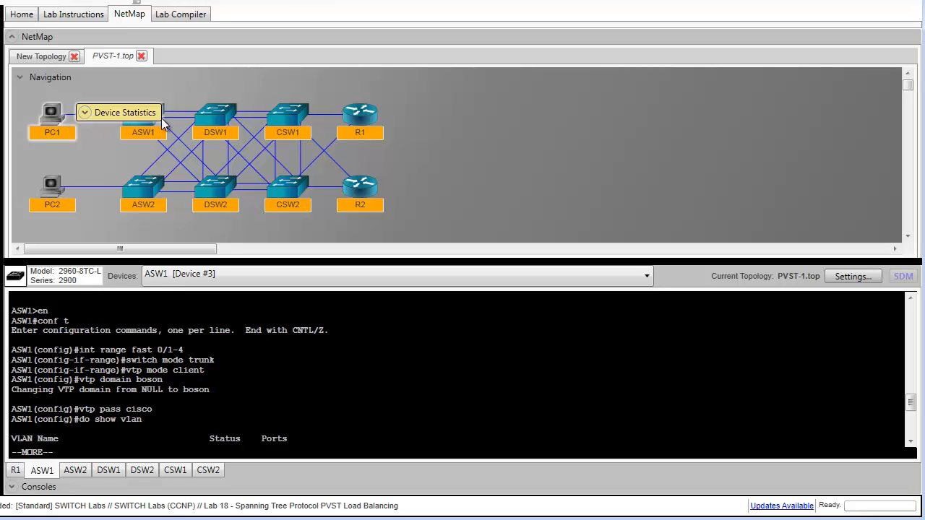
pyautogui.moveTo(172, 210)
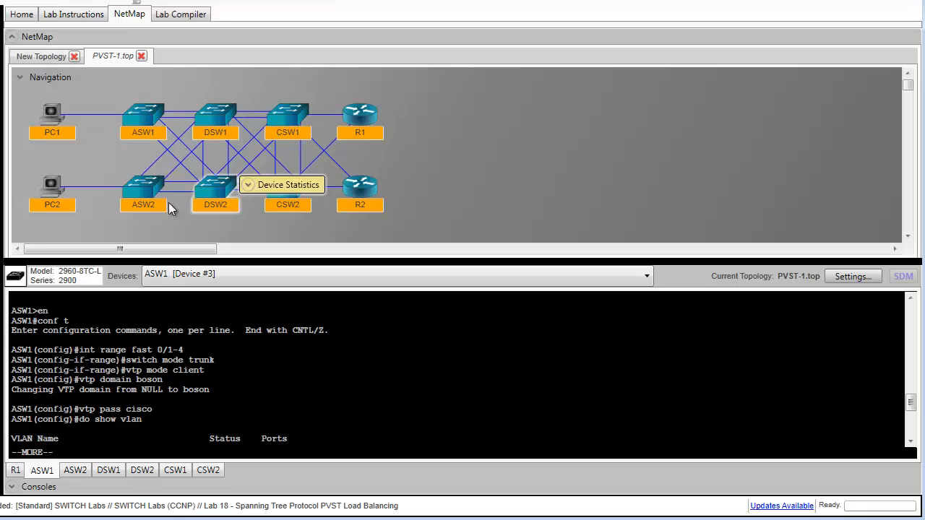
pyautogui.moveTo(143, 130)
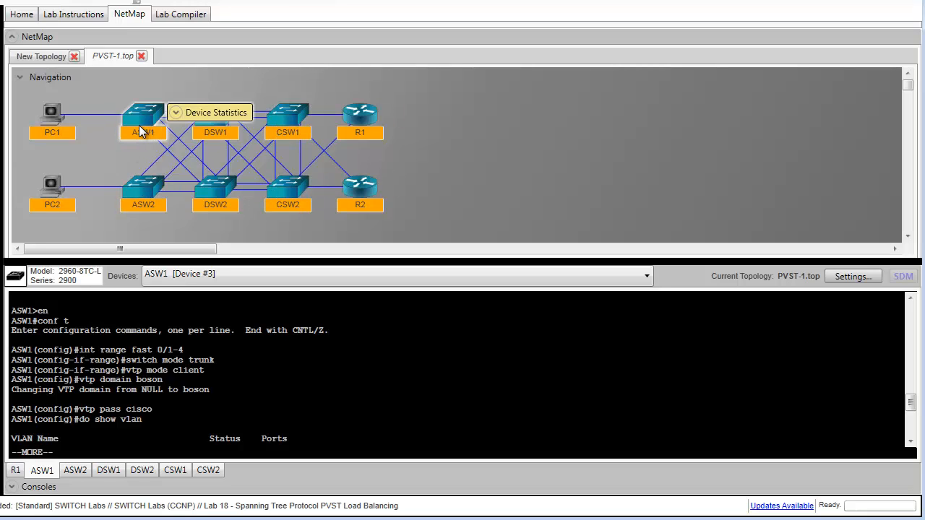
pyautogui.moveTo(259, 122)
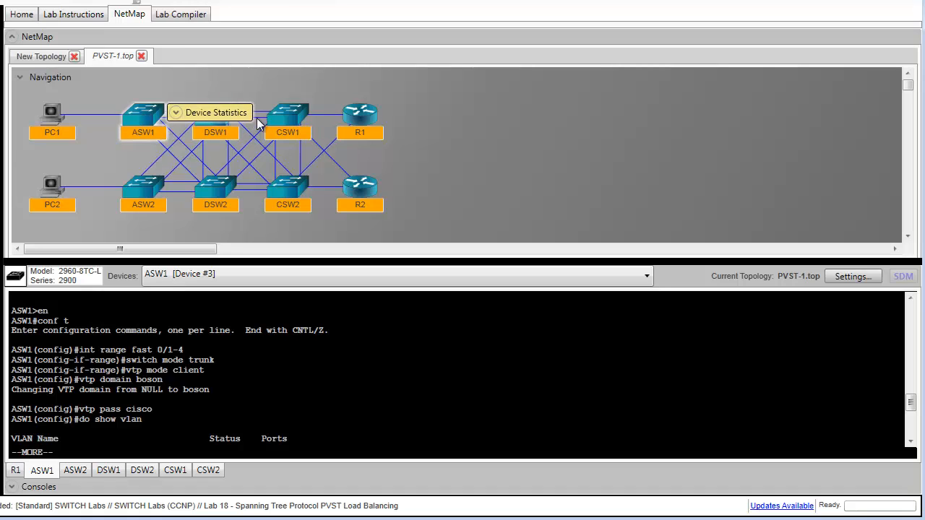
pyautogui.moveTo(151, 132)
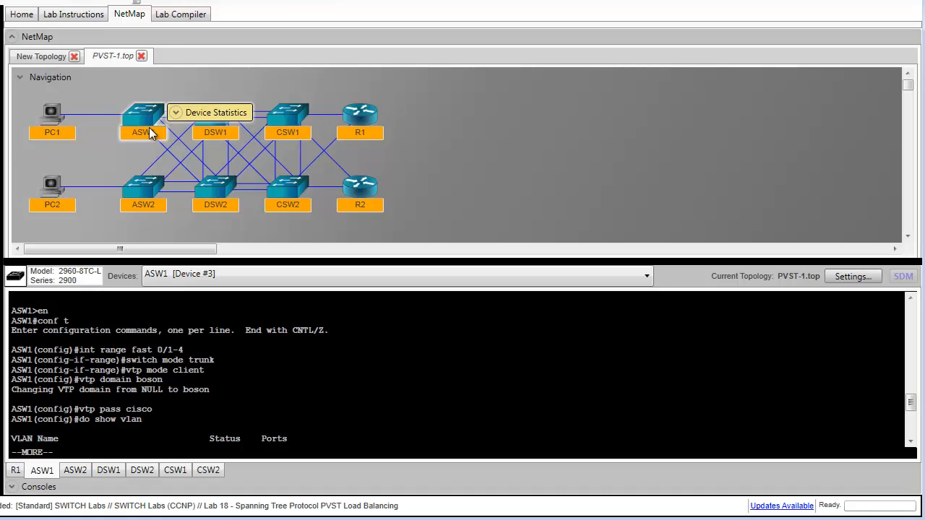
pyautogui.moveTo(143, 199)
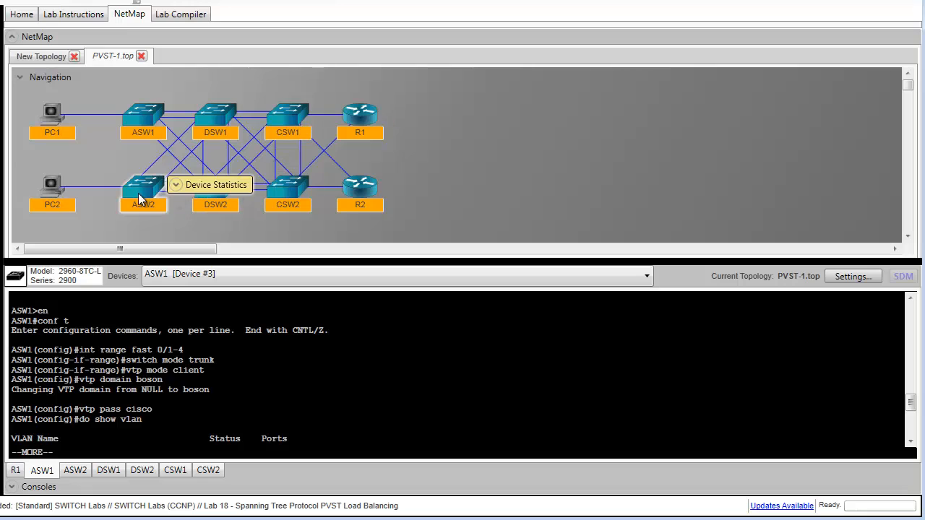
pyautogui.moveTo(294, 196)
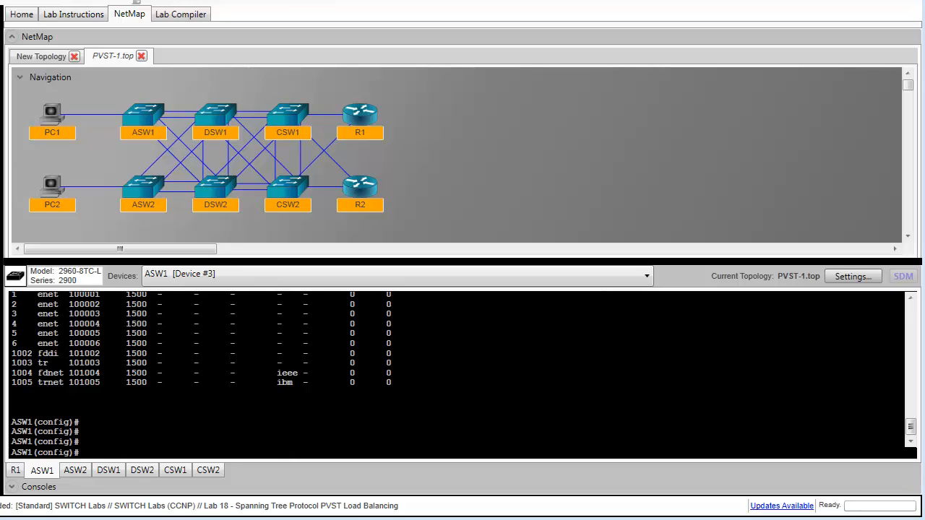
# Step: Hide NetMap and run the spanning-tree root check on ASW1
pyautogui.click(12, 36)
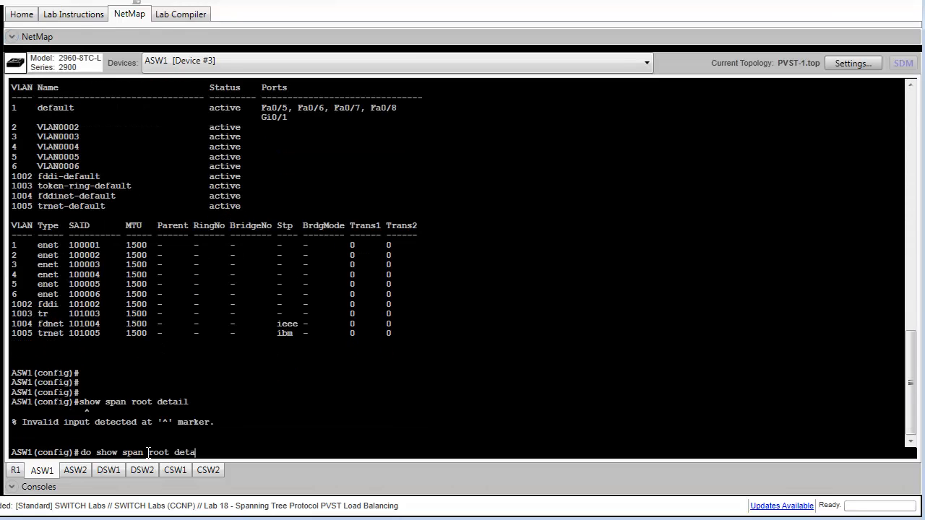
pyautogui.press('Return')
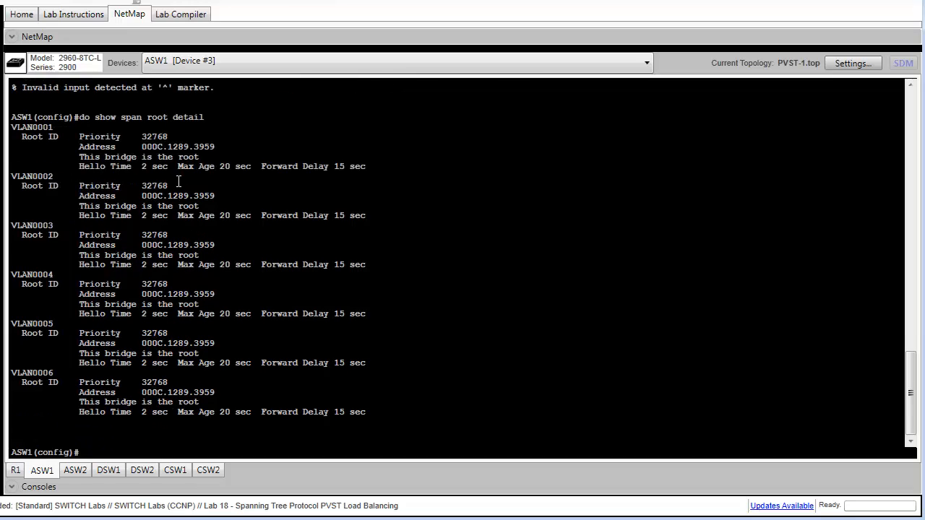
pyautogui.moveTo(178, 442)
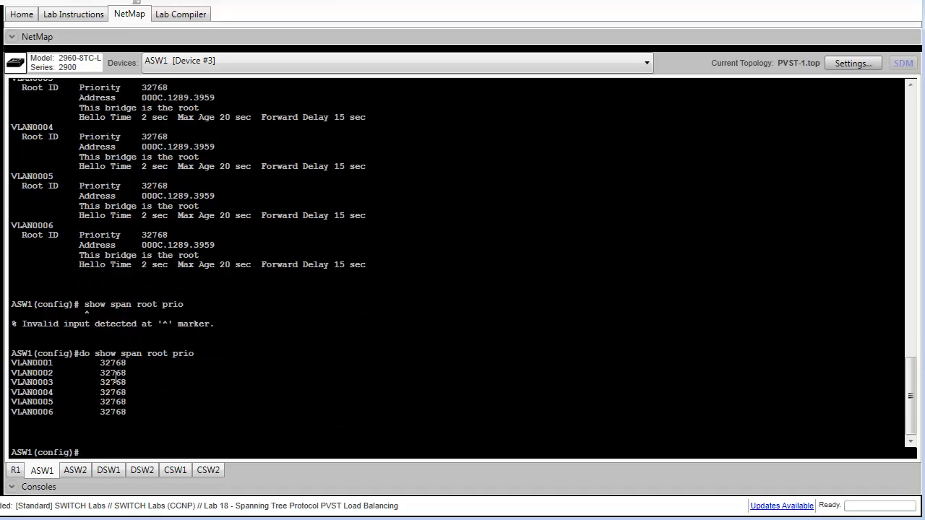
pyautogui.moveTo(127, 416)
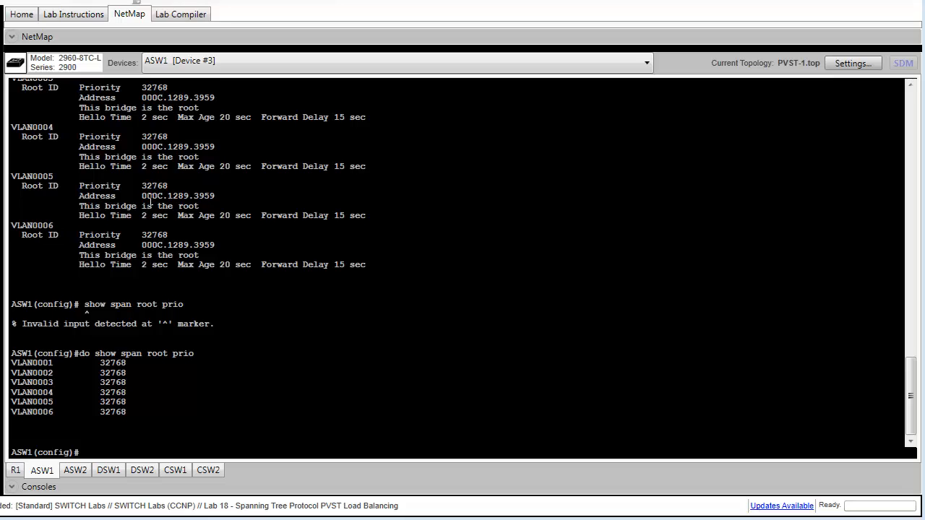
pyautogui.moveTo(208, 344)
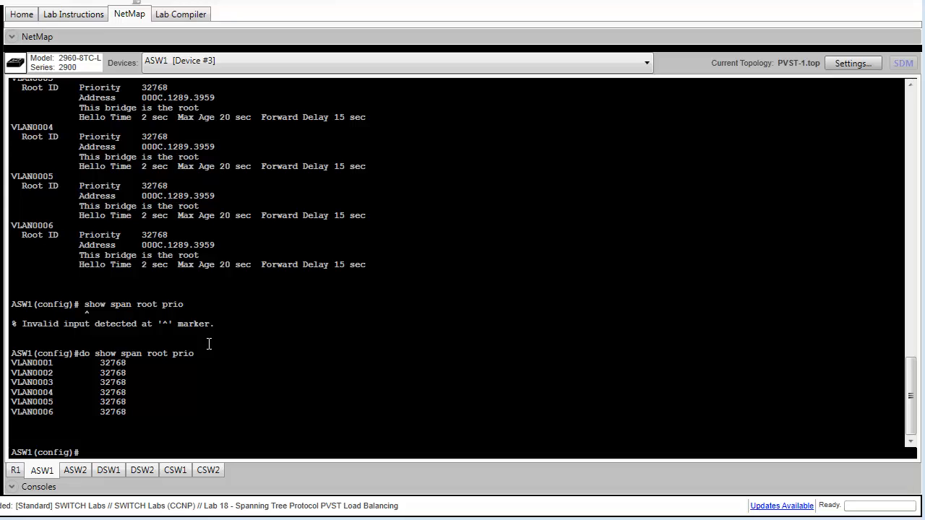
pyautogui.moveTo(166, 245)
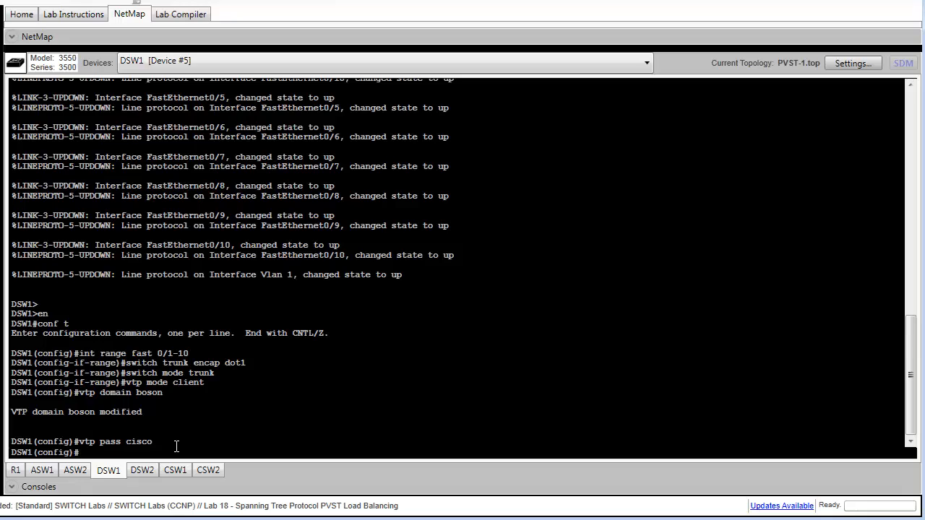
# Step: Make DSW1 primary root for VLANs 1–3 and secondary for 4–6, checking root priorities
pyautogui.write('span vlan 1-3 root prim')
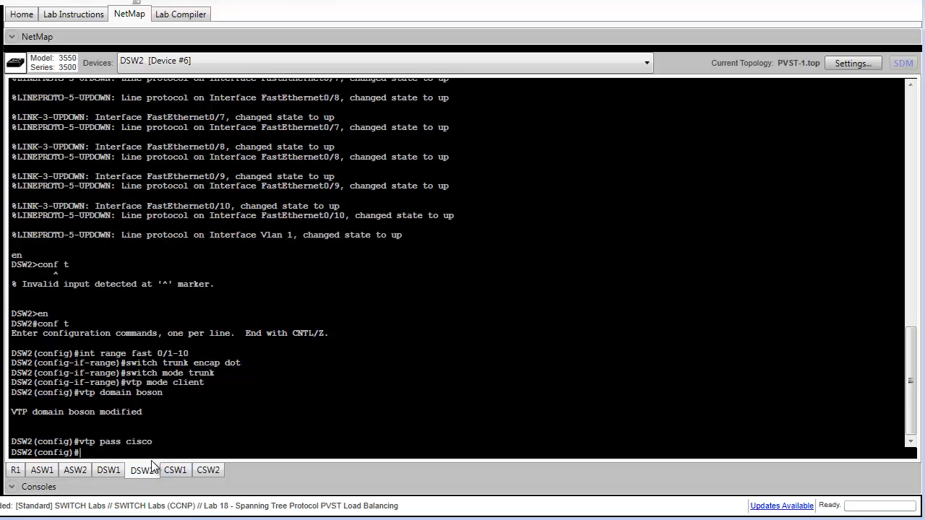
pyautogui.write('span vlan 1-3 root primary')
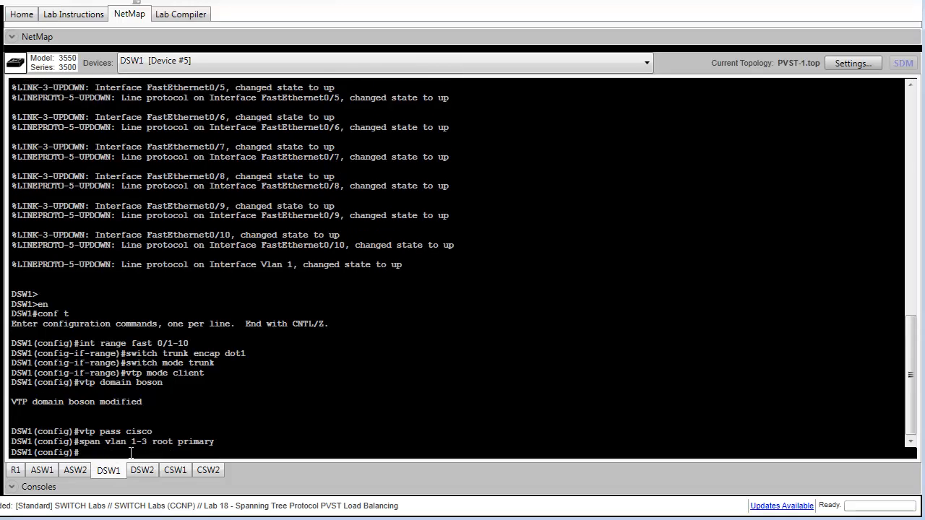
pyautogui.write('do show span root')
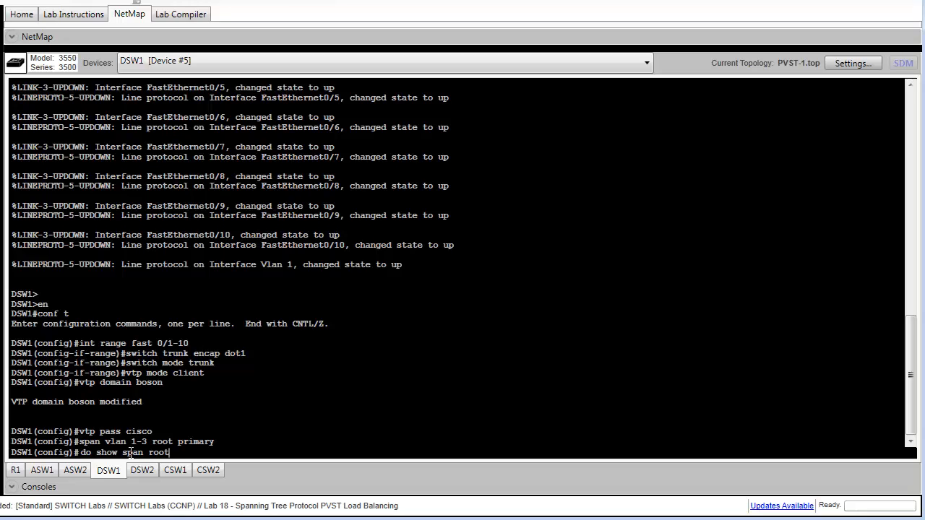
pyautogui.press('Return')
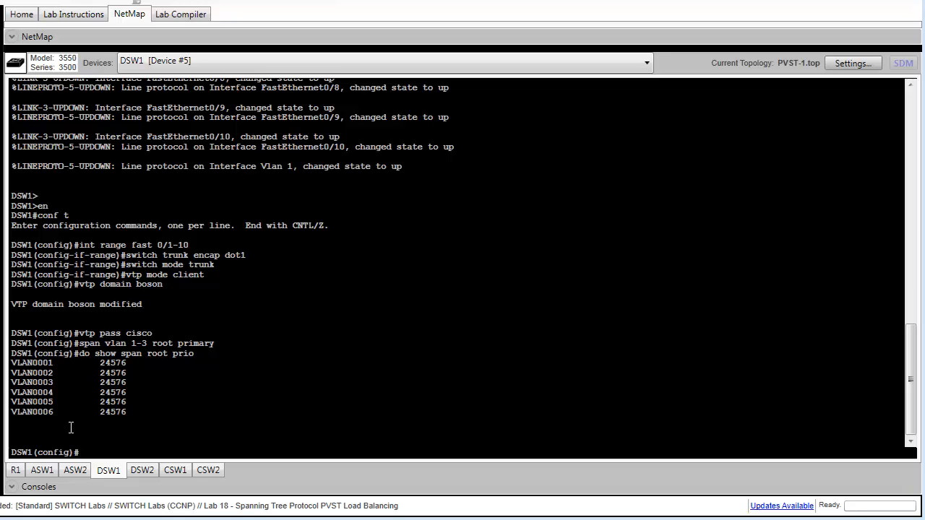
pyautogui.moveTo(208, 362)
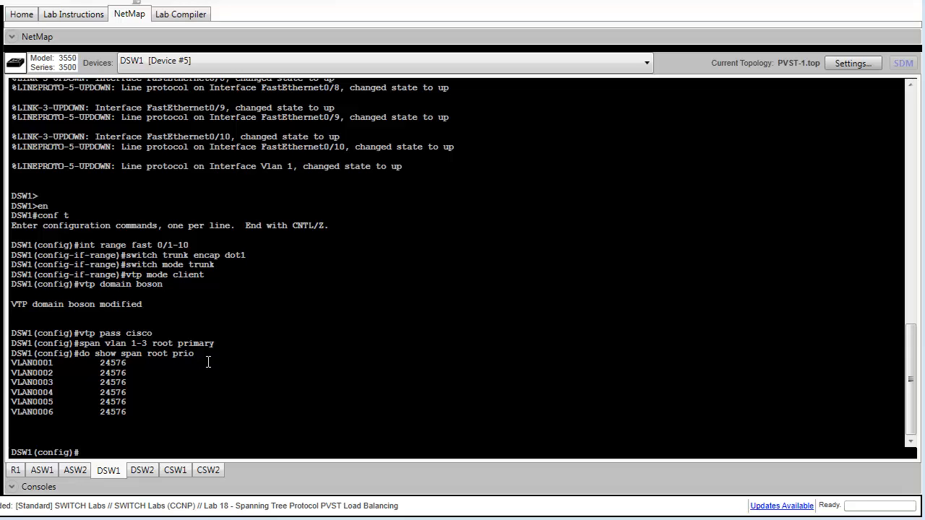
pyautogui.moveTo(161, 441)
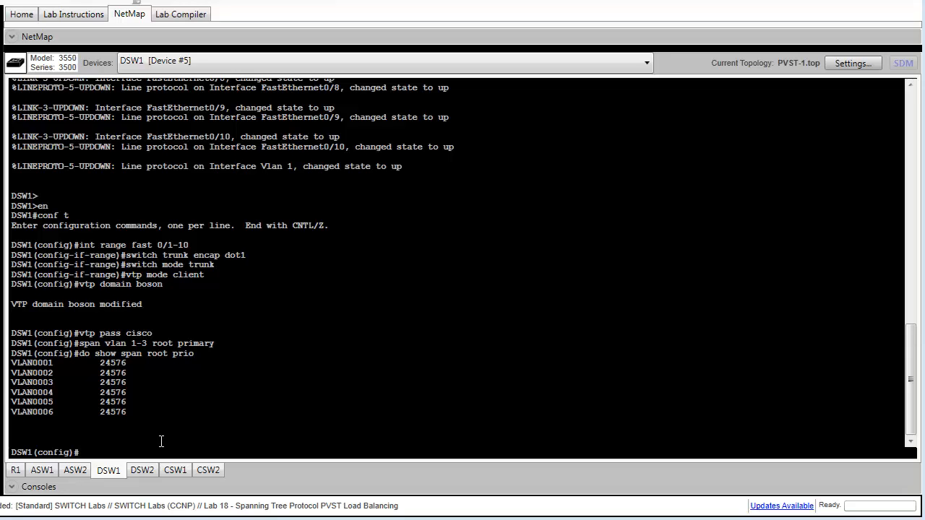
pyautogui.moveTo(156, 453)
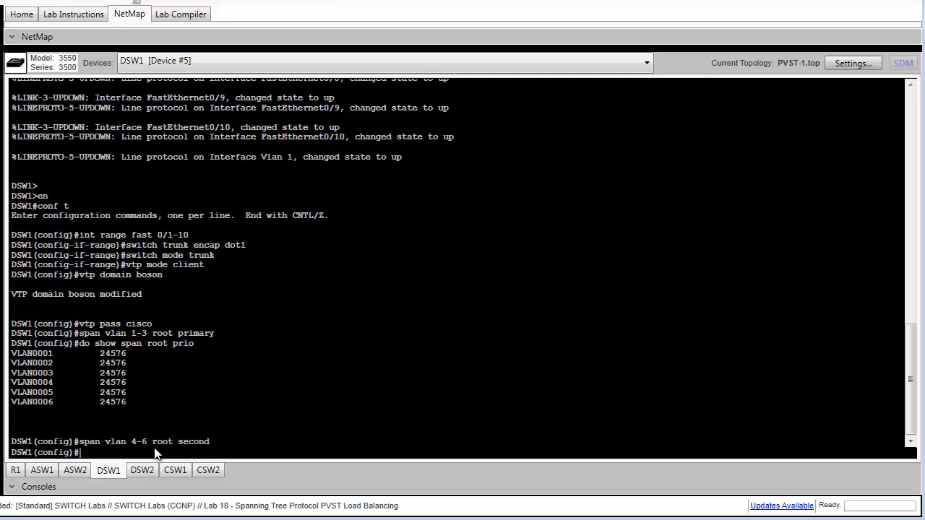
pyautogui.click(142, 470)
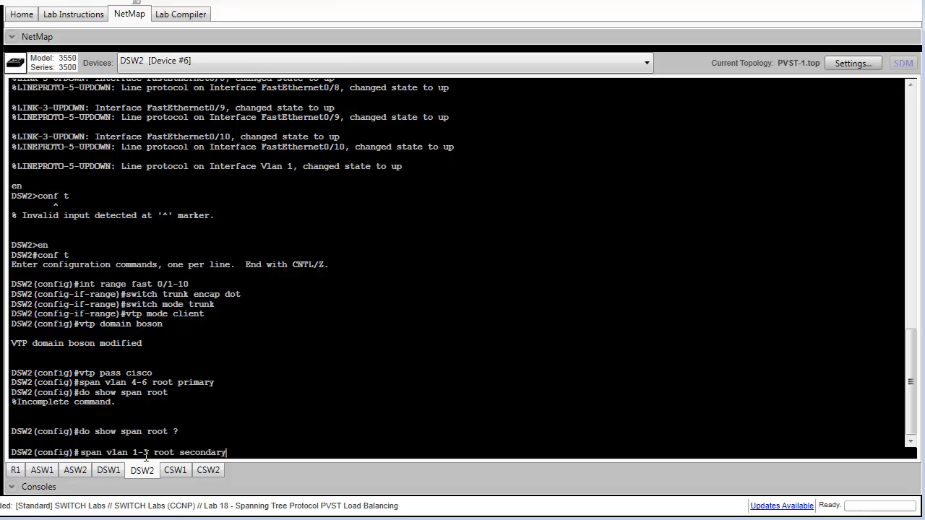
# Step: Make DSW2 secondary root for VLANs 1–3 and show root details highlighting VLAN 5
pyautogui.press('Return')
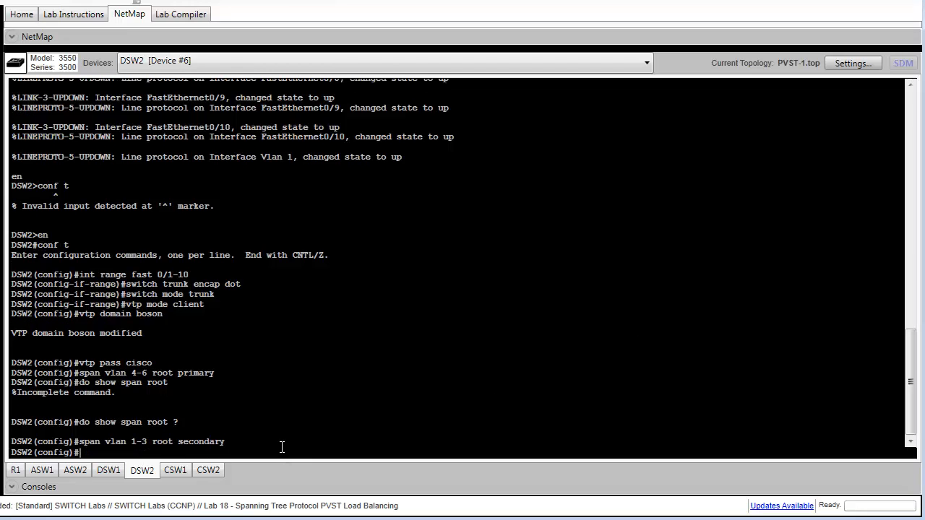
pyautogui.write('show span root detail')
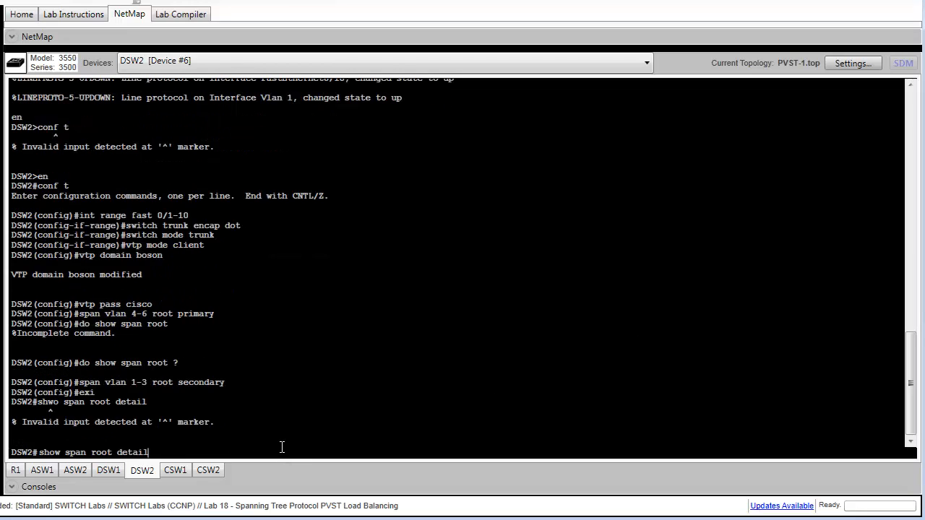
pyautogui.press('Return')
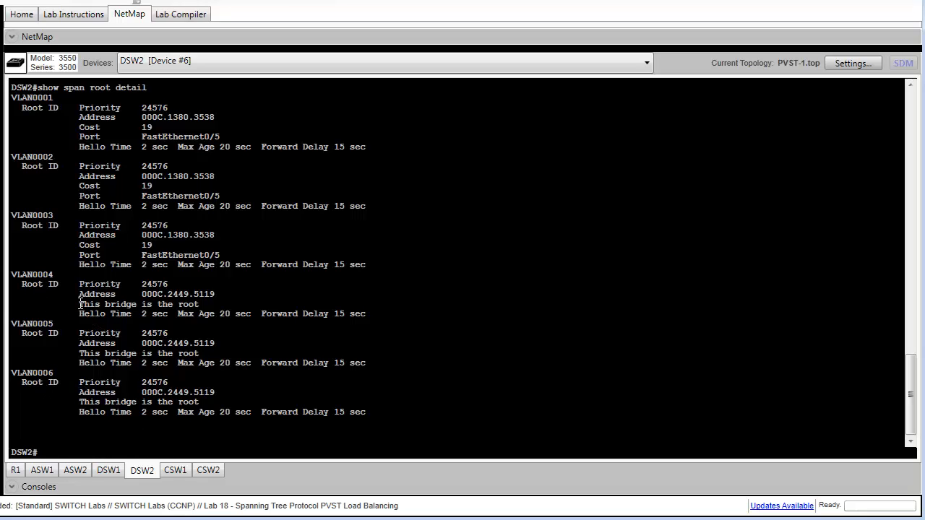
pyautogui.doubleClick(139, 304)
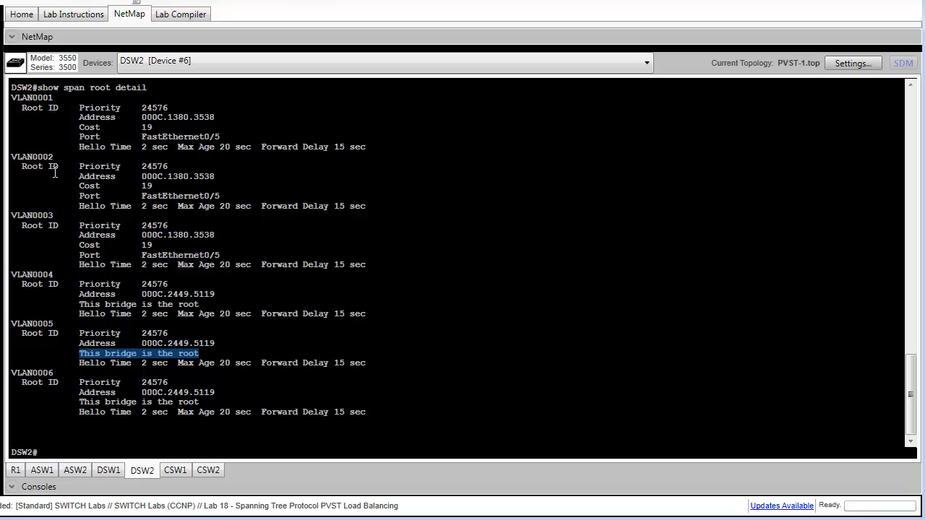
pyautogui.moveTo(178, 393)
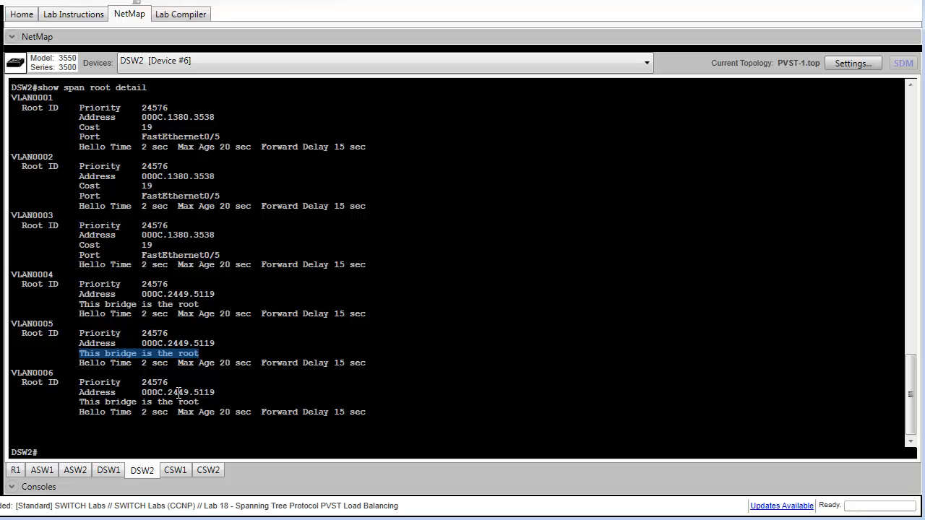
pyautogui.moveTo(108, 471)
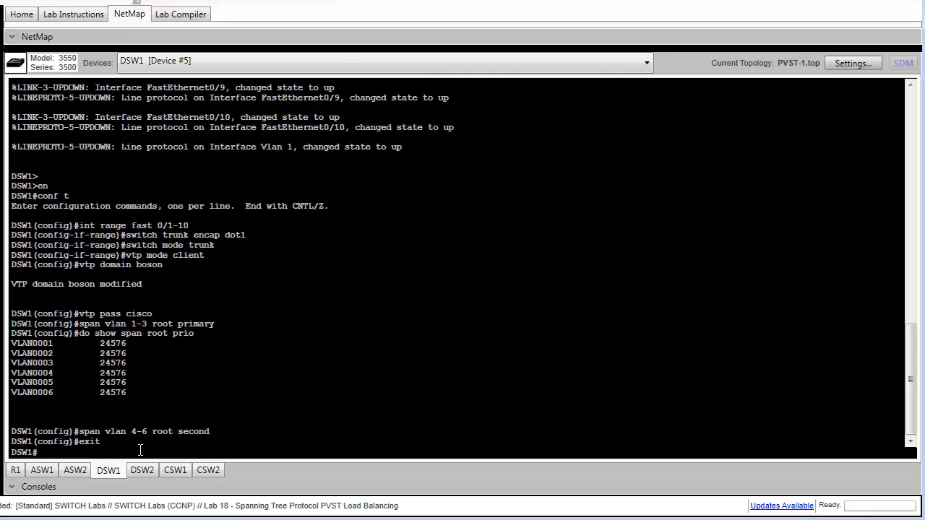
# Step: Show DSW1's full spanning-tree root details, highlighting it as root for VLAN 3
pyautogui.write('show span r')
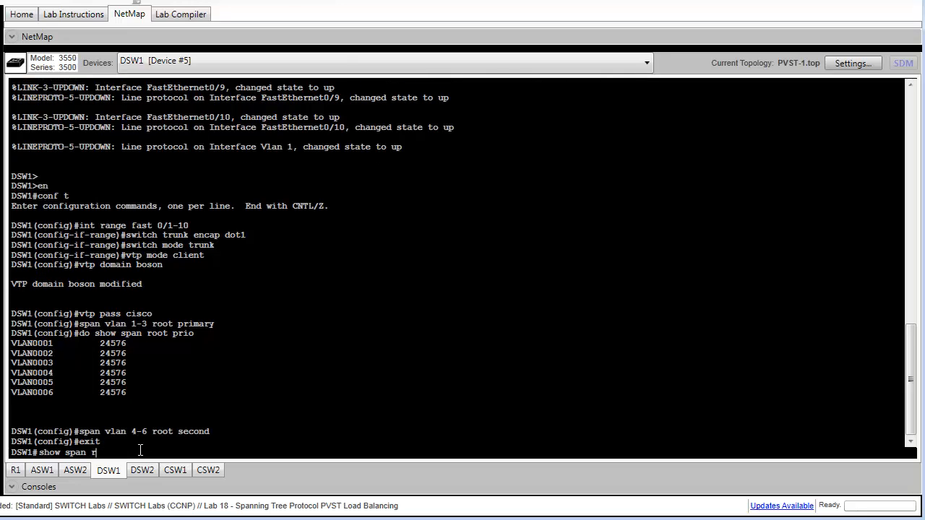
pyautogui.press('Return')
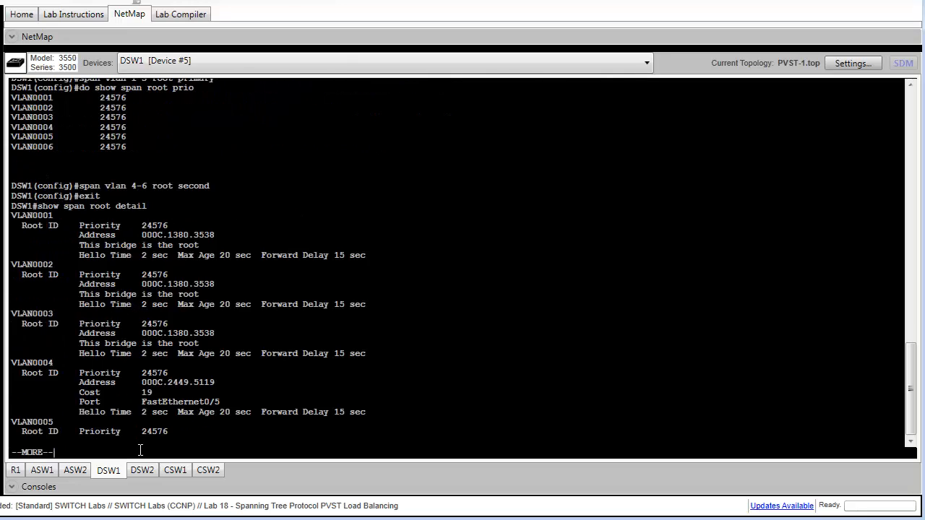
pyautogui.press('space')
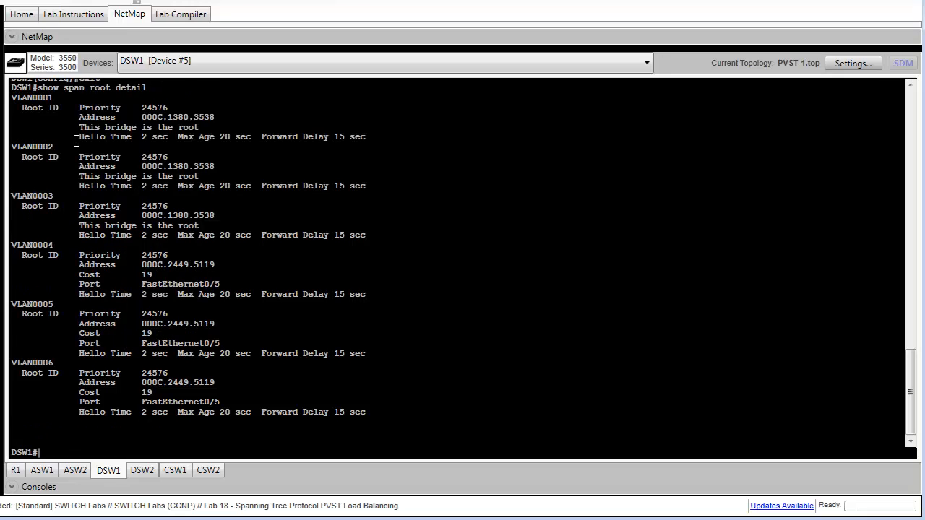
pyautogui.doubleClick(138, 127)
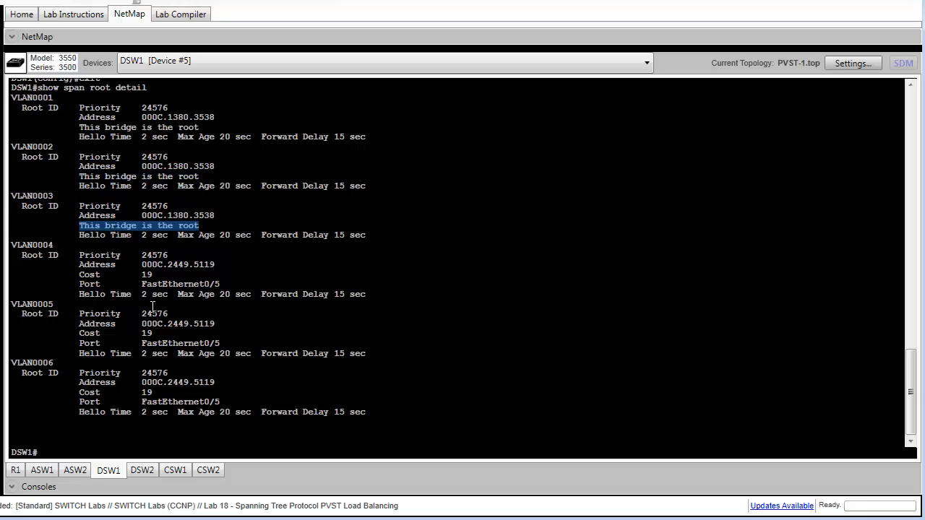
pyautogui.moveTo(141, 278)
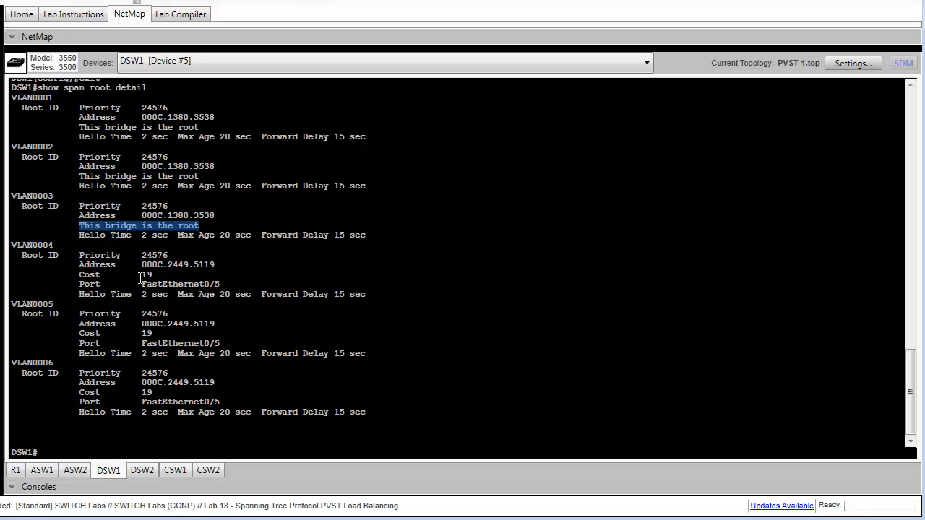
pyautogui.write('show run')
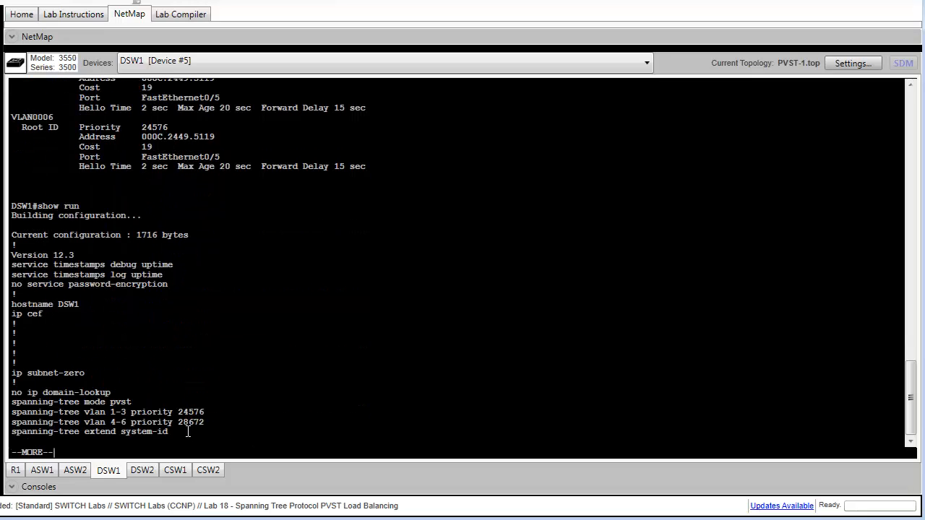
# Step: Page DSW1's running config to the spanning-tree vlan priority lines 24576 and 28672
pyautogui.press('space')
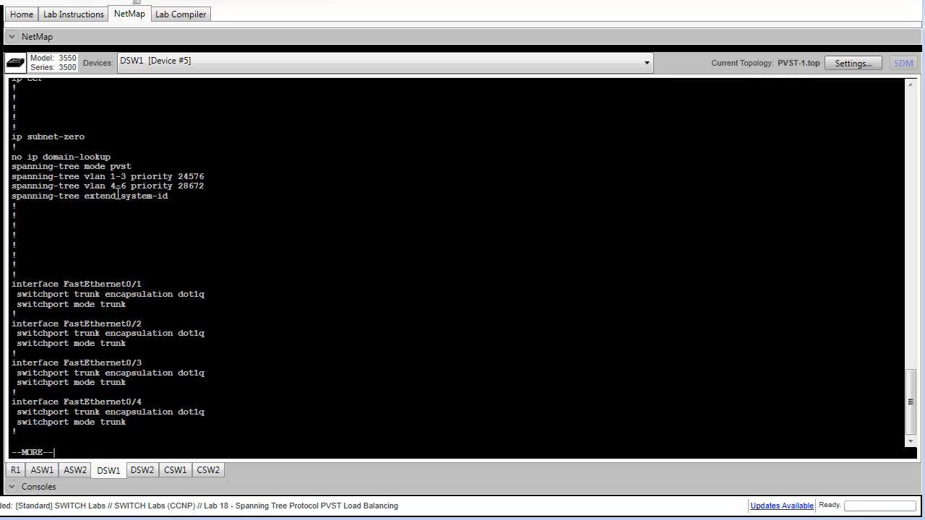
pyautogui.doubleClick(189, 185)
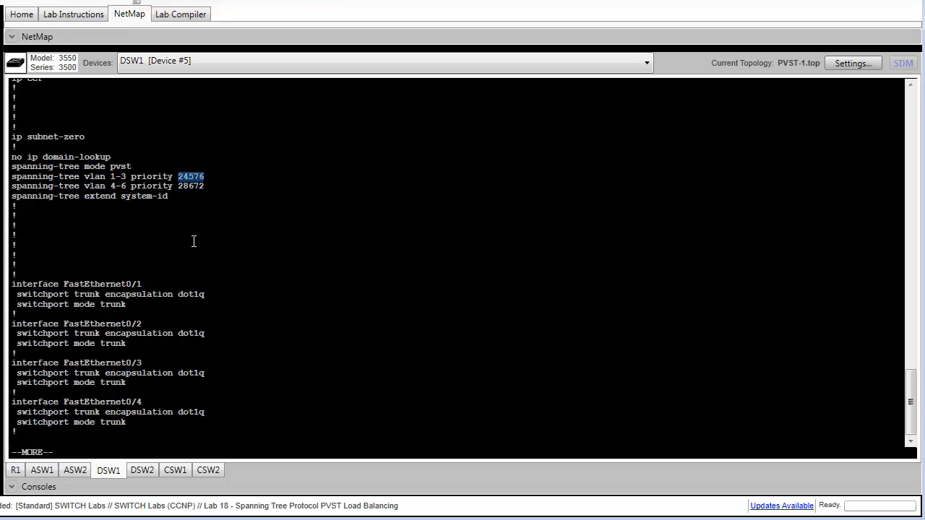
pyautogui.scroll(-3)
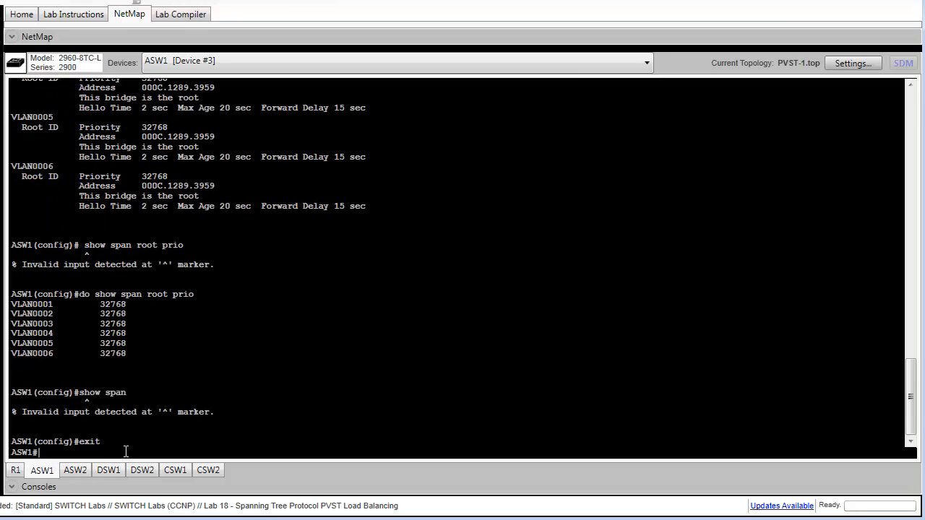
# Step: Run 'show span' on ASW1 and reveal the NetMap topology diagram
pyautogui.write('show')
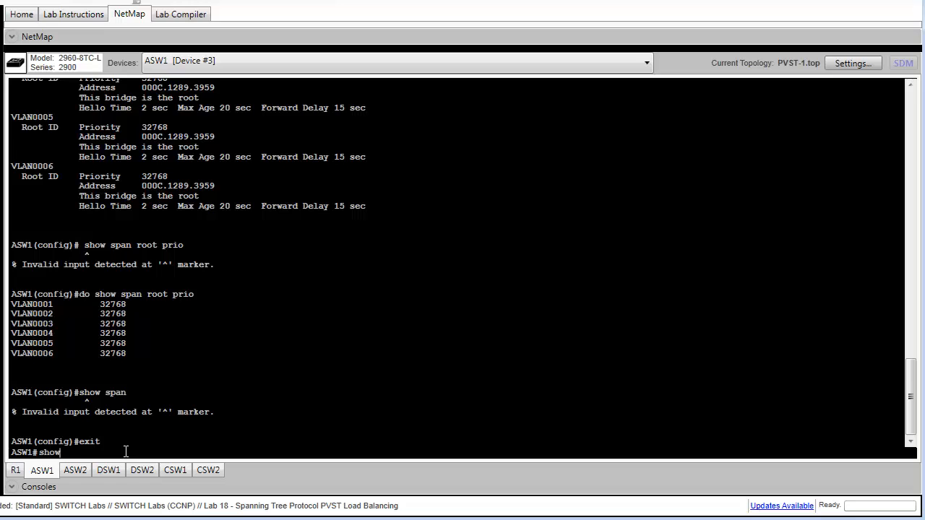
pyautogui.press('Return')
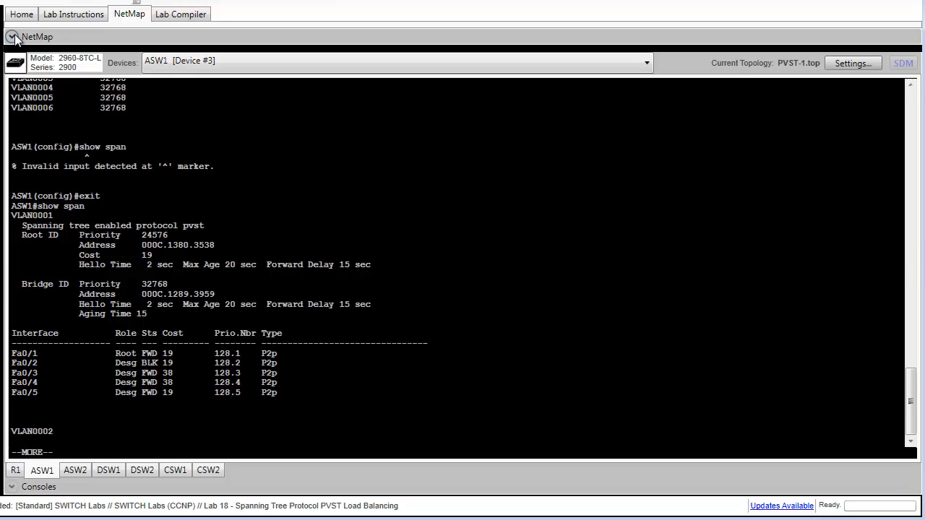
pyautogui.click(12, 36)
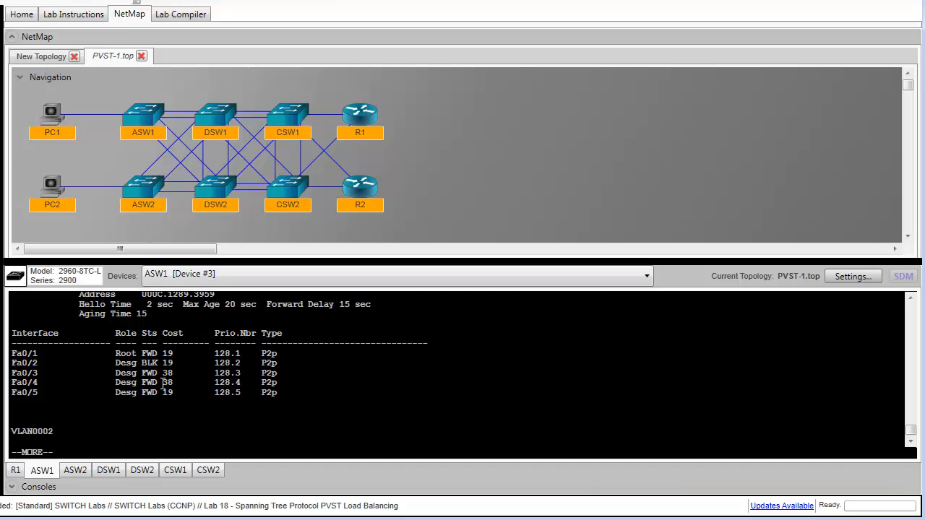
pyautogui.moveTo(142, 115)
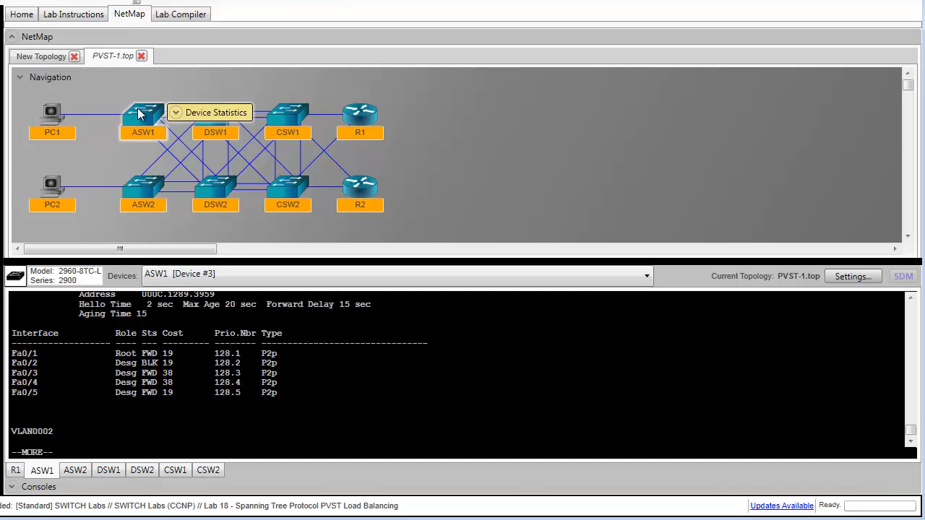
pyautogui.moveTo(151, 129)
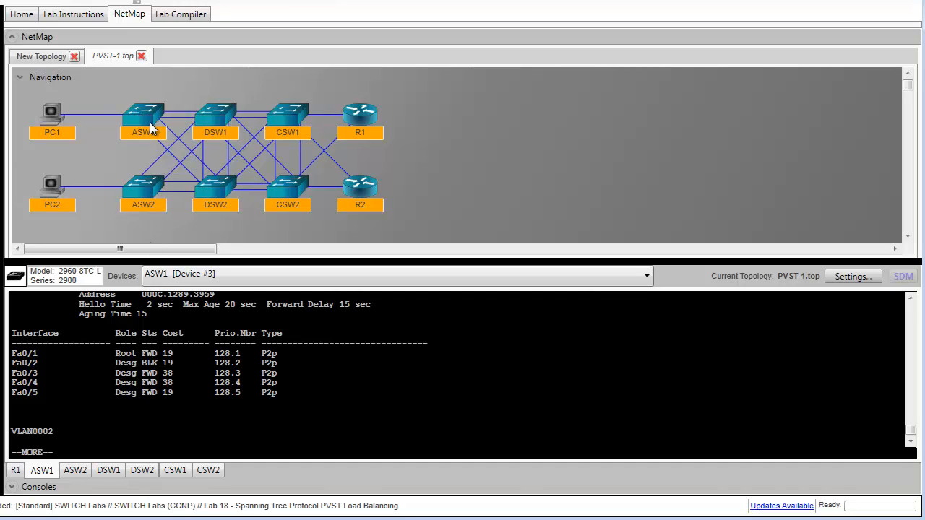
pyautogui.moveTo(231, 121)
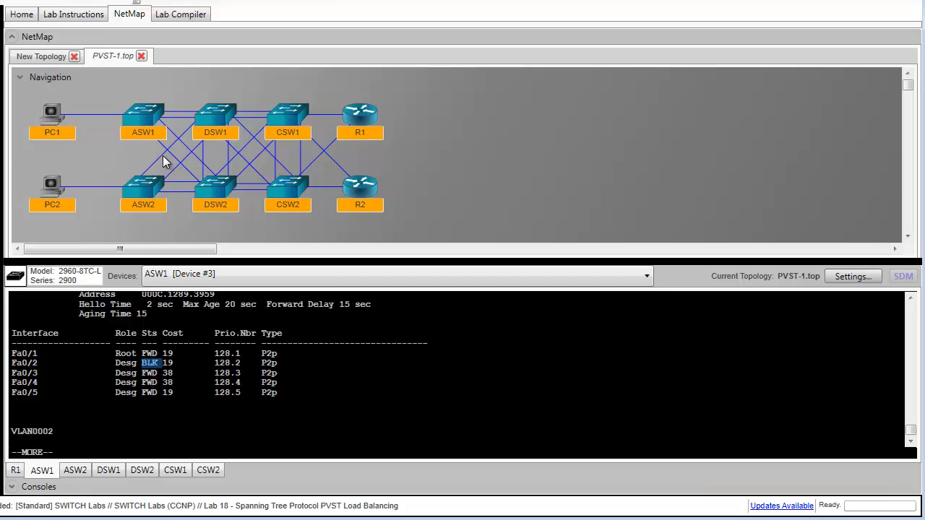
pyautogui.moveTo(173, 123)
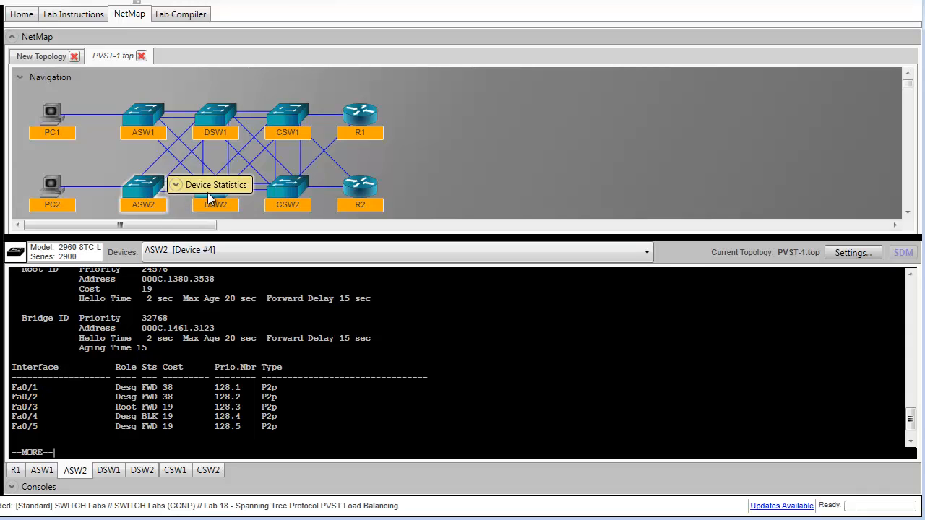
pyautogui.moveTo(165, 189)
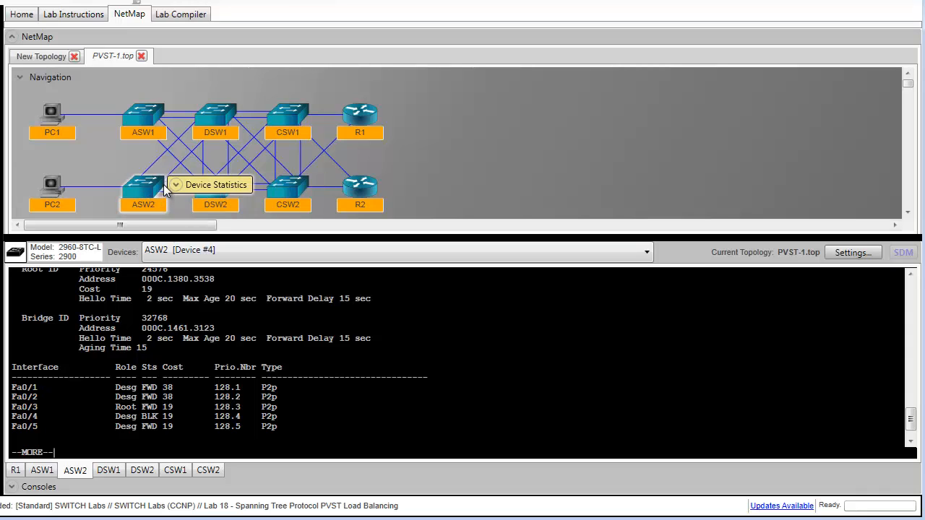
pyautogui.moveTo(46, 425)
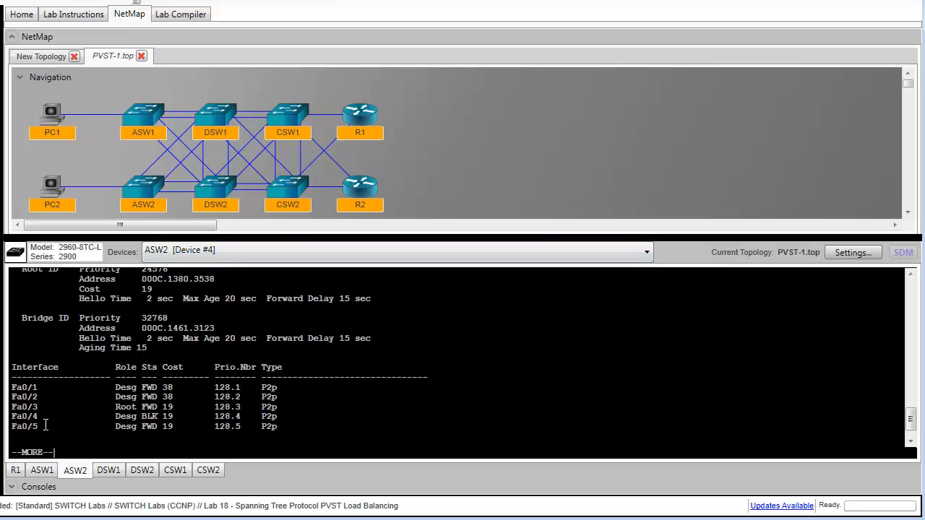
pyautogui.moveTo(215, 119)
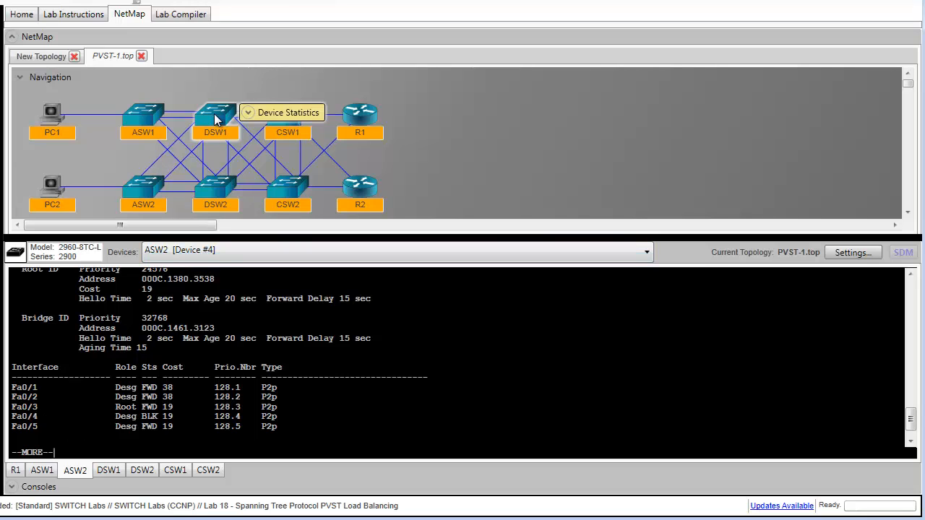
pyautogui.moveTo(146, 167)
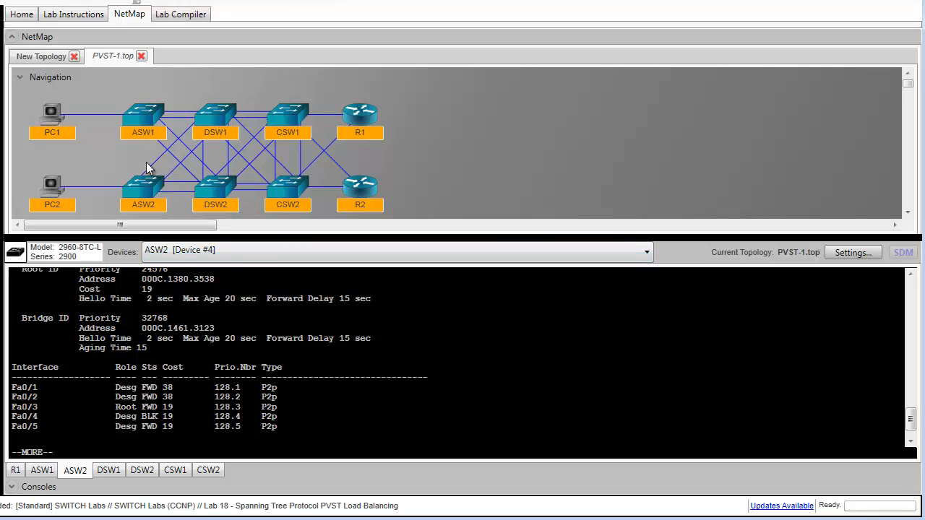
pyautogui.moveTo(215, 119)
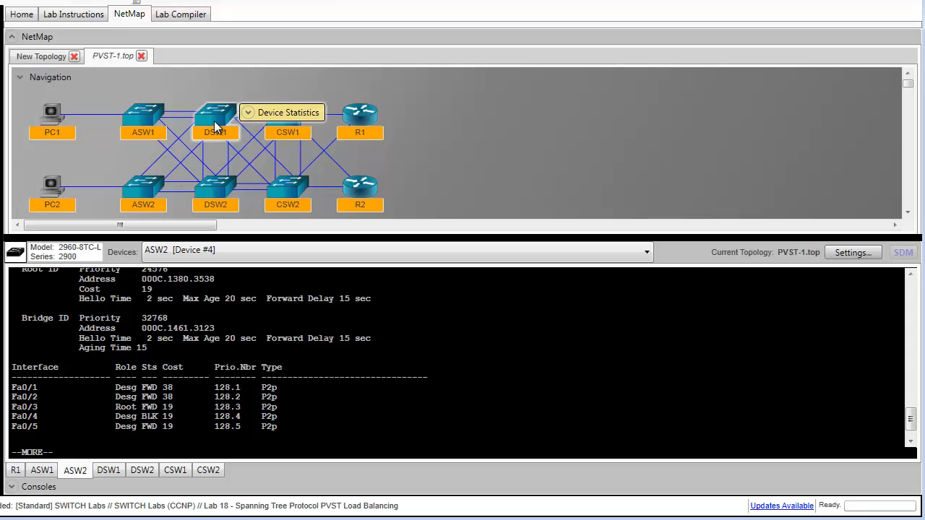
pyautogui.moveTo(215, 119)
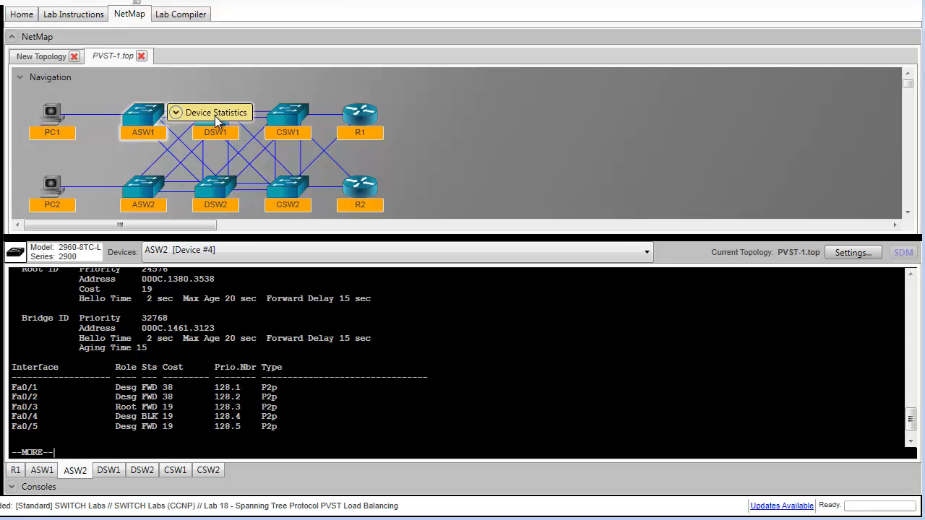
pyautogui.moveTo(227, 200)
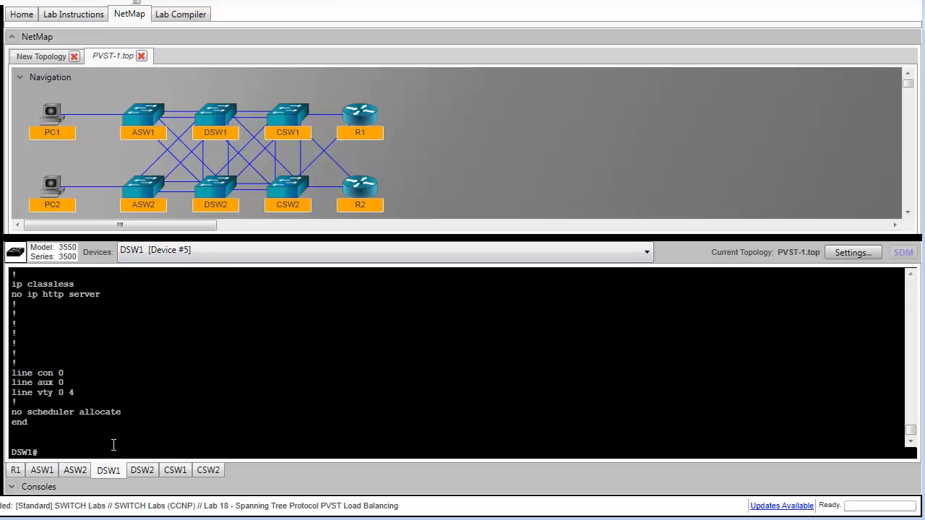
# Step: Run 'show span' on DSW1 to list its designated forwarding ports
pyautogui.write('show spa')
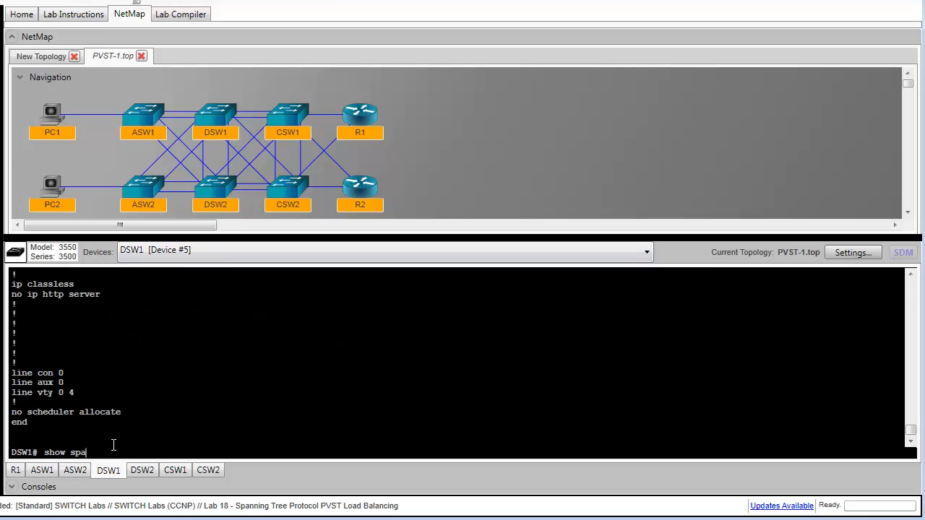
pyautogui.press('Return')
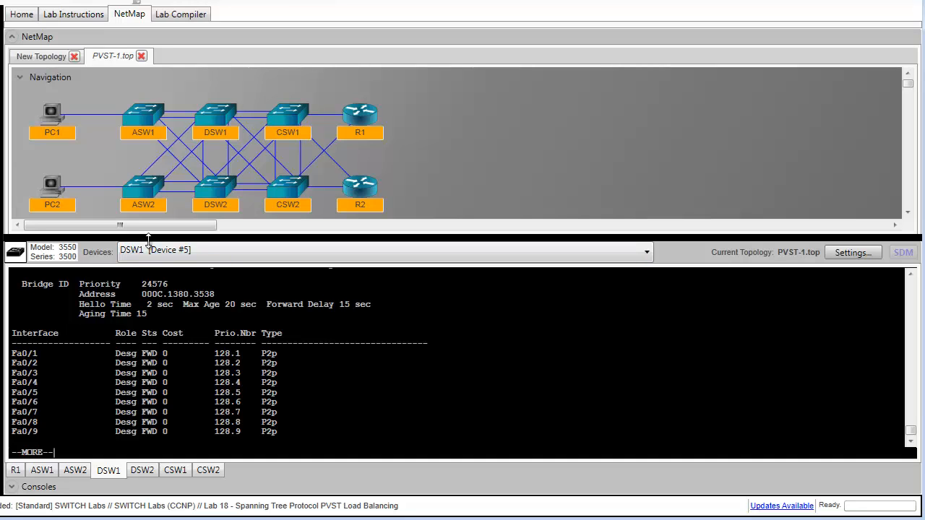
pyautogui.moveTo(438, 167)
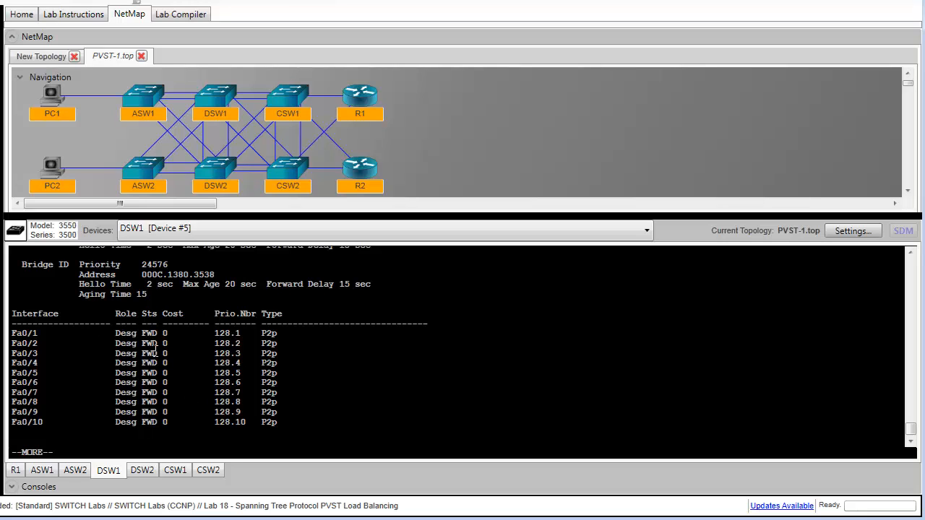
pyautogui.moveTo(185, 289)
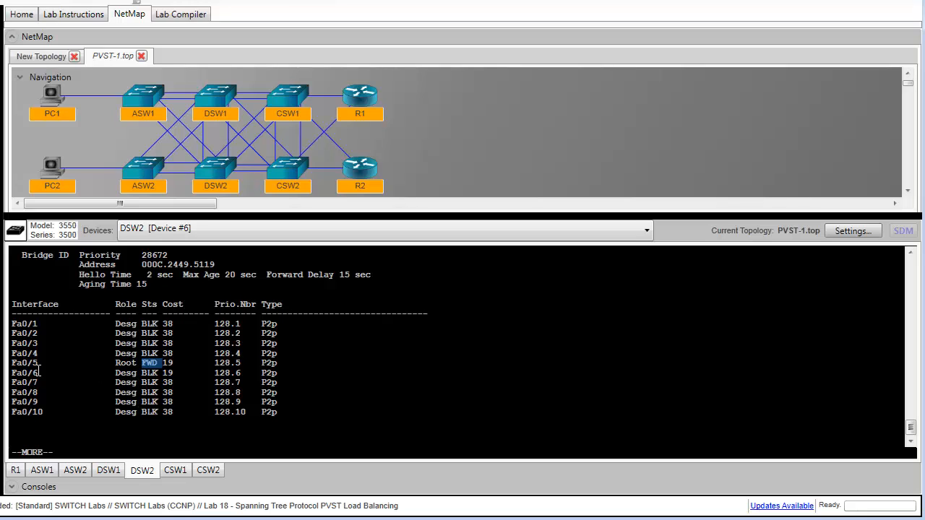
pyautogui.moveTo(215, 173)
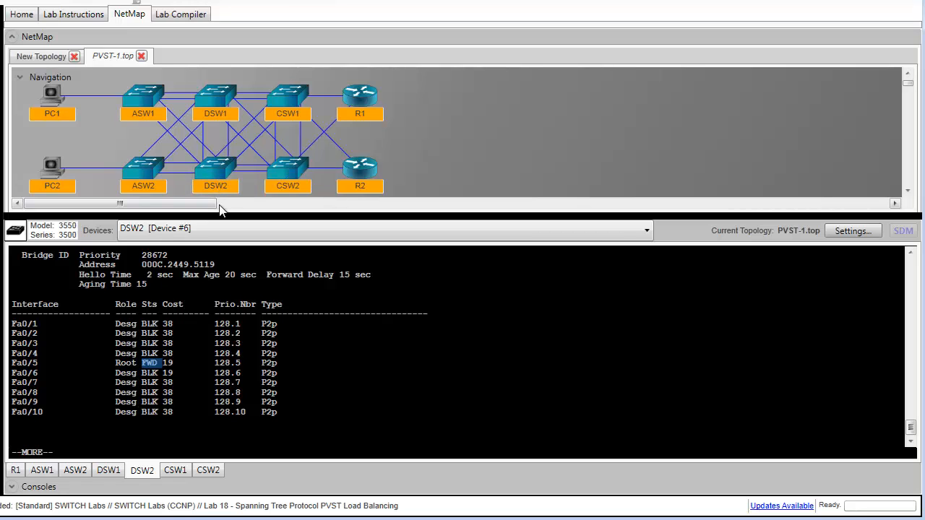
pyautogui.moveTo(205, 158)
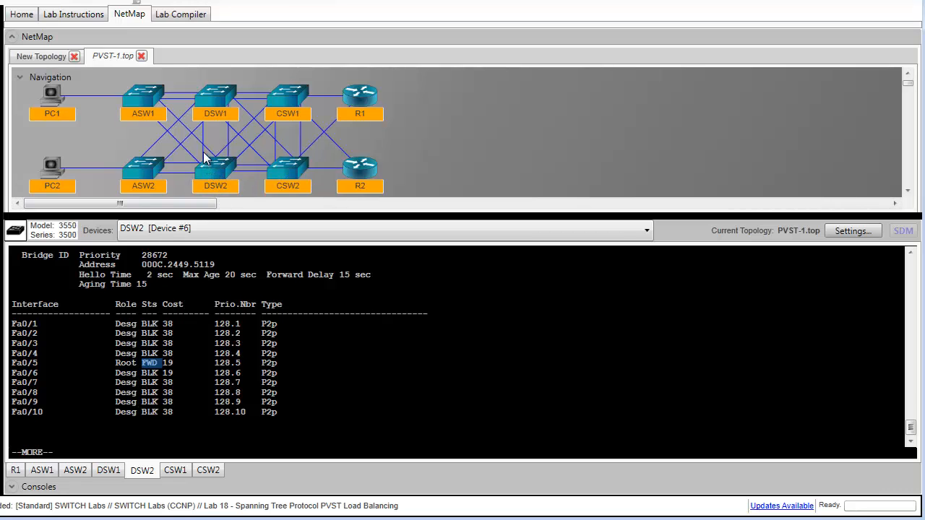
pyautogui.moveTo(210, 147)
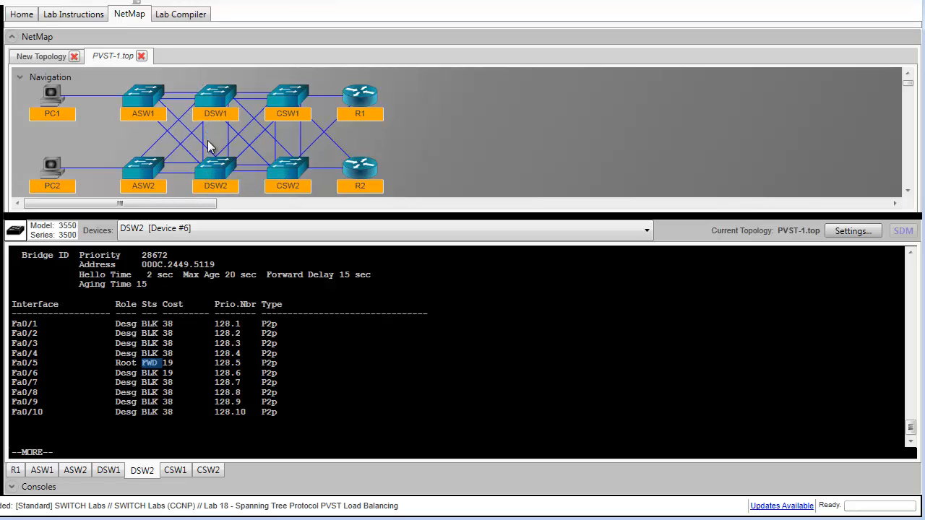
pyautogui.moveTo(214, 101)
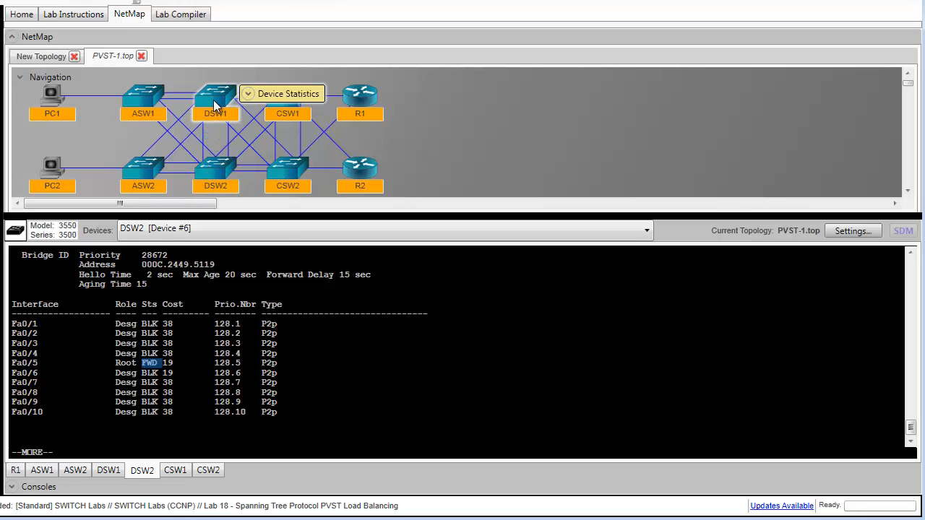
pyautogui.moveTo(203, 159)
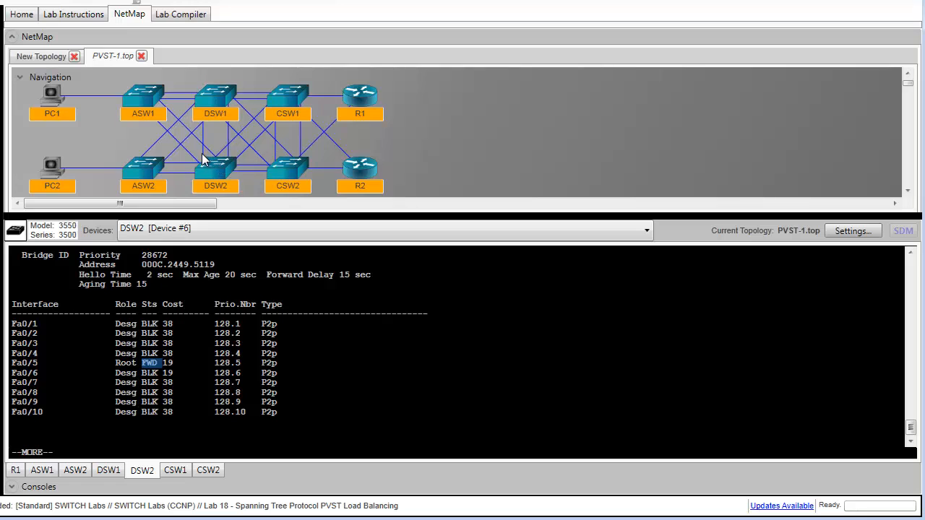
pyautogui.moveTo(215, 173)
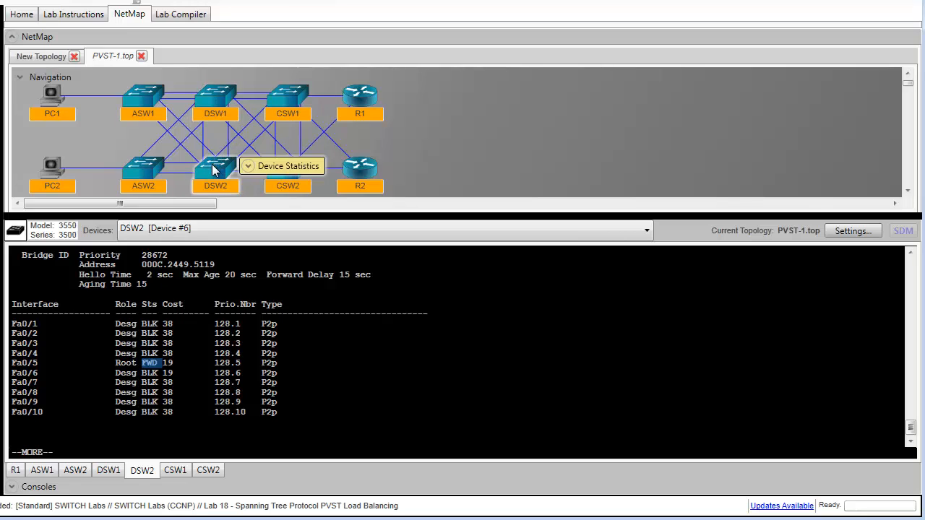
pyautogui.moveTo(146, 372)
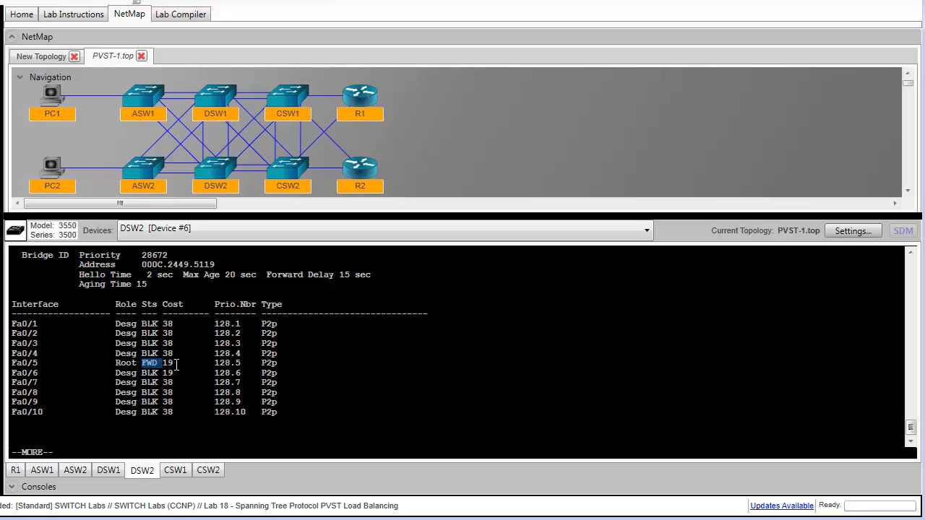
pyautogui.moveTo(71, 370)
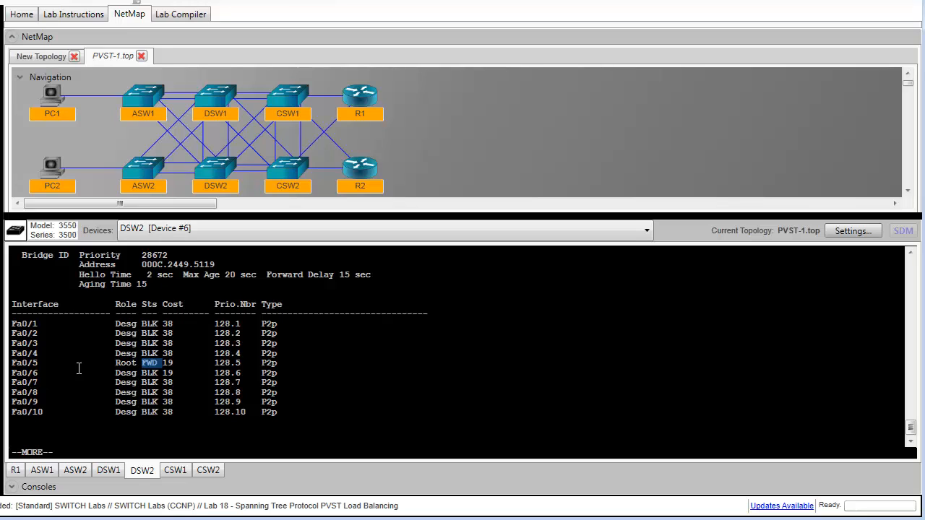
pyautogui.moveTo(215, 101)
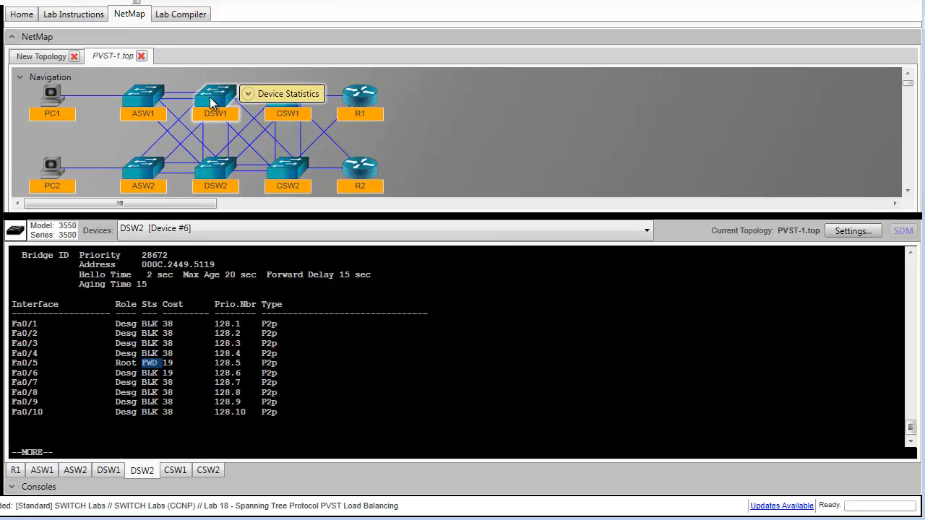
pyautogui.moveTo(214, 108)
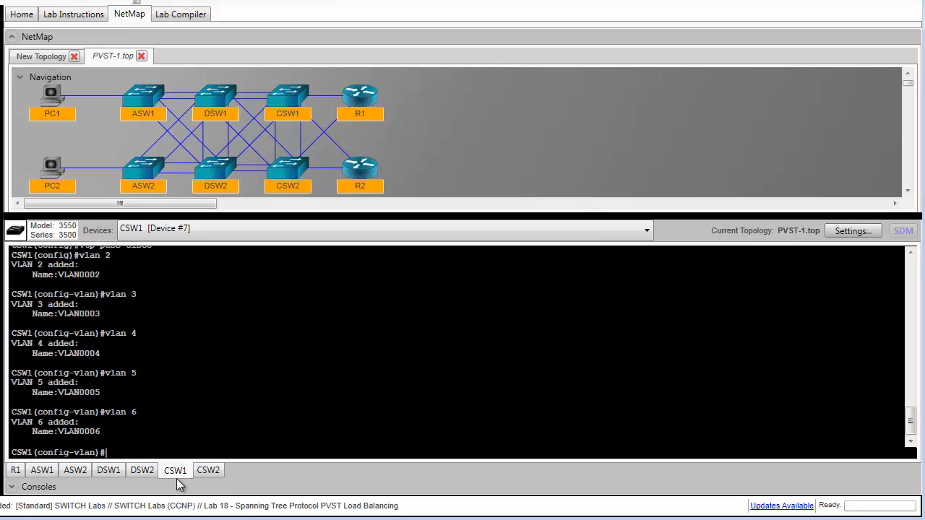
# Step: Run 'do show span' on CSW1 to show its root and blocking ports
pyautogui.write('do show span')
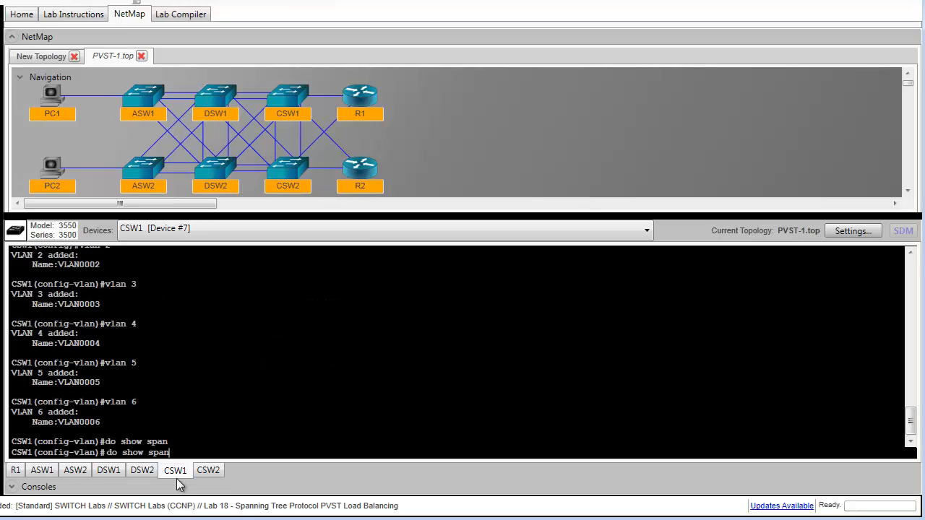
pyautogui.press('Return')
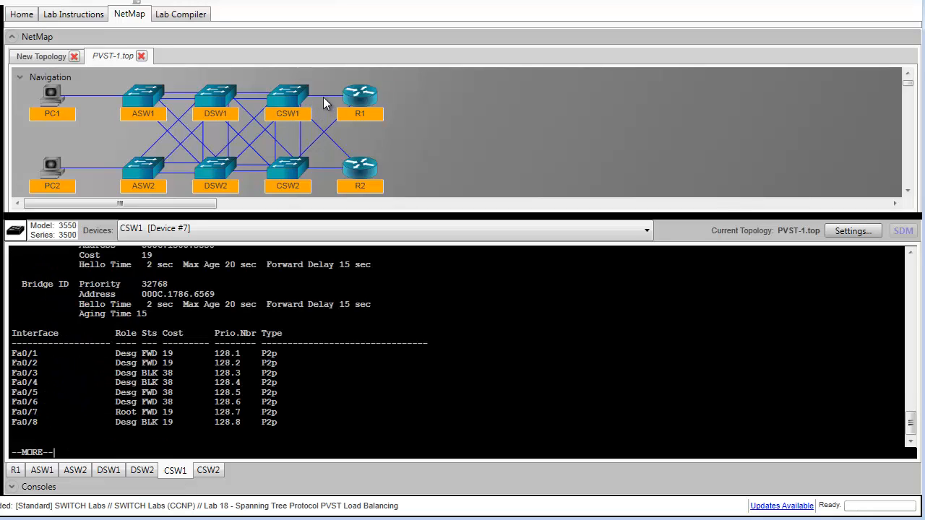
pyautogui.moveTo(325, 129)
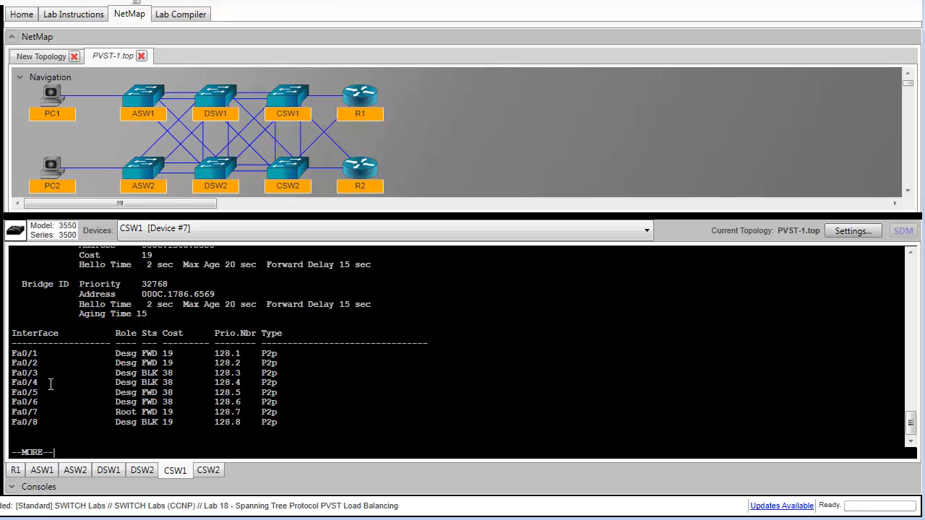
pyautogui.moveTo(288, 97)
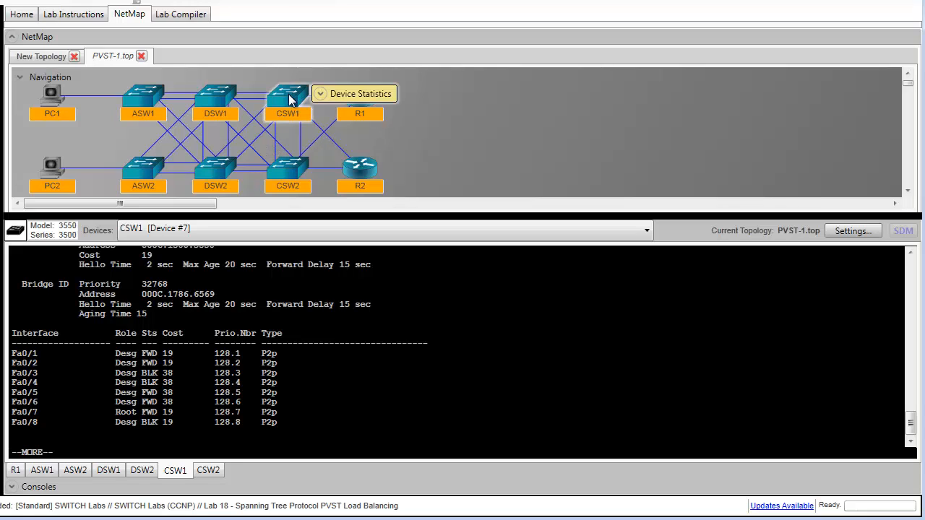
pyautogui.moveTo(280, 133)
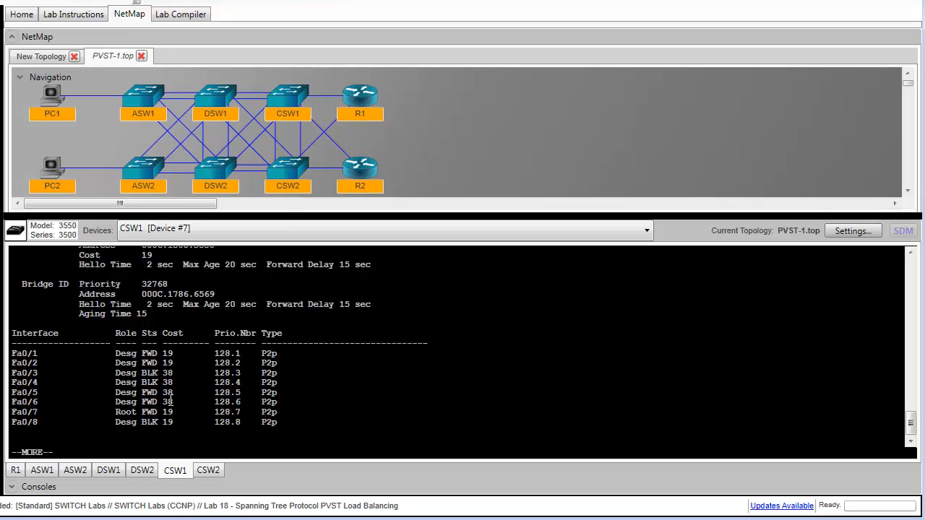
pyautogui.moveTo(260, 127)
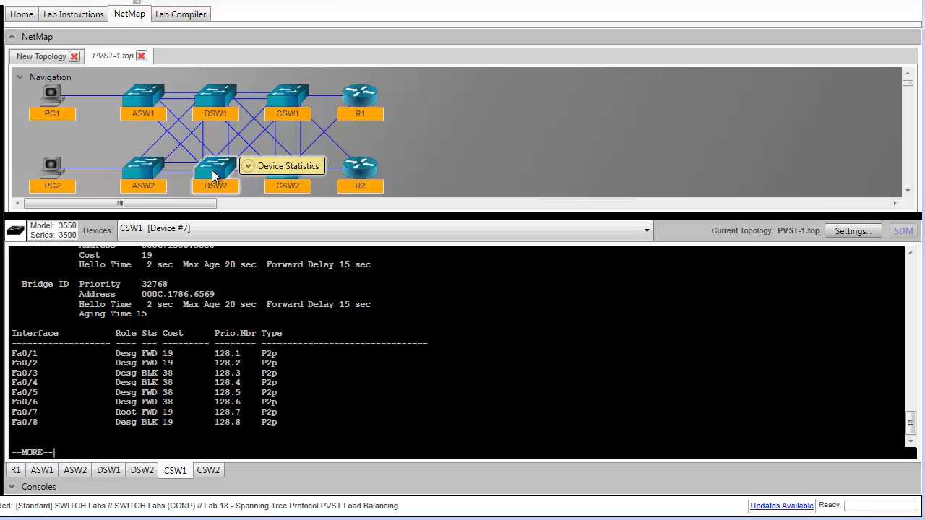
pyautogui.moveTo(231, 157)
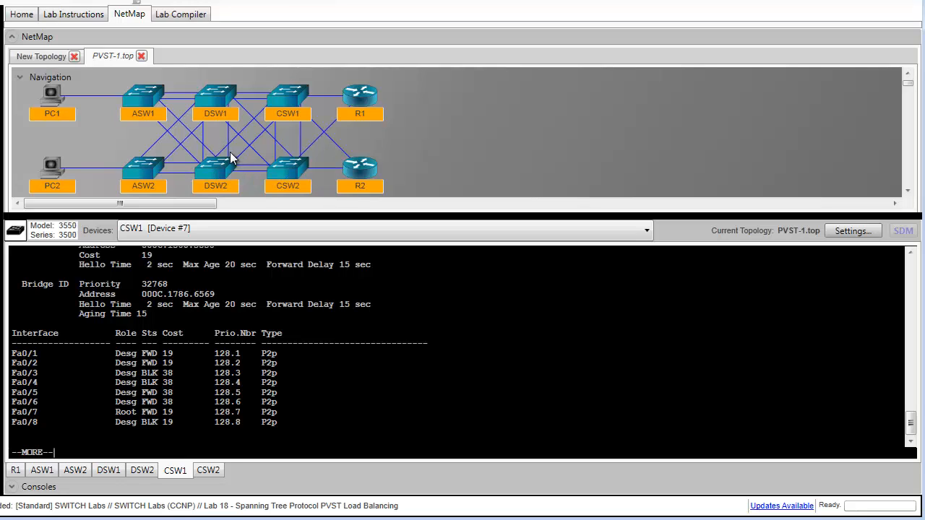
pyautogui.moveTo(259, 118)
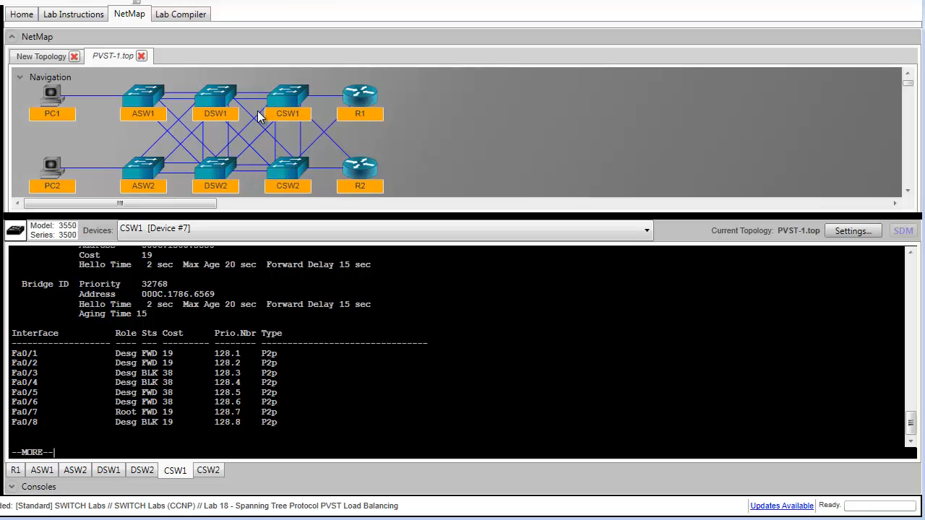
pyautogui.moveTo(224, 155)
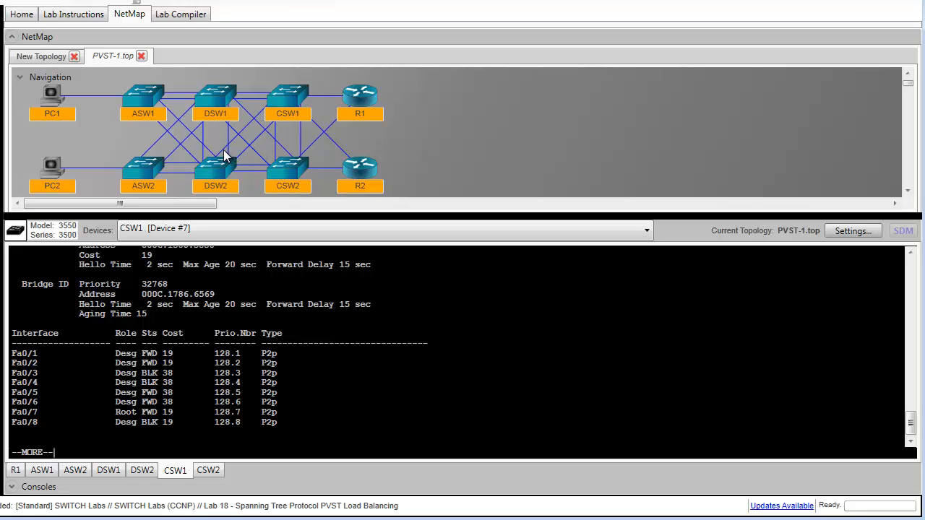
pyautogui.moveTo(256, 238)
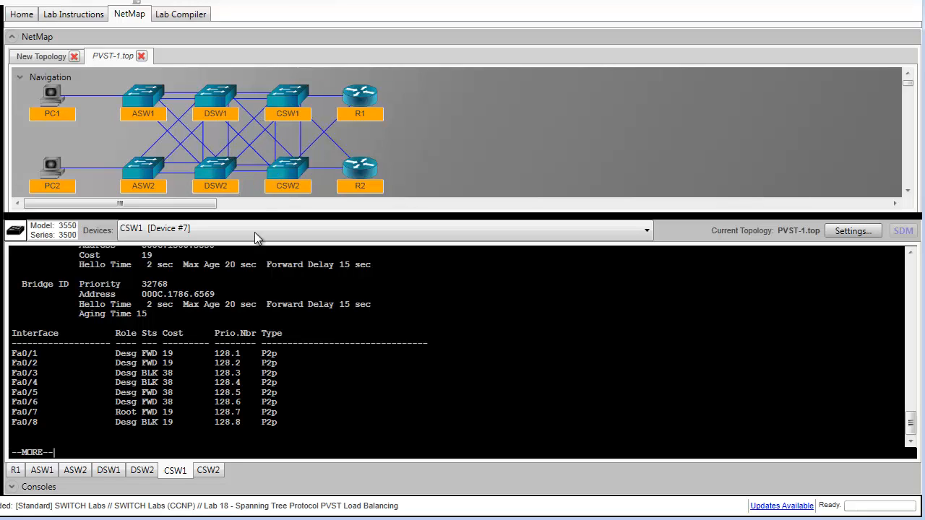
pyautogui.moveTo(264, 98)
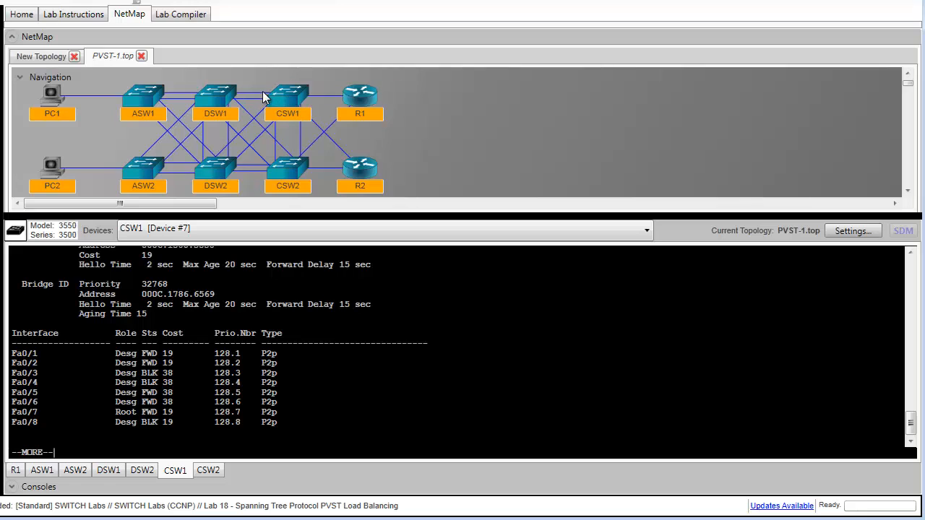
pyautogui.moveTo(216, 97)
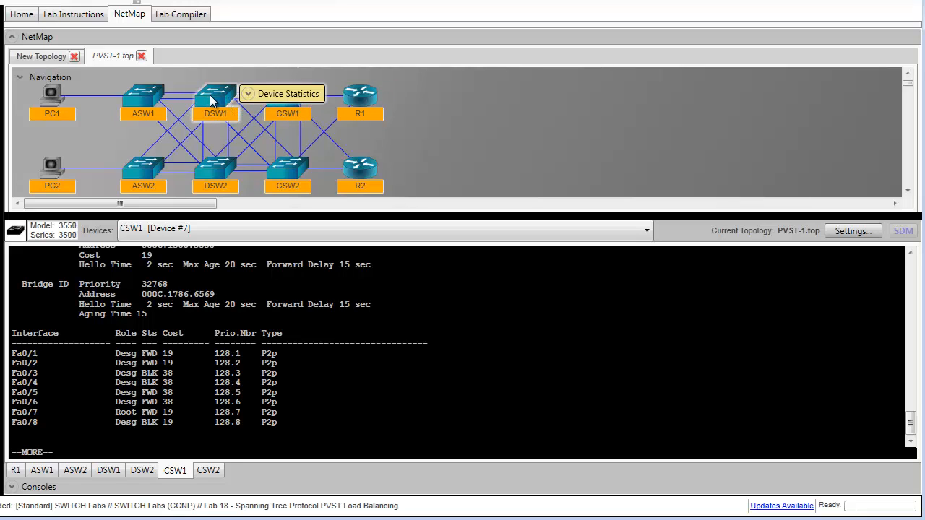
pyautogui.moveTo(219, 110)
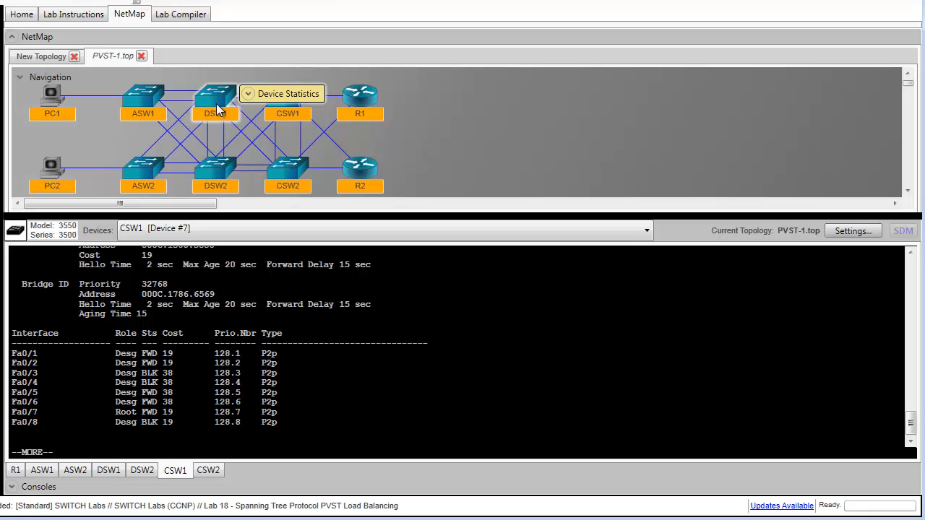
pyautogui.moveTo(265, 101)
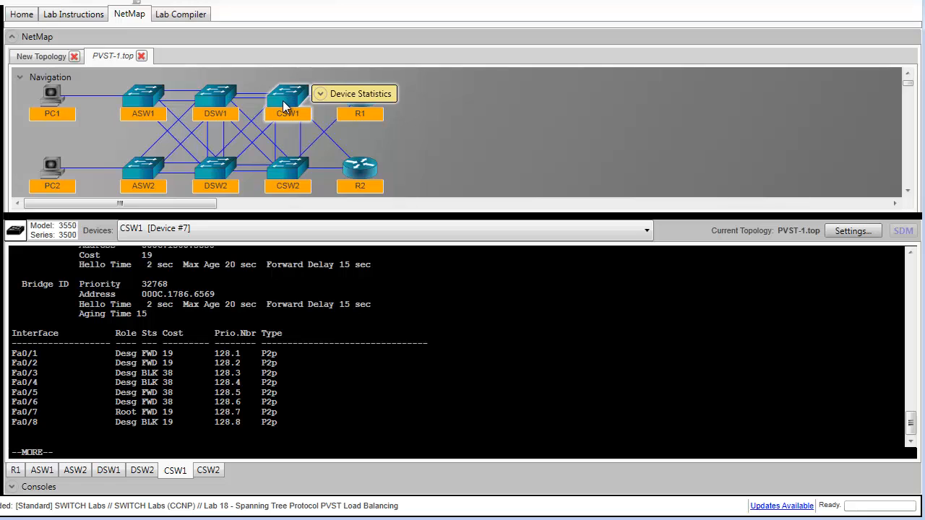
pyautogui.moveTo(285, 100)
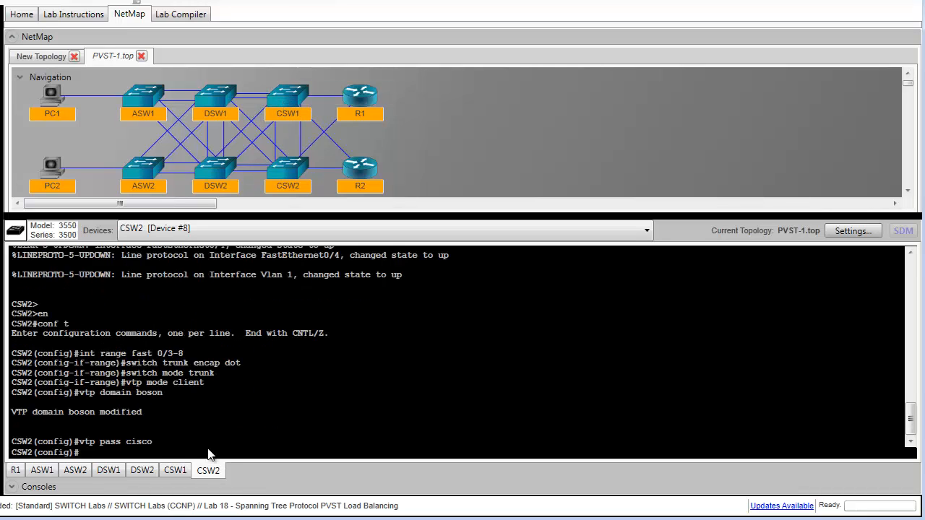
# Step: Enter 'do show spanning-tree' on CSW2 to view its port roles and states
pyautogui.write('do show sp')
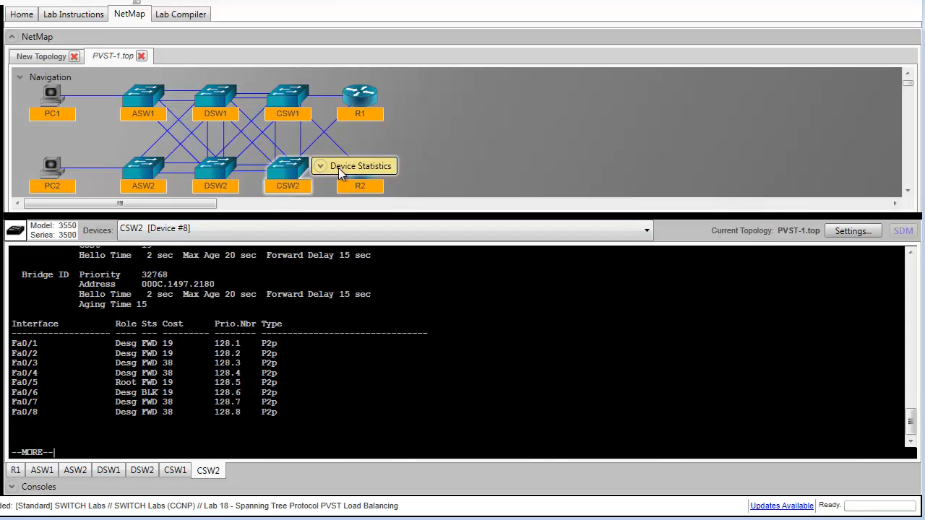
pyautogui.click(359, 166)
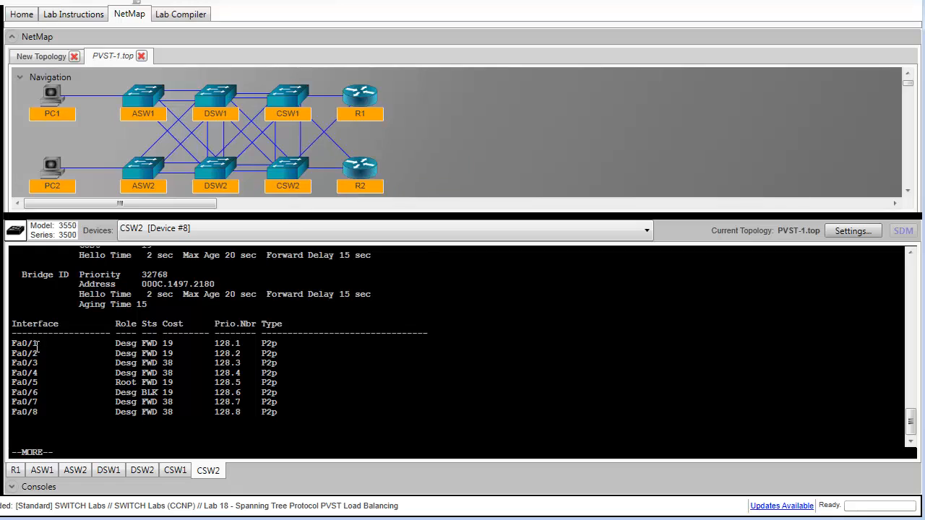
pyautogui.moveTo(150, 421)
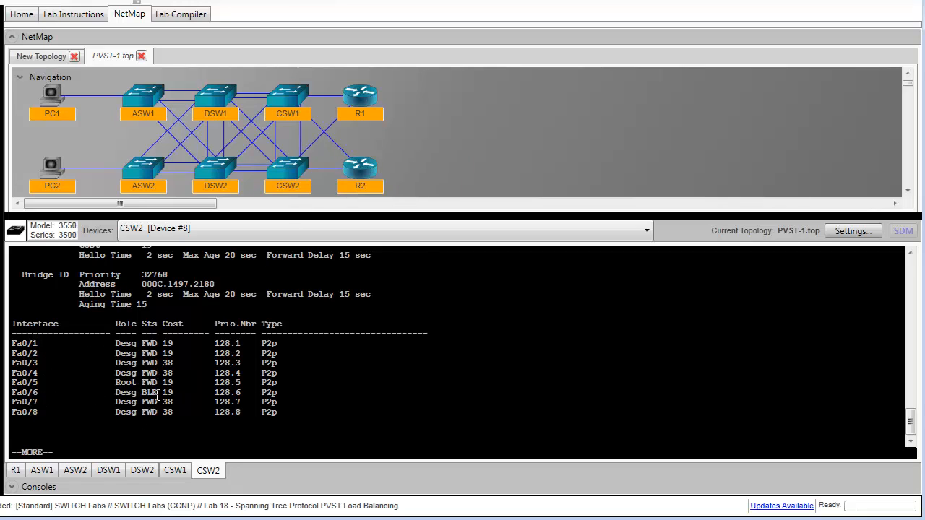
pyautogui.moveTo(323, 180)
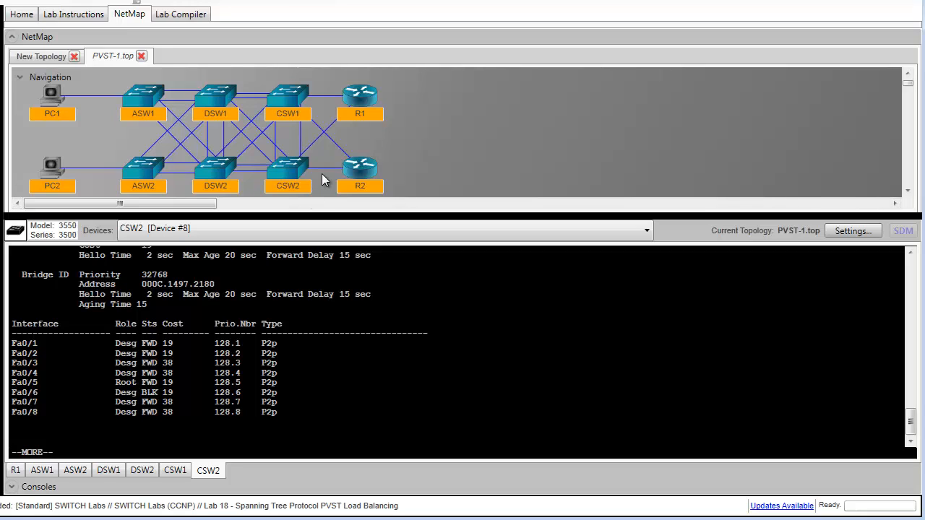
pyautogui.moveTo(260, 169)
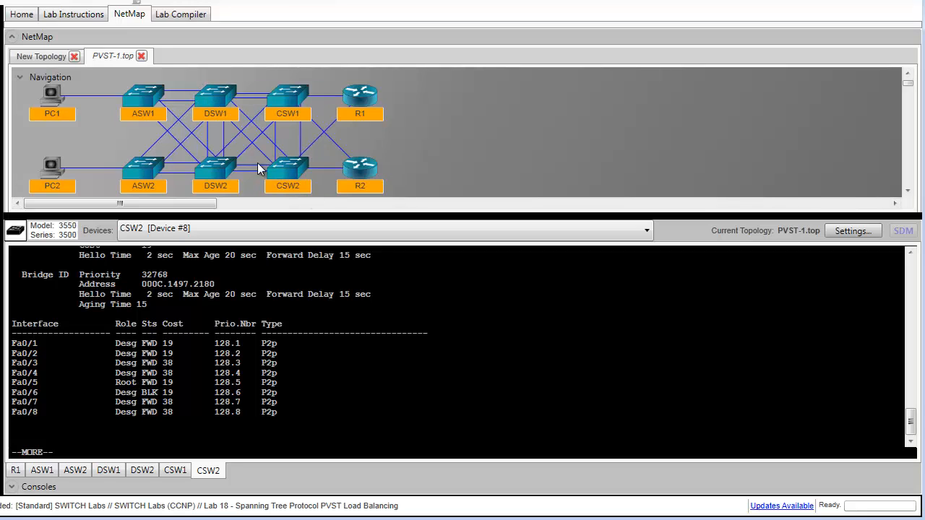
pyautogui.moveTo(248, 118)
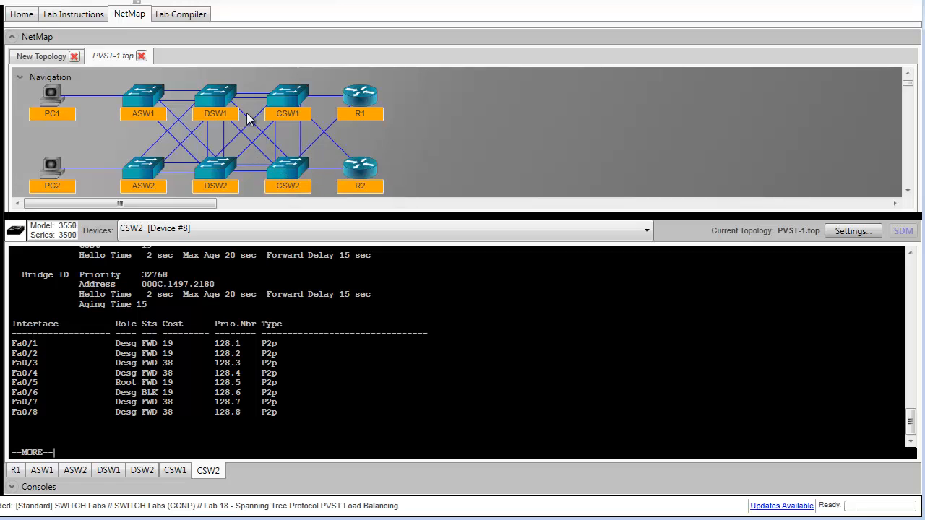
pyautogui.moveTo(234, 124)
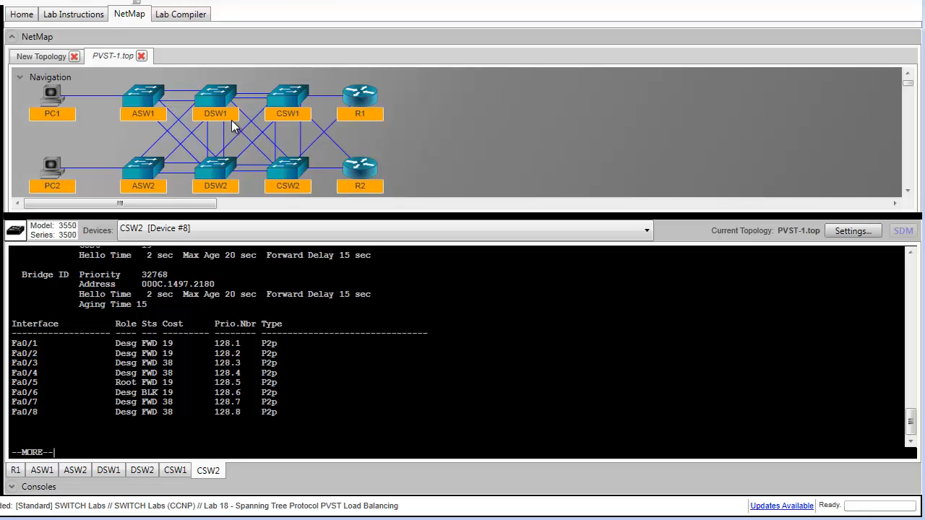
pyautogui.moveTo(214, 101)
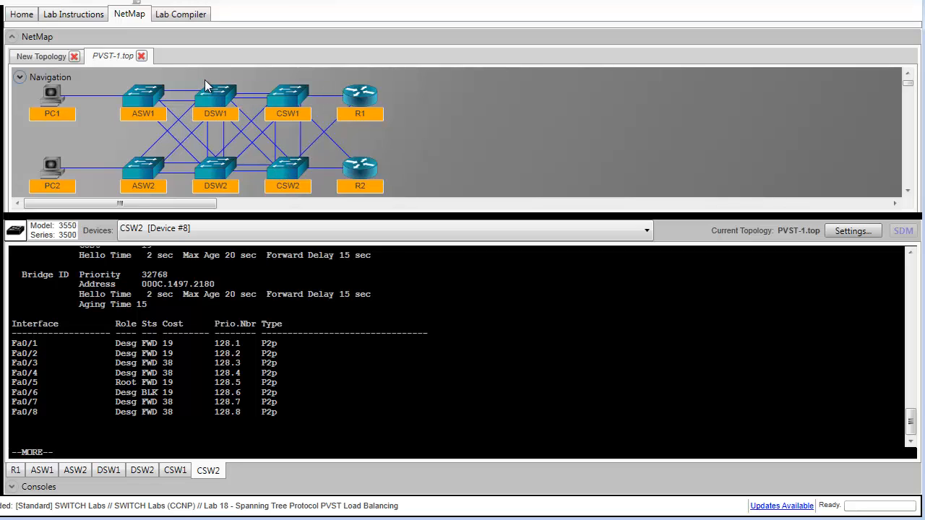
pyautogui.moveTo(226, 105)
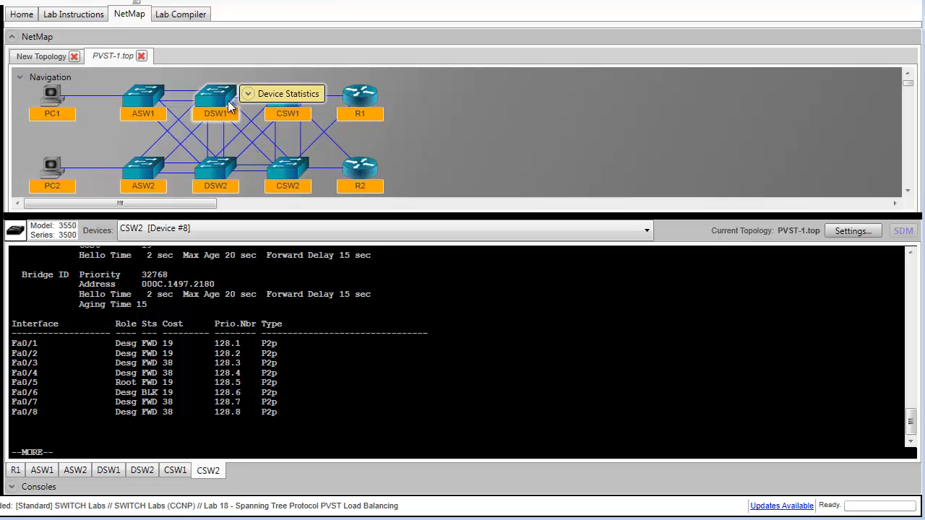
pyautogui.moveTo(282, 158)
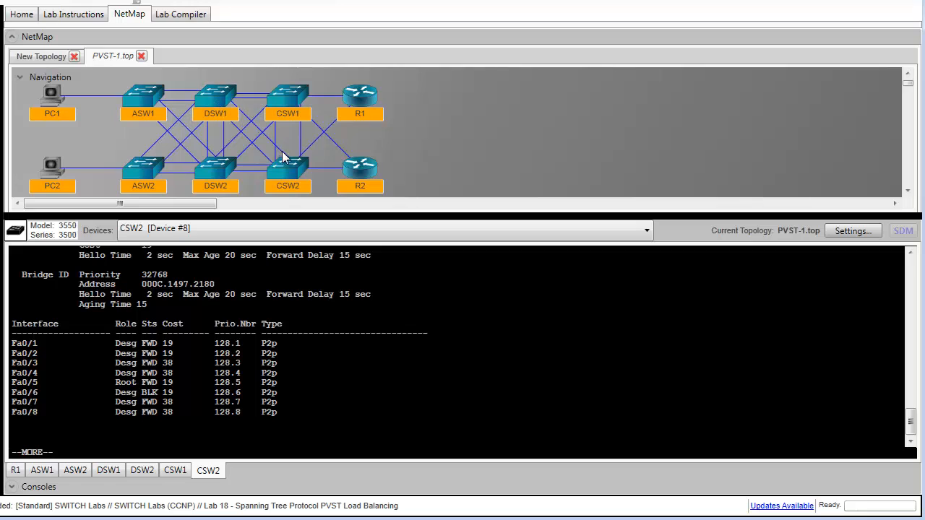
pyautogui.moveTo(305, 350)
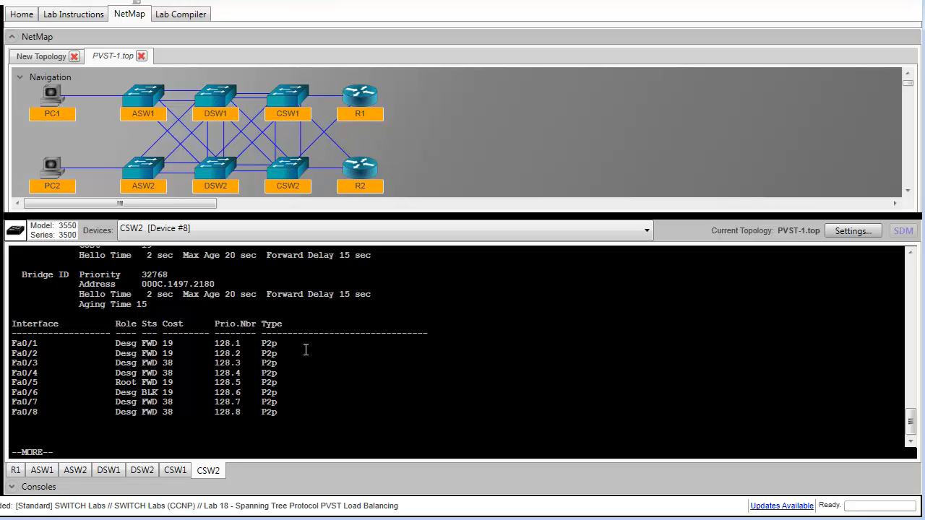
pyautogui.moveTo(216, 174)
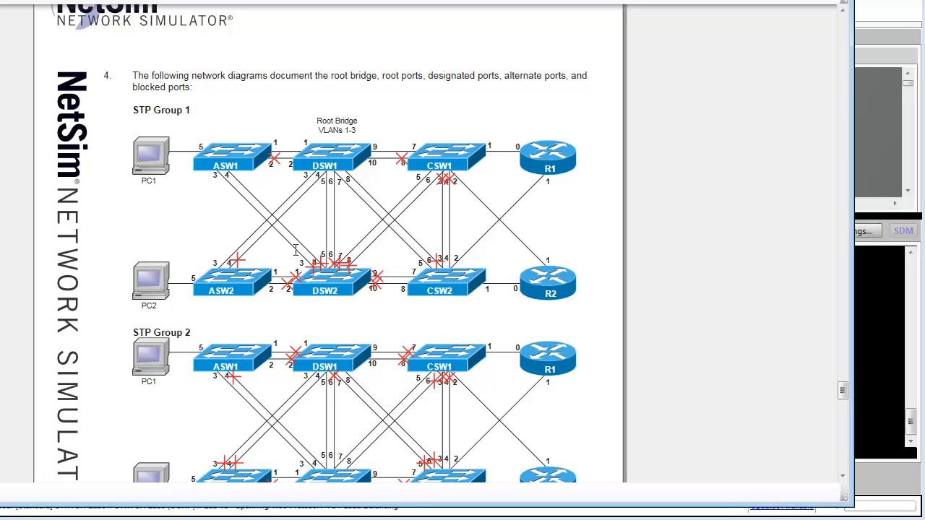
pyautogui.moveTo(281, 187)
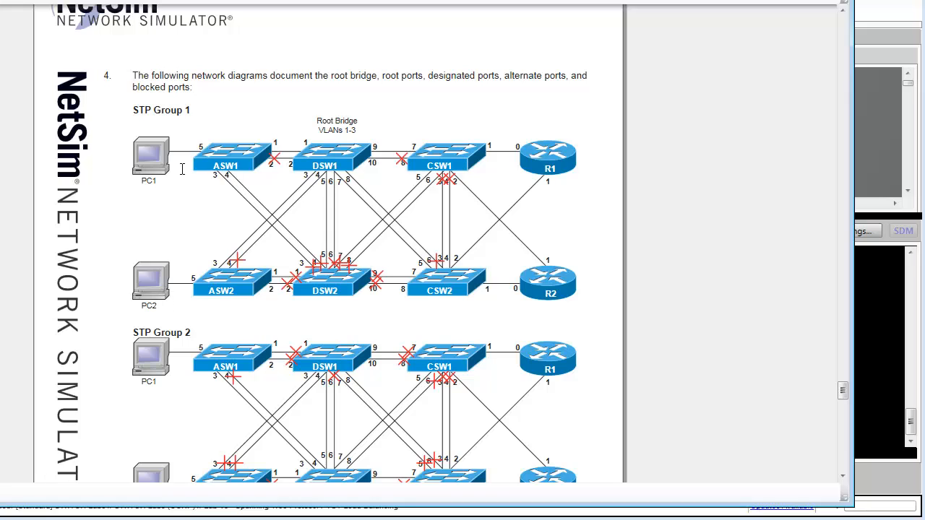
pyautogui.moveTo(247, 271)
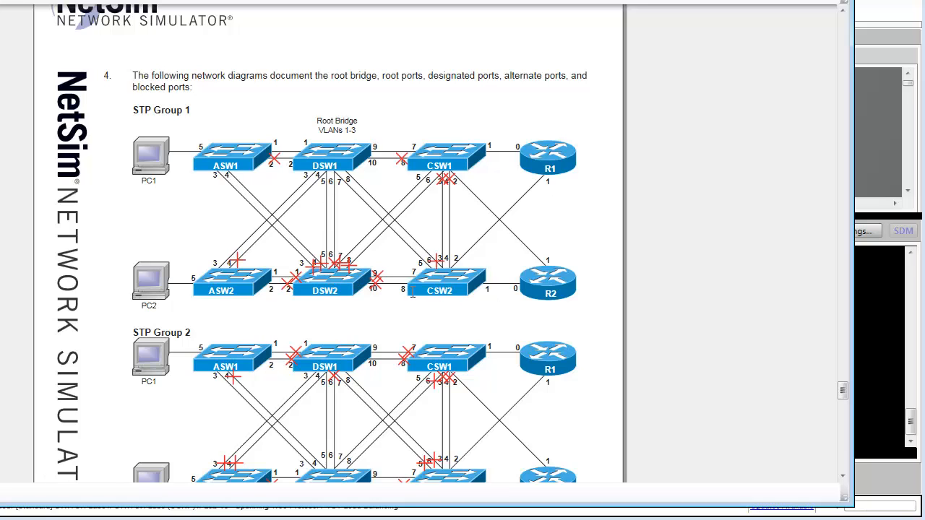
pyautogui.moveTo(268, 197)
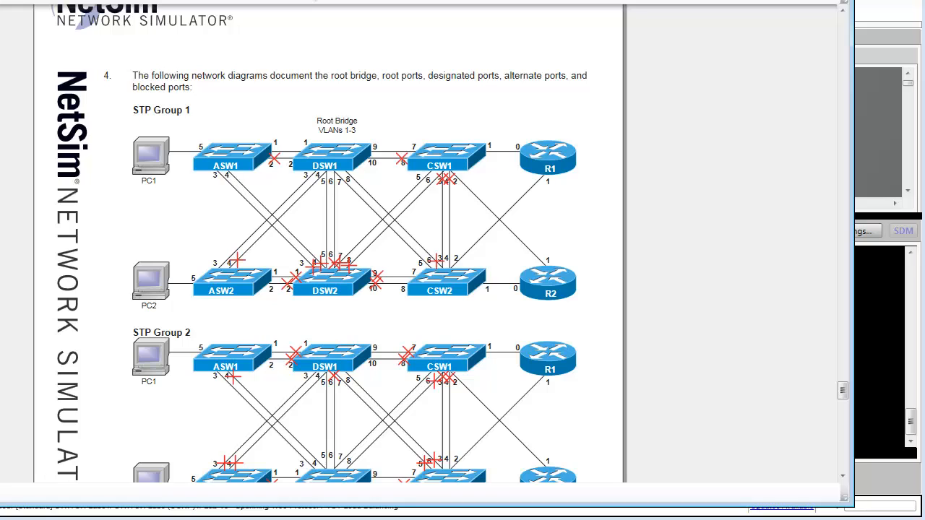
pyautogui.moveTo(599, 180)
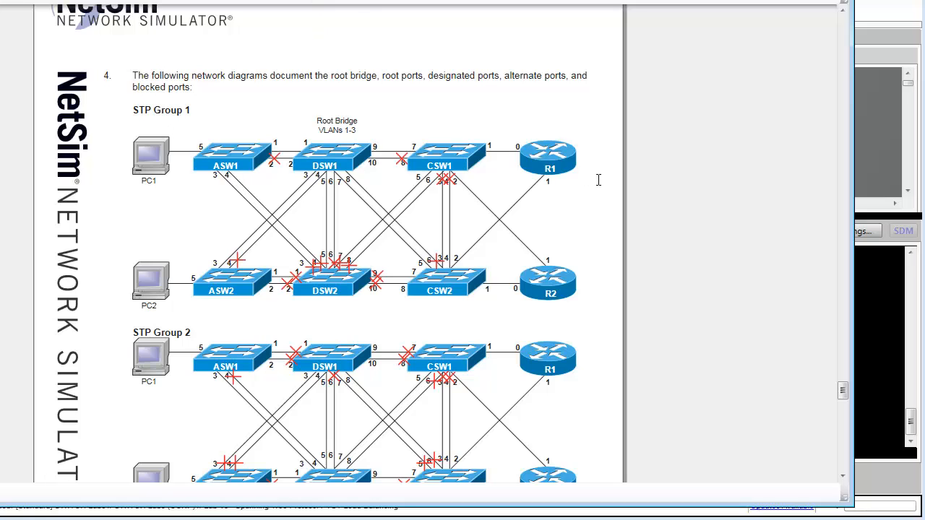
pyautogui.moveTo(193, 228)
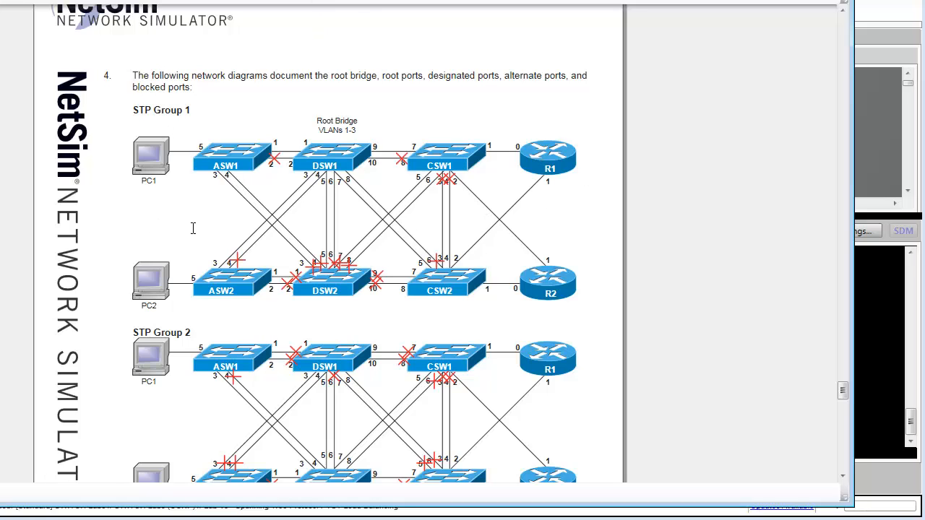
pyautogui.moveTo(531, 292)
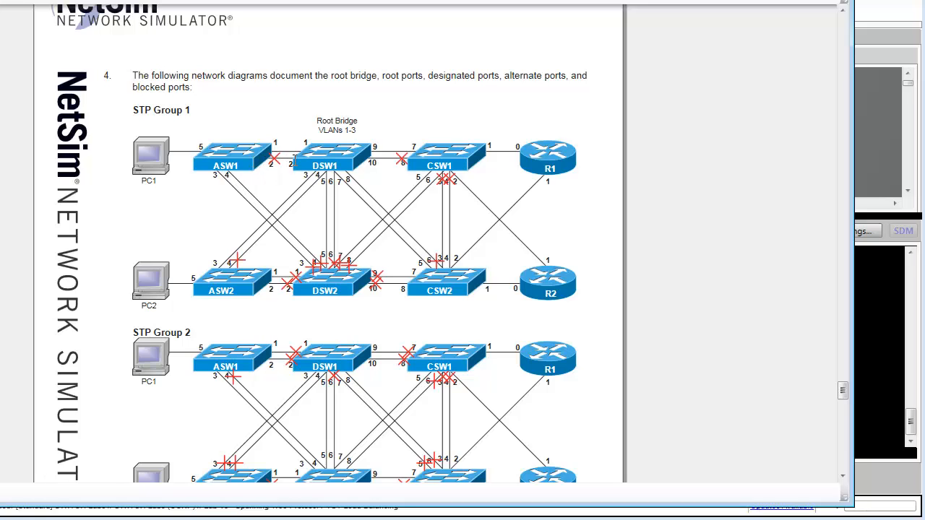
pyautogui.moveTo(321, 228)
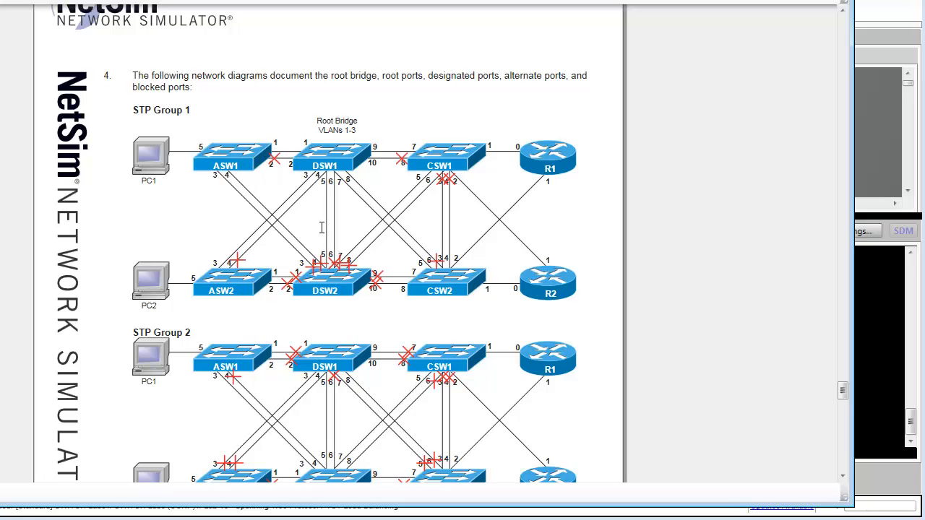